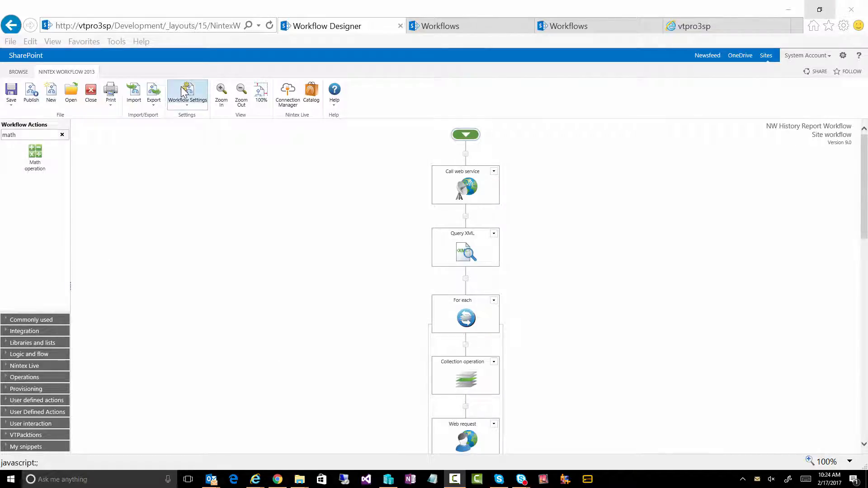
# - Review the workflow's Start manually option and NintexWorkflowHistory history list in Workflow Settings
pyautogui.click(188, 91)
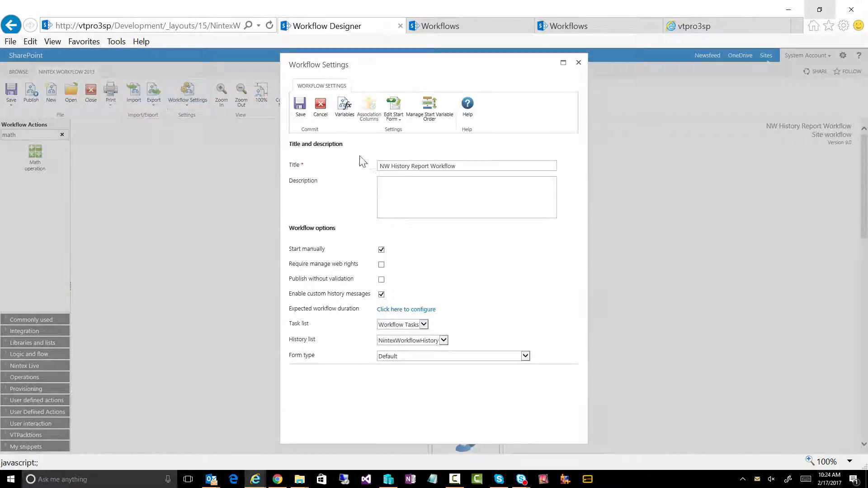
pyautogui.moveTo(323, 343)
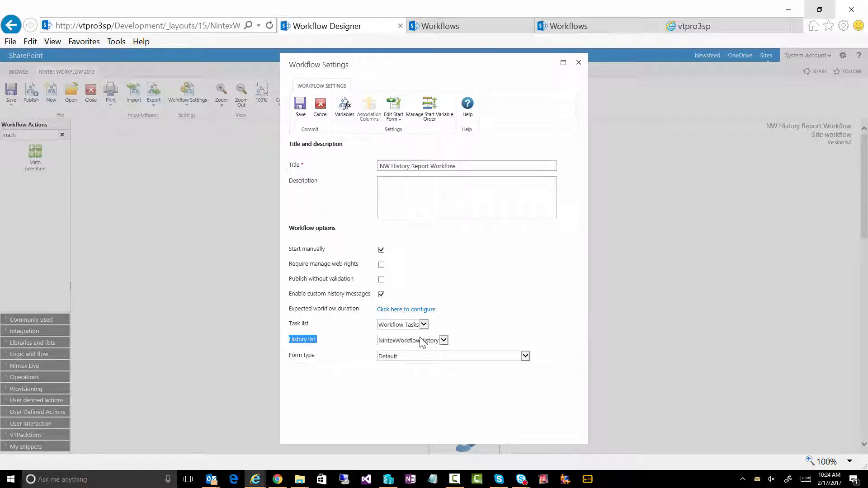
pyautogui.moveTo(439, 349)
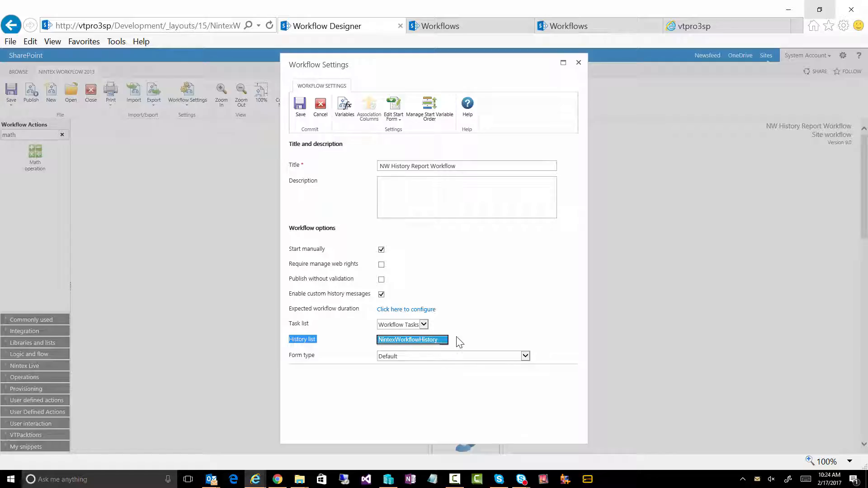
pyautogui.click(471, 340)
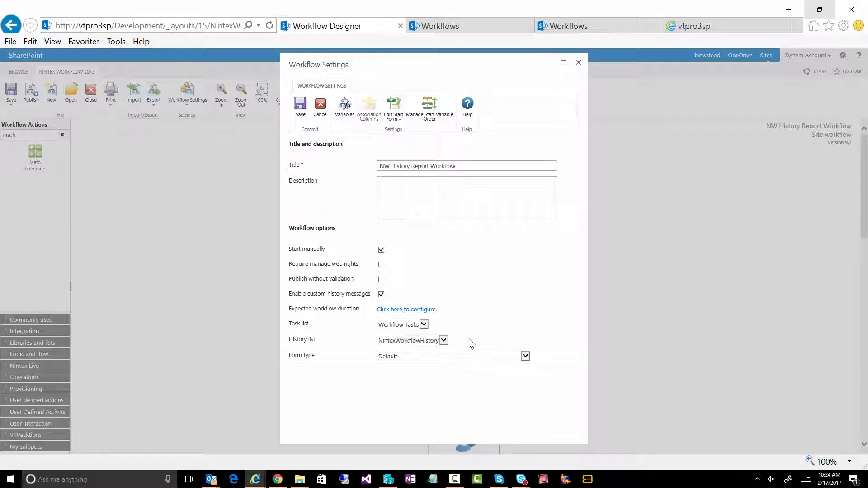
pyautogui.moveTo(485, 355)
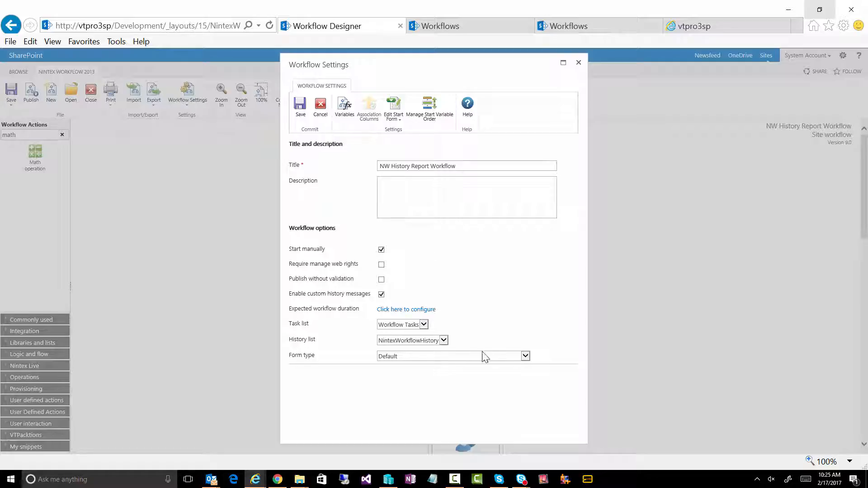
pyautogui.moveTo(426, 323)
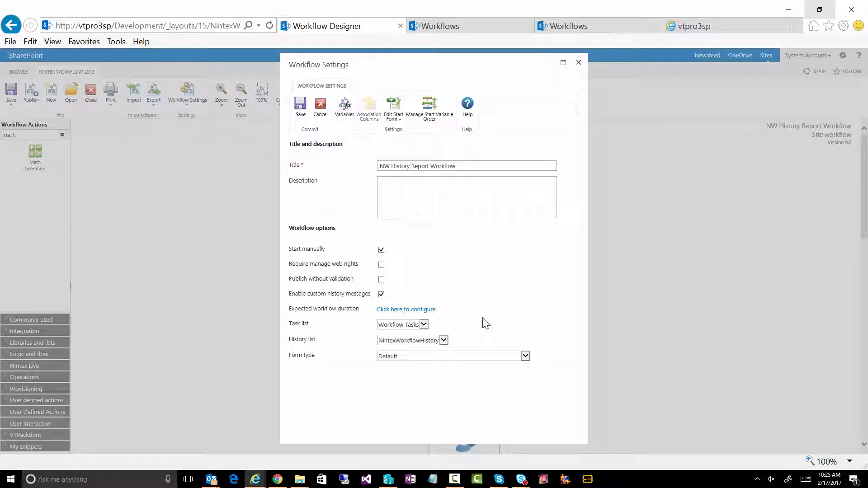
pyautogui.moveTo(580, 65)
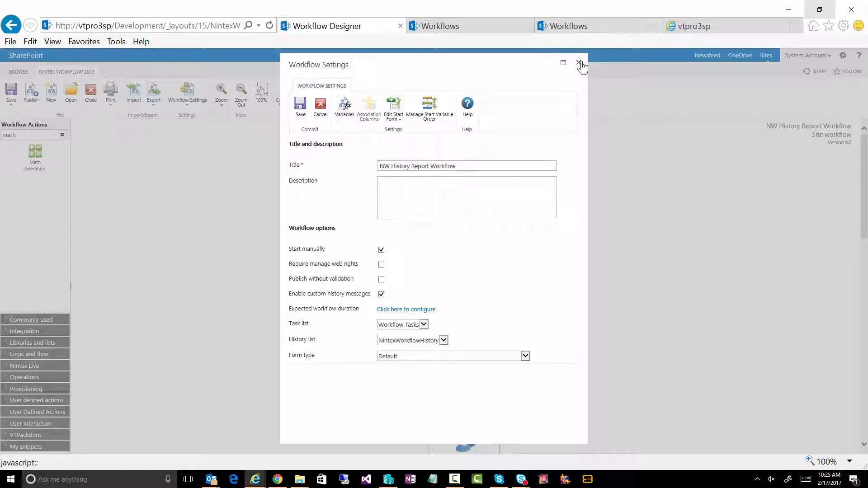
# - Dismiss the Workflow Settings dialog without saving to see the Call web service action
pyautogui.click(582, 62)
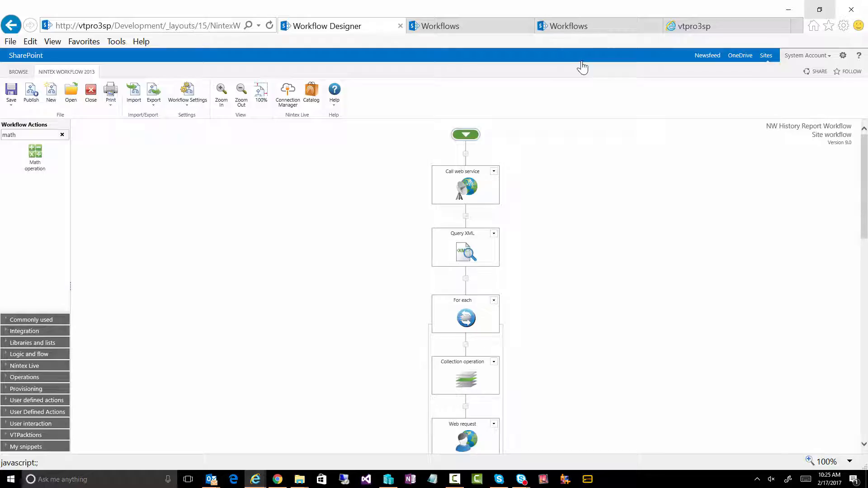
pyautogui.moveTo(765, 154)
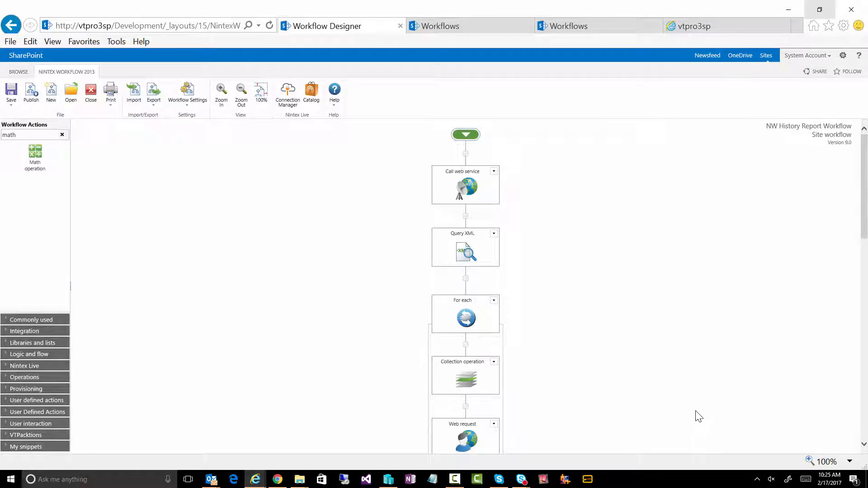
pyautogui.moveTo(515, 183)
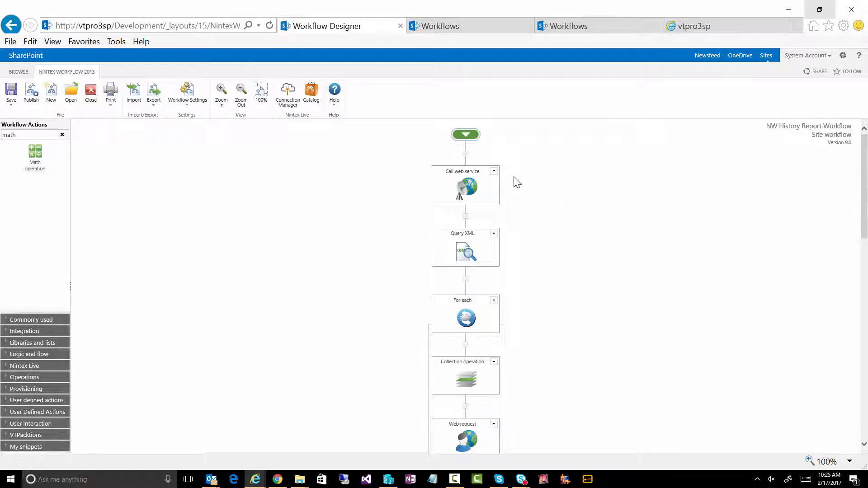
pyautogui.moveTo(465, 188)
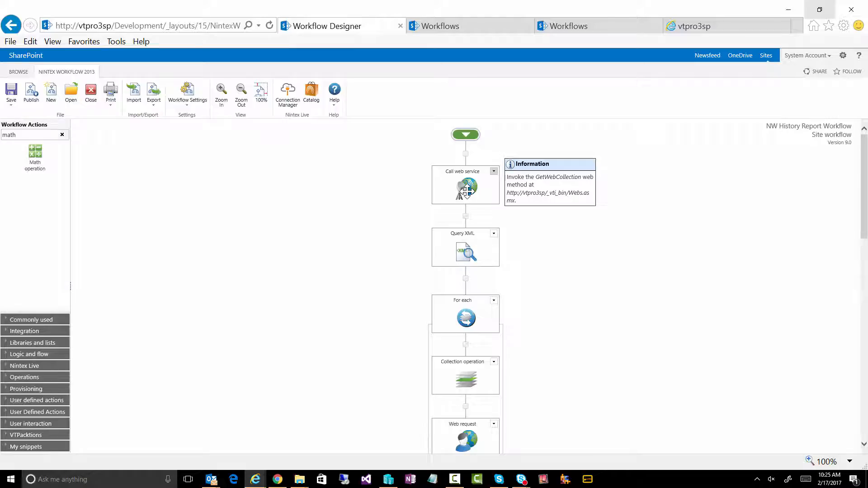
# - Inspect the Call web service action and highlight 'Webs' in its Webs.asmx URL
pyautogui.doubleClick(465, 185)
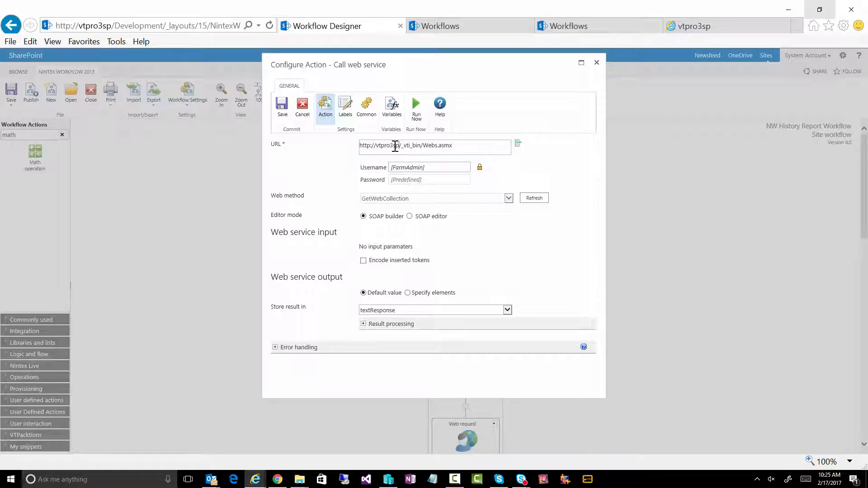
pyautogui.doubleClick(385, 145)
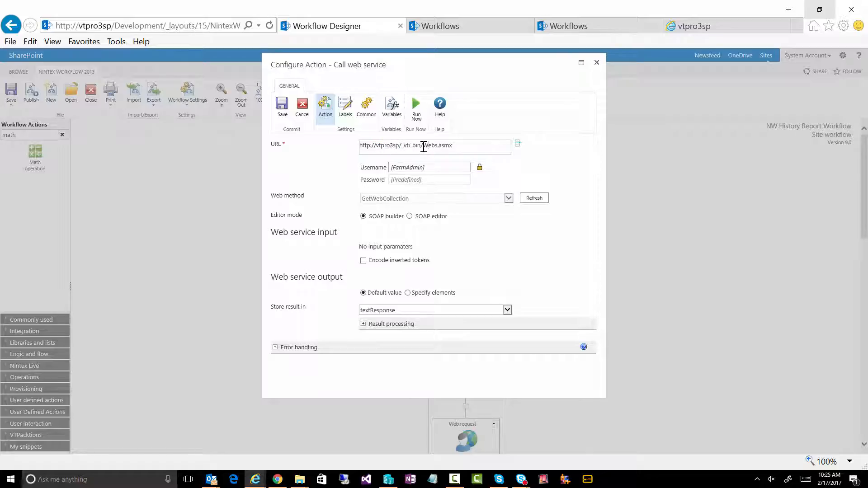
pyautogui.doubleClick(429, 145)
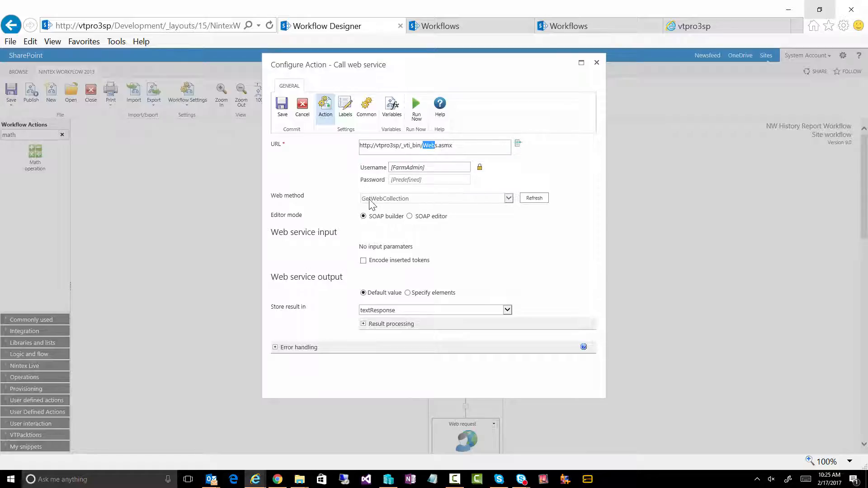
pyautogui.moveTo(416, 206)
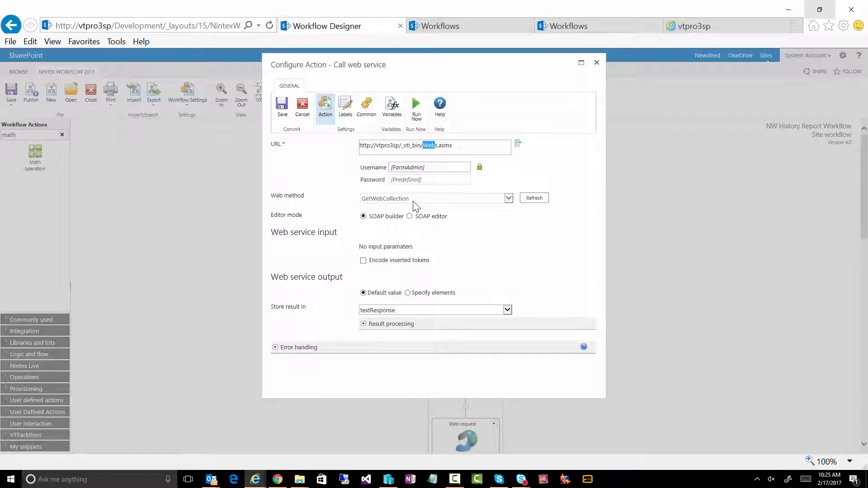
pyautogui.moveTo(473, 222)
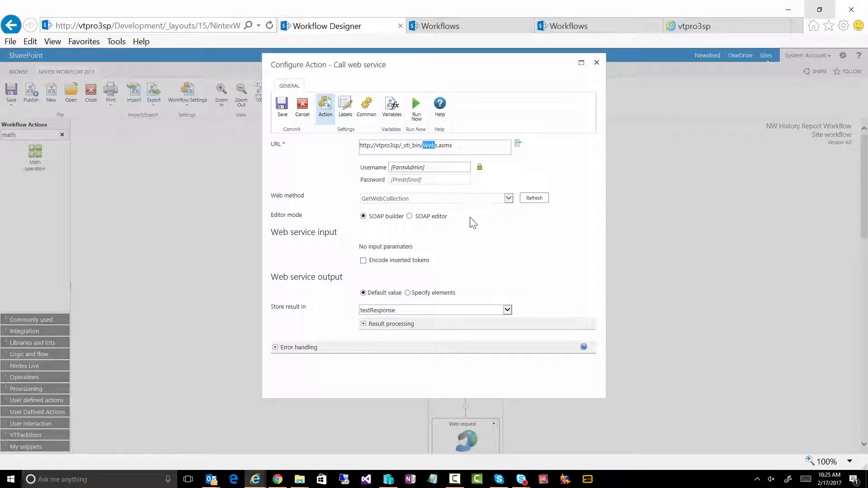
pyautogui.moveTo(431, 320)
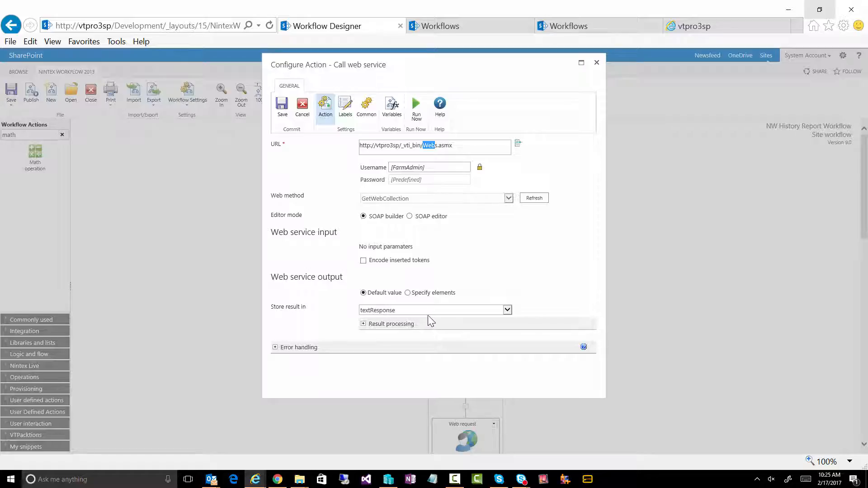
pyautogui.moveTo(415, 106)
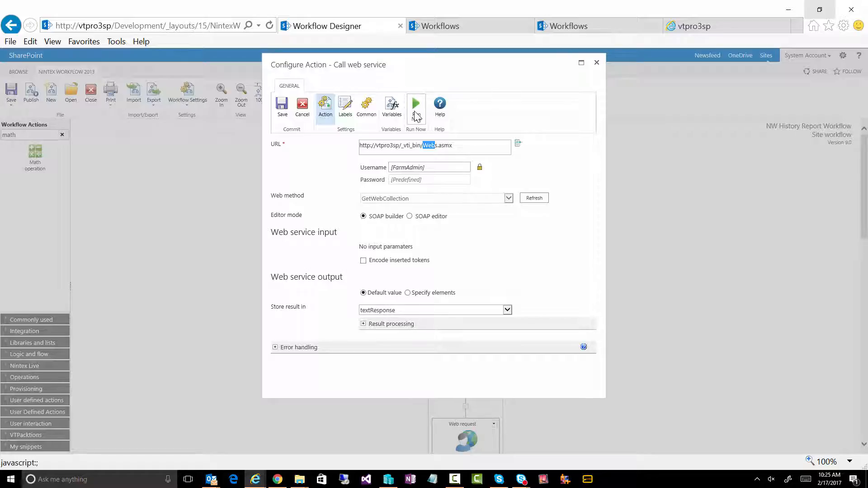
pyautogui.click(415, 106)
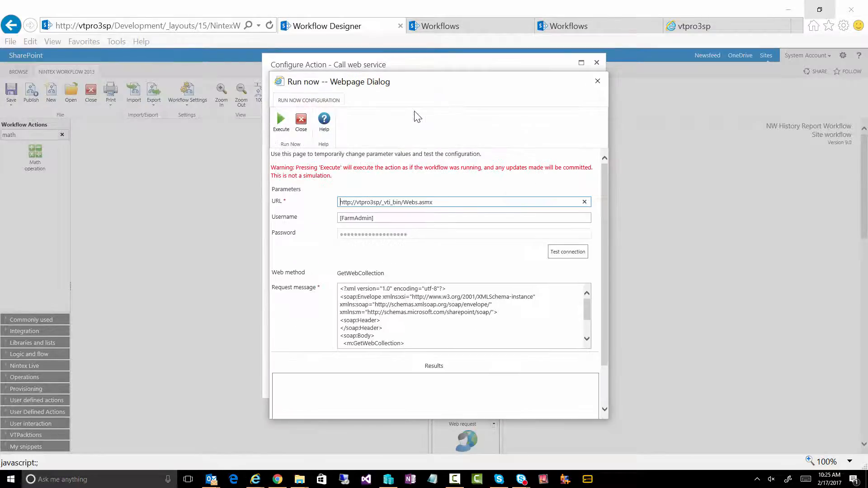
pyautogui.moveTo(284, 160)
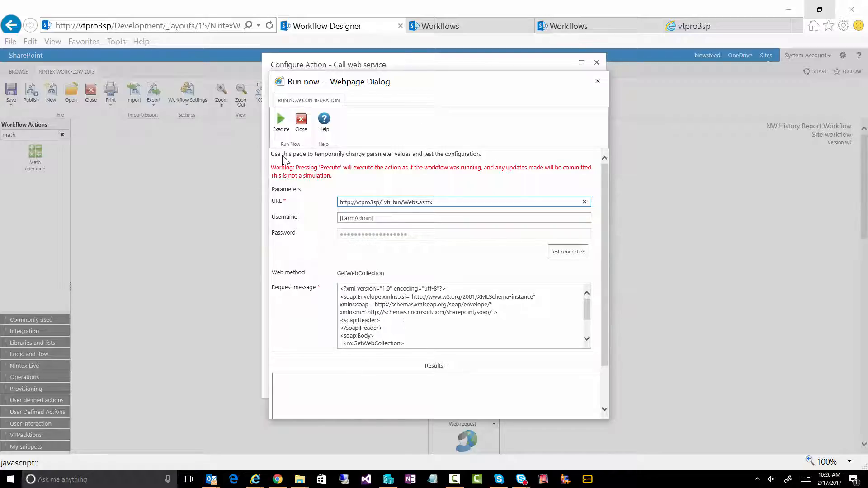
pyautogui.click(280, 121)
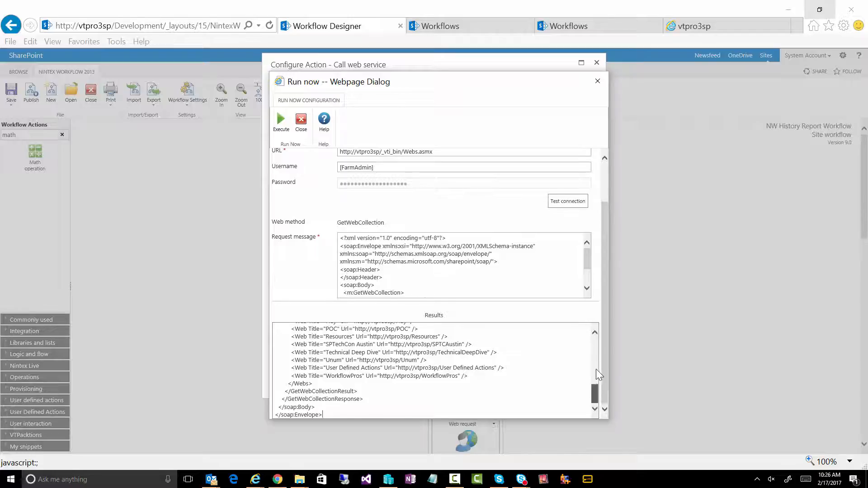
pyautogui.scroll(3)
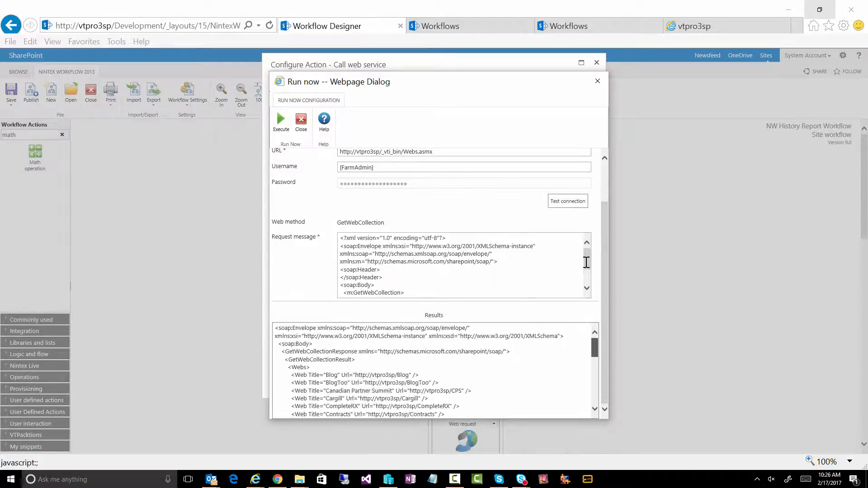
pyautogui.click(301, 119)
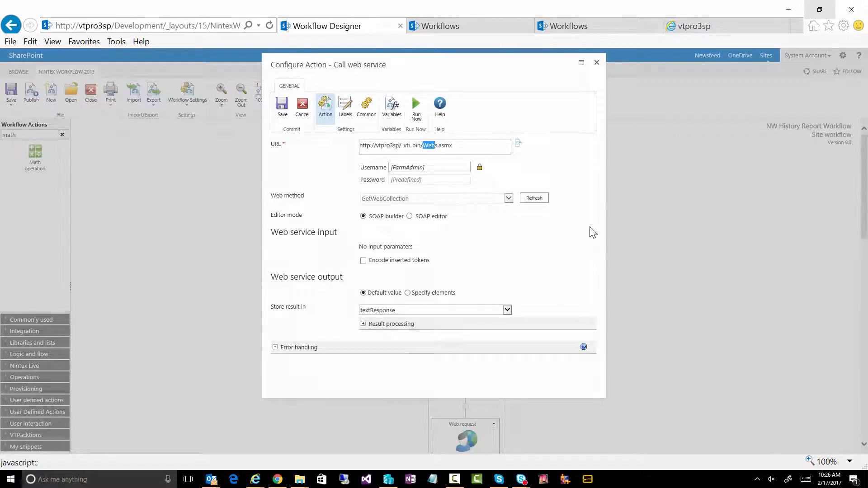
pyautogui.moveTo(337, 165)
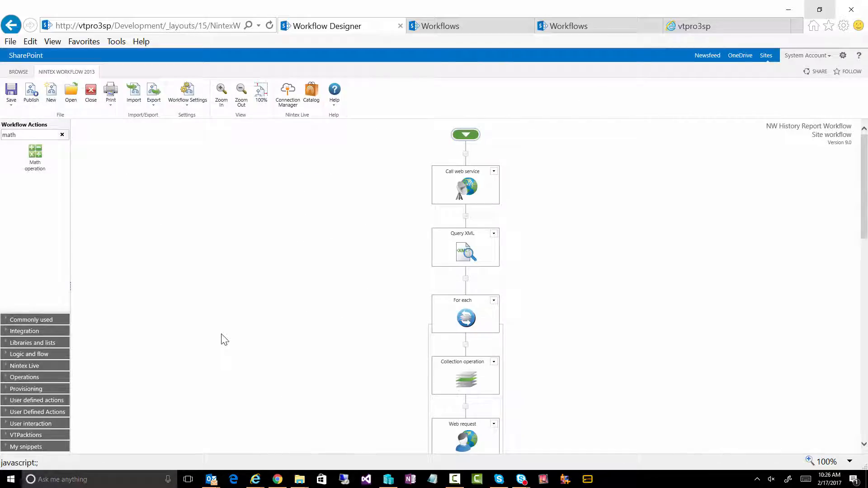
pyautogui.doubleClick(466, 185)
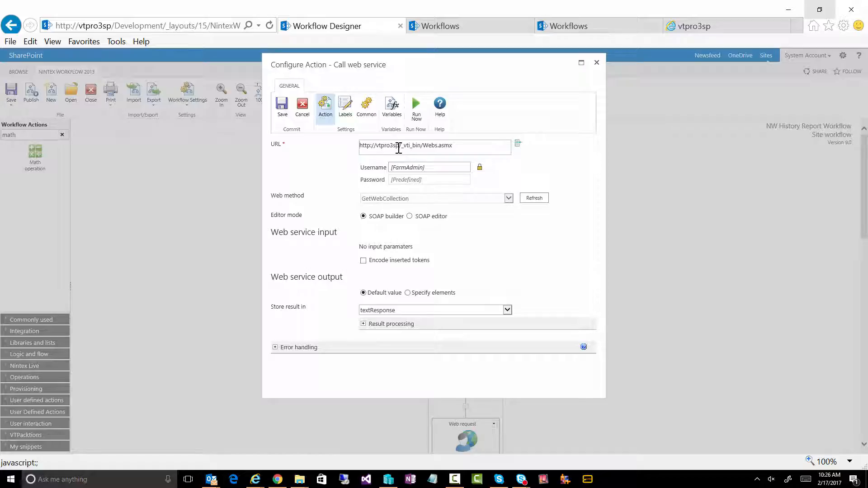
pyautogui.doubleClick(382, 145)
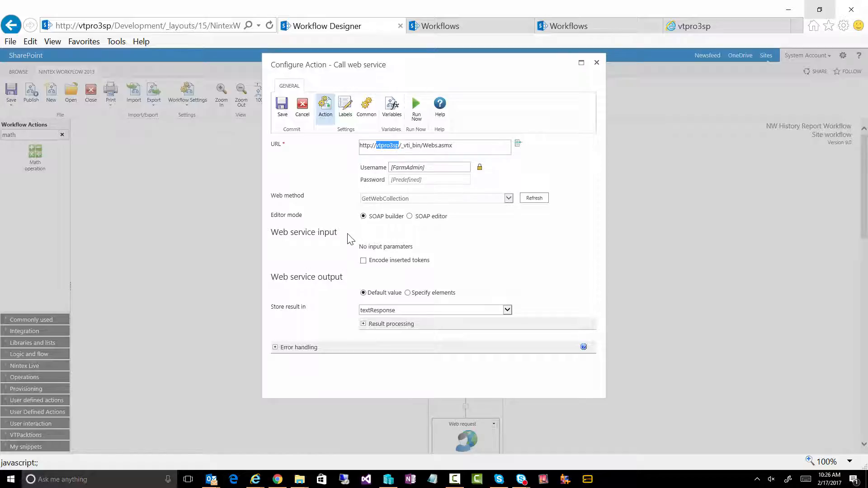
pyautogui.moveTo(374, 161)
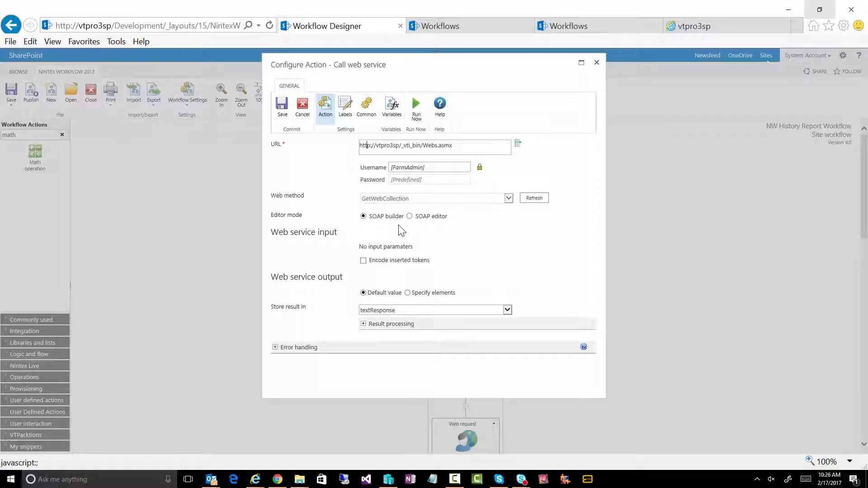
pyautogui.moveTo(419, 182)
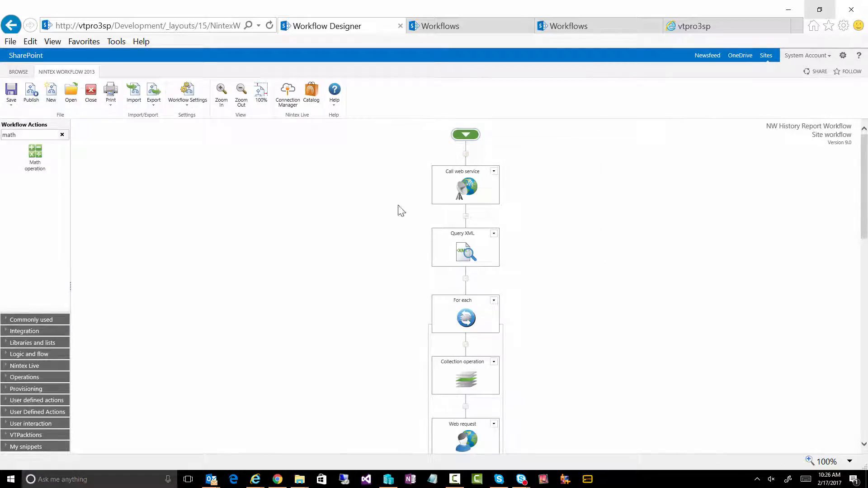
pyautogui.moveTo(465, 250)
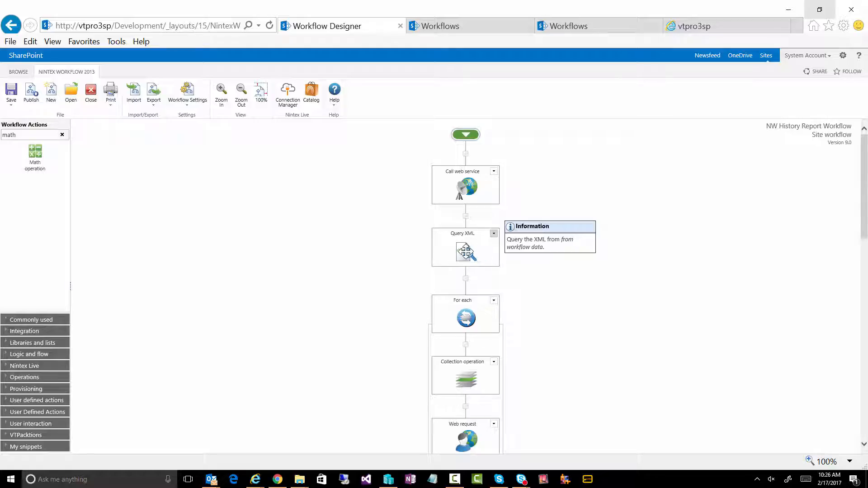
# - Insert the textResponse variable reference as the Query XML action's XML source
pyautogui.doubleClick(465, 247)
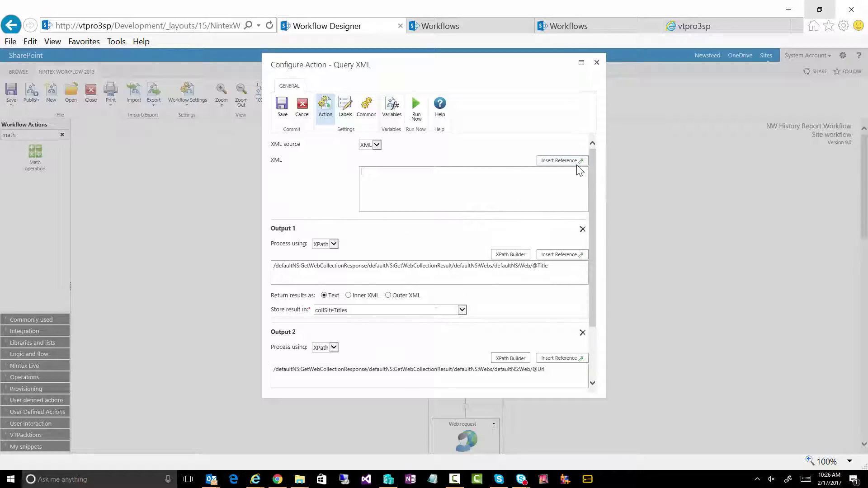
pyautogui.click(558, 160)
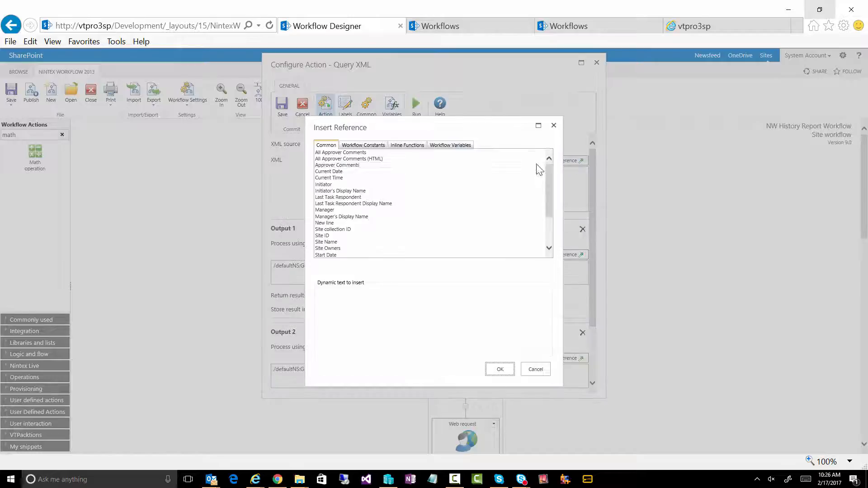
pyautogui.click(450, 145)
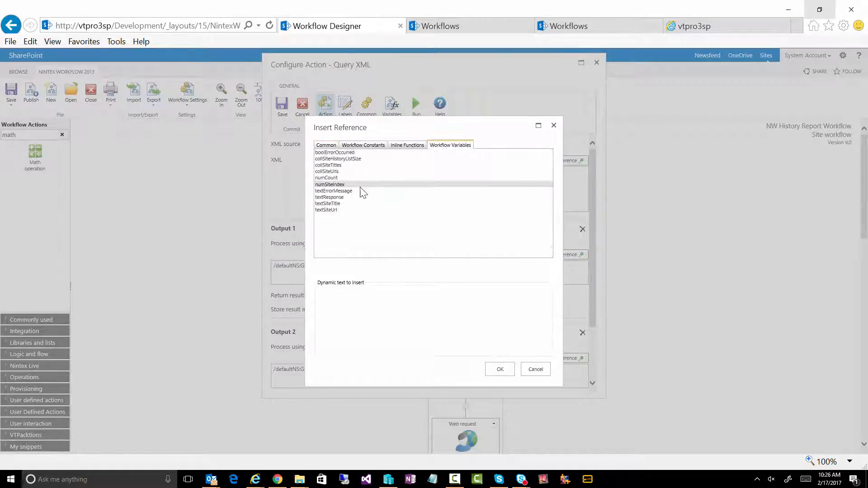
pyautogui.click(330, 198)
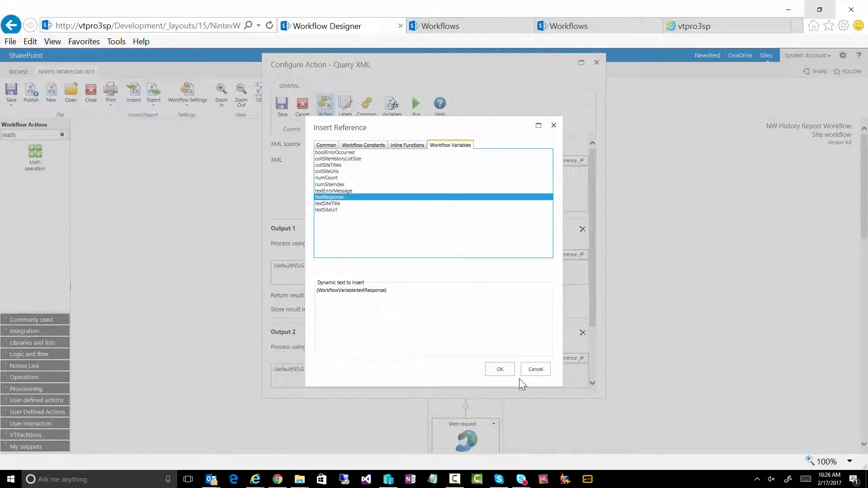
pyautogui.click(499, 369)
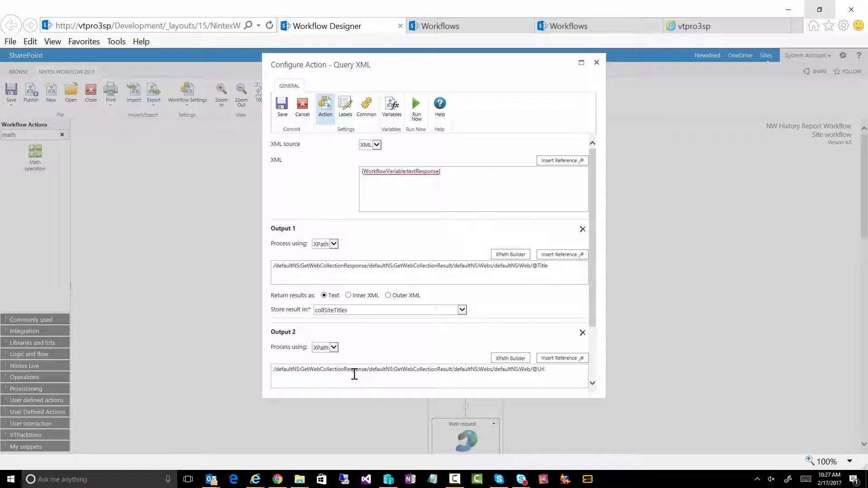
pyautogui.scroll(-3)
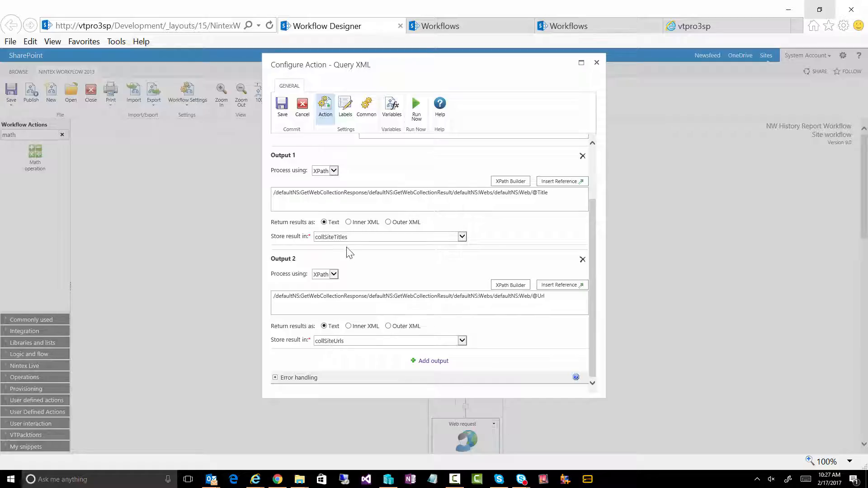
pyautogui.moveTo(335, 331)
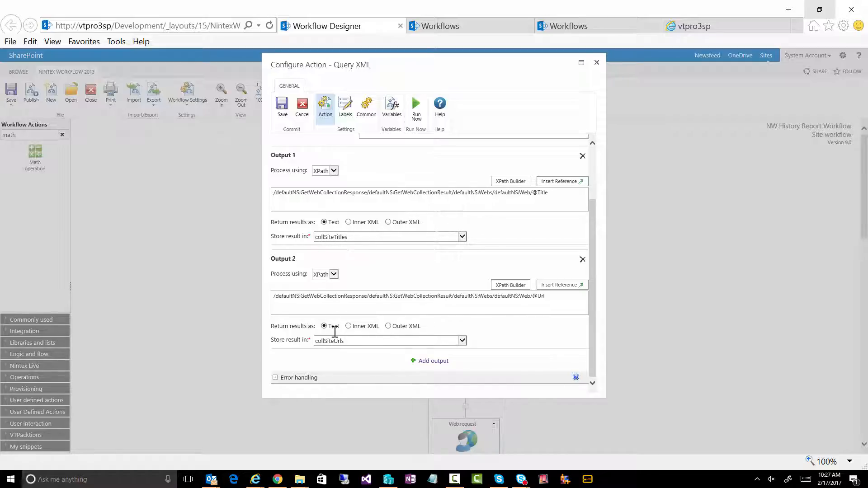
pyautogui.moveTo(370, 230)
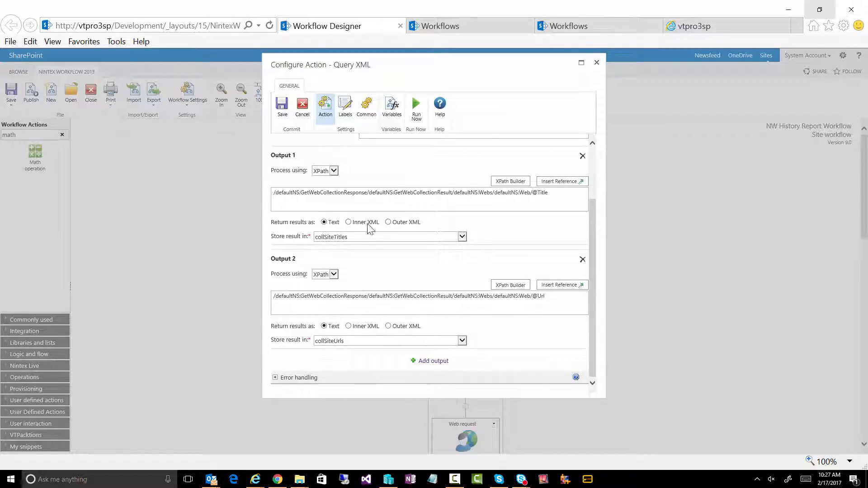
pyautogui.click(596, 62)
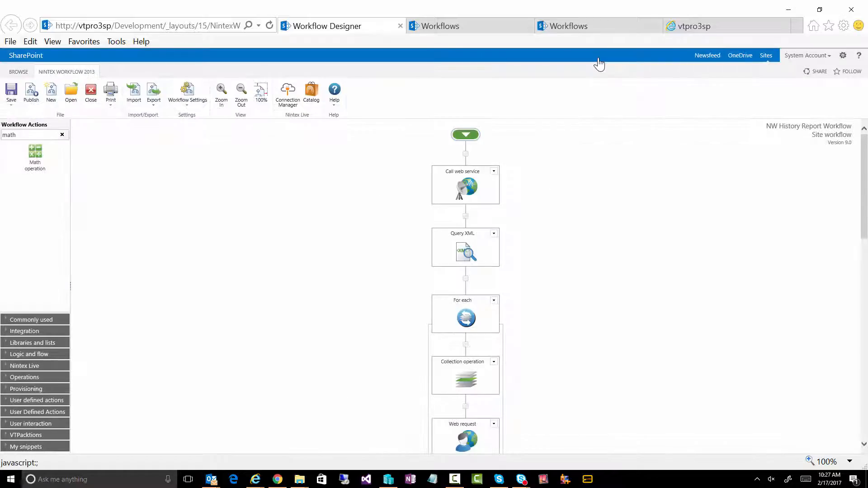
pyautogui.moveTo(417, 192)
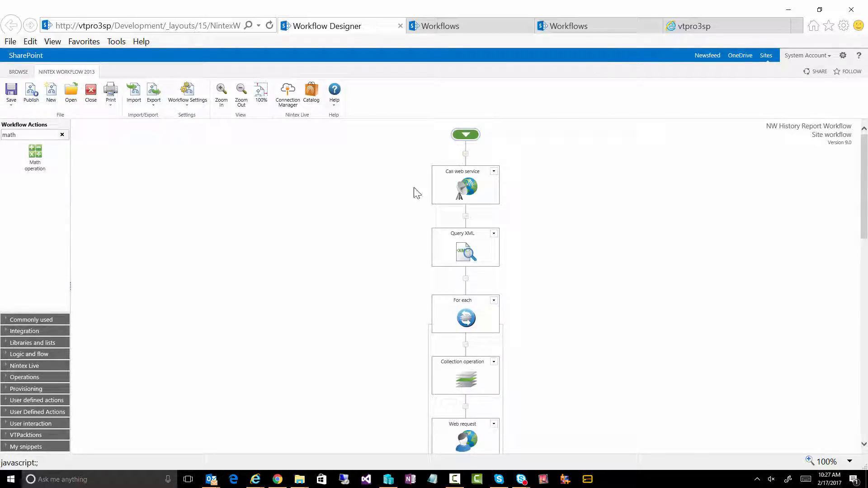
pyautogui.moveTo(500, 186)
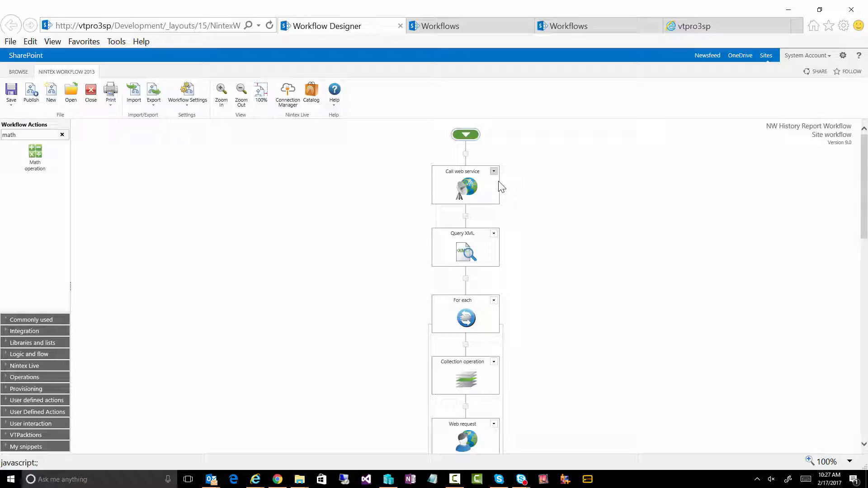
# - Scroll down and open the Web request action's Configure Action dialog
pyautogui.scroll(-3)
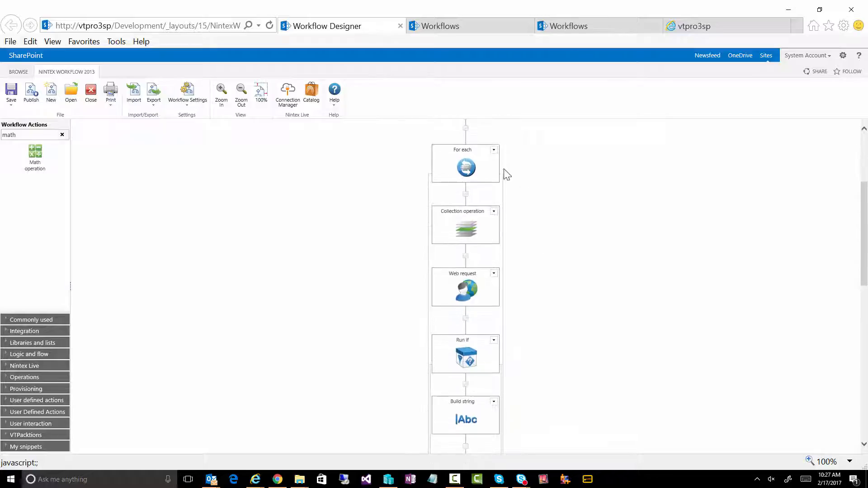
pyautogui.moveTo(466, 168)
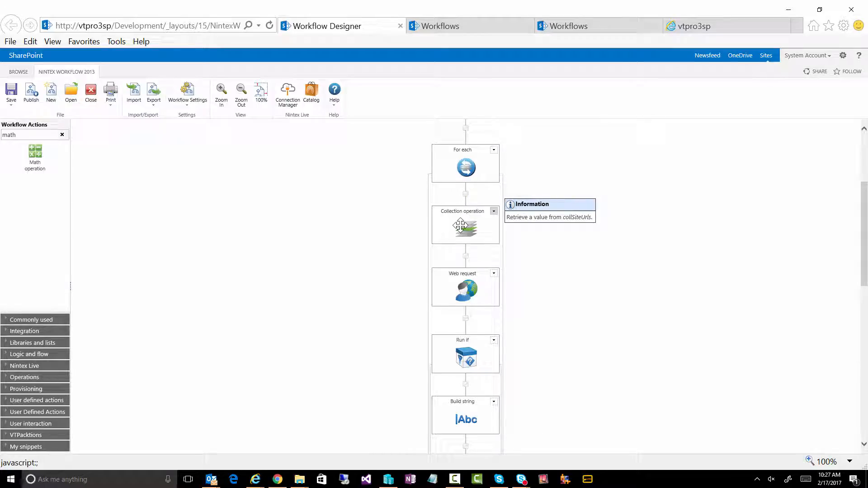
pyautogui.moveTo(462, 224)
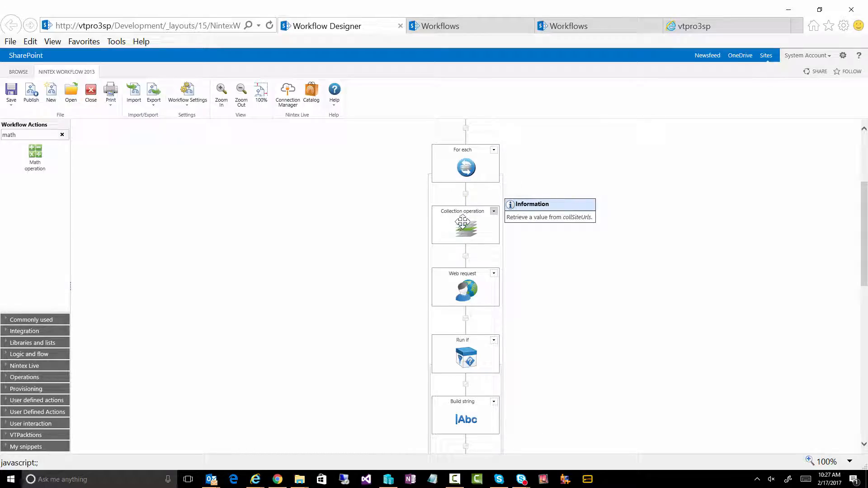
pyautogui.moveTo(466, 286)
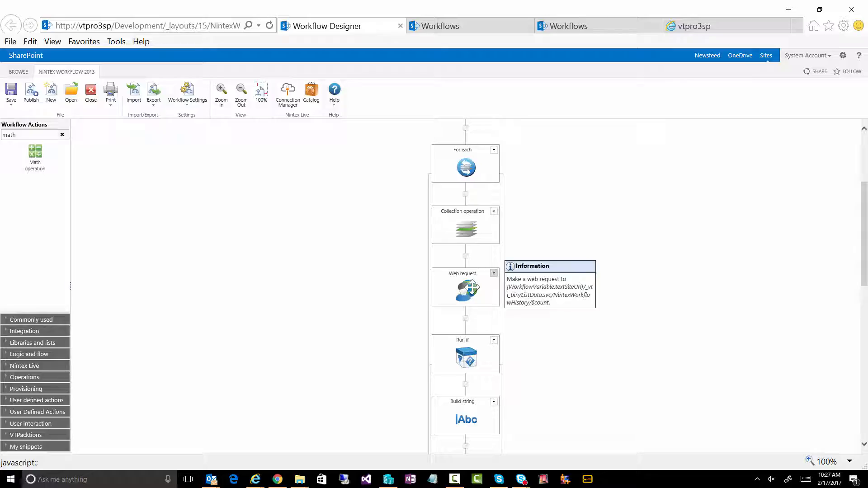
pyautogui.doubleClick(465, 288)
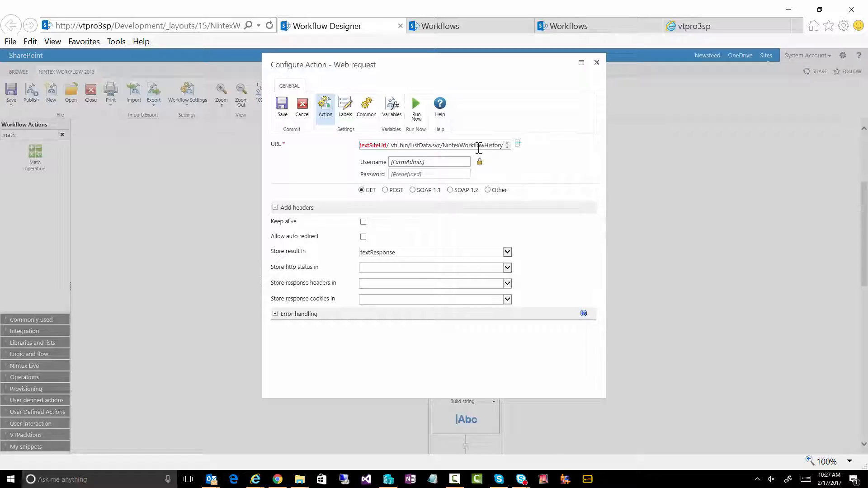
# - Append /$count to the Web request URL, keeping the GET method
pyautogui.doubleClick(481, 145)
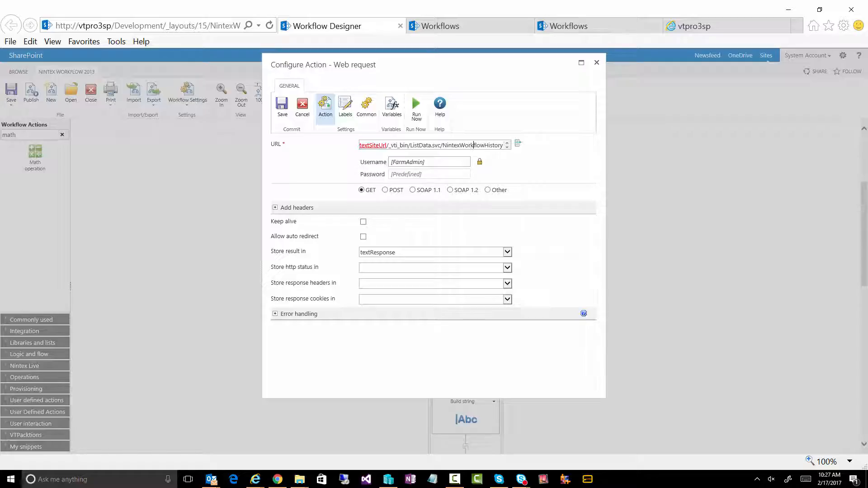
pyautogui.write('/$count')
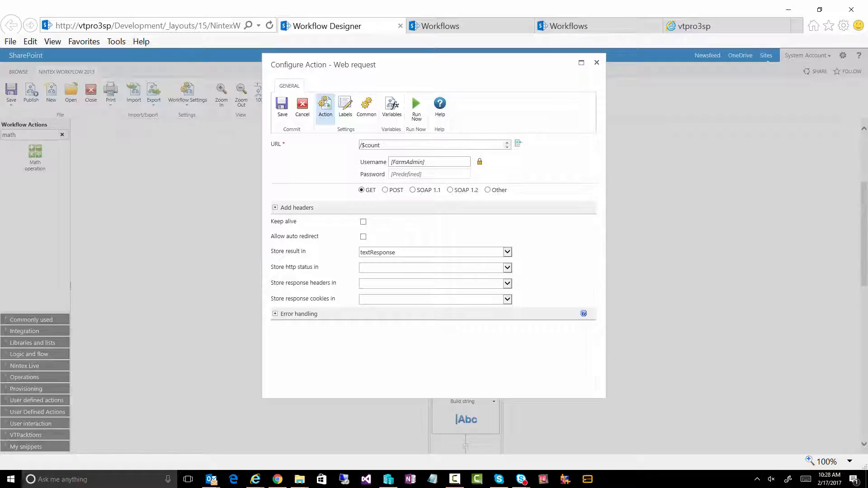
pyautogui.click(434, 145)
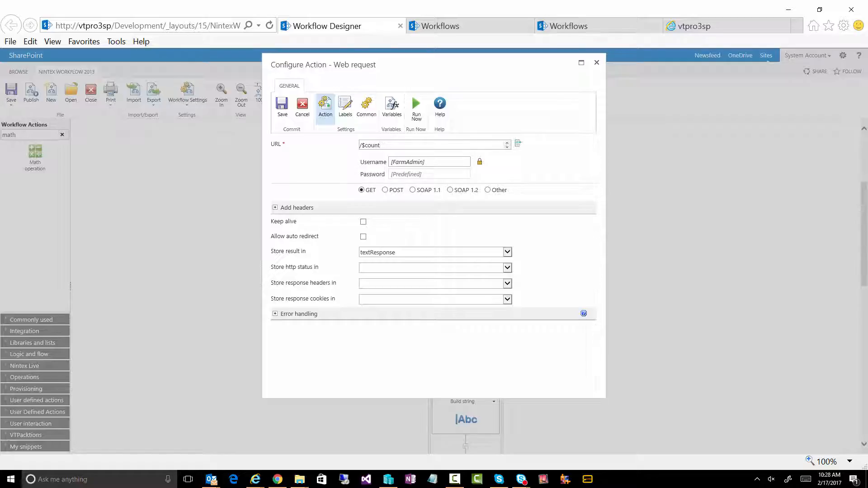
pyautogui.moveTo(370, 199)
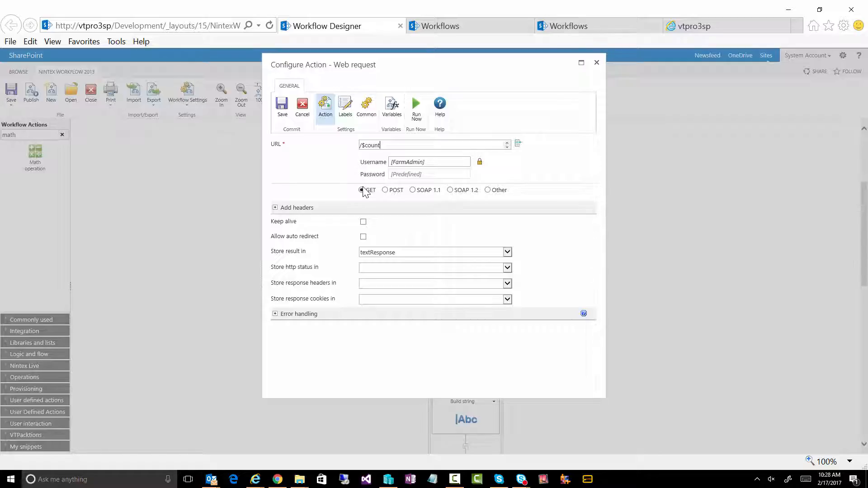
pyautogui.moveTo(381, 145)
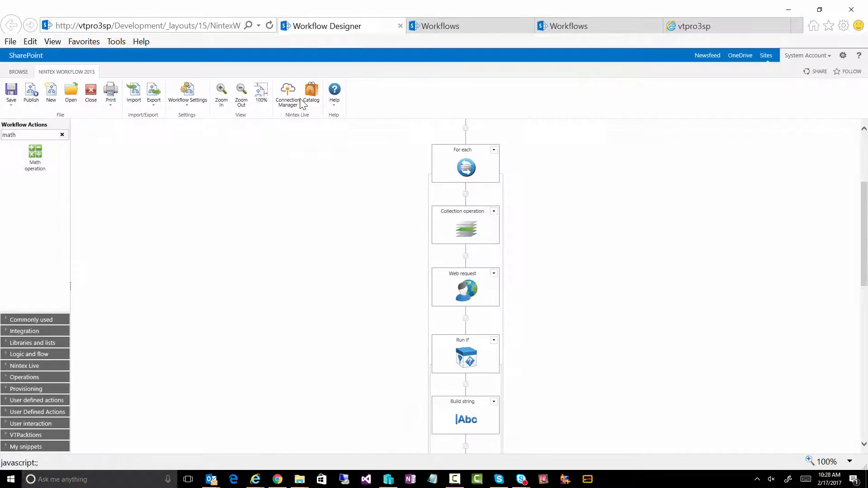
pyautogui.moveTo(465, 291)
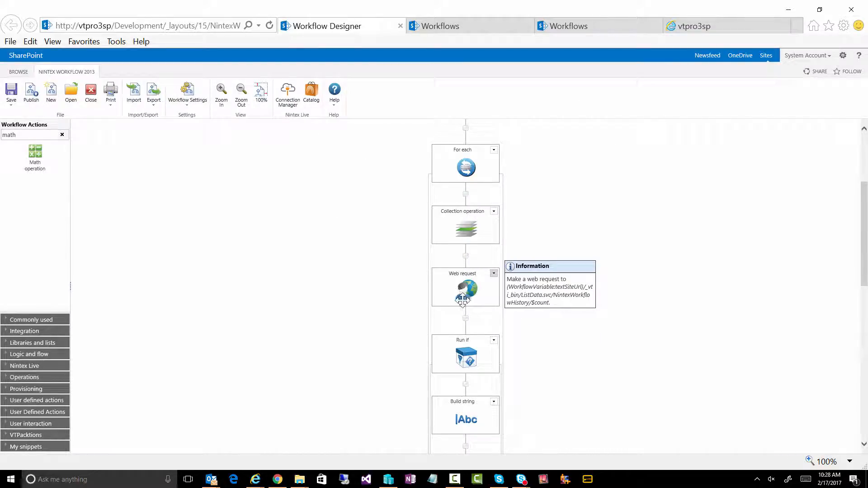
# - Scroll down the canvas and open the loop's Build string action
pyautogui.scroll(-3)
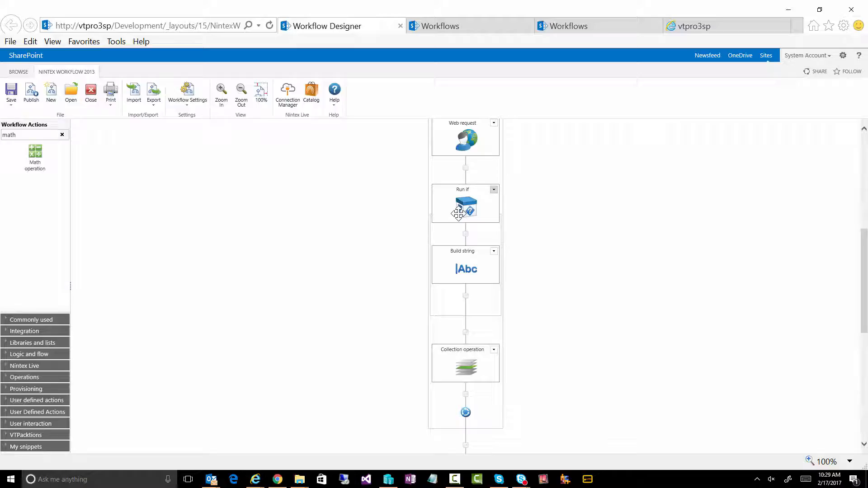
pyautogui.moveTo(596, 194)
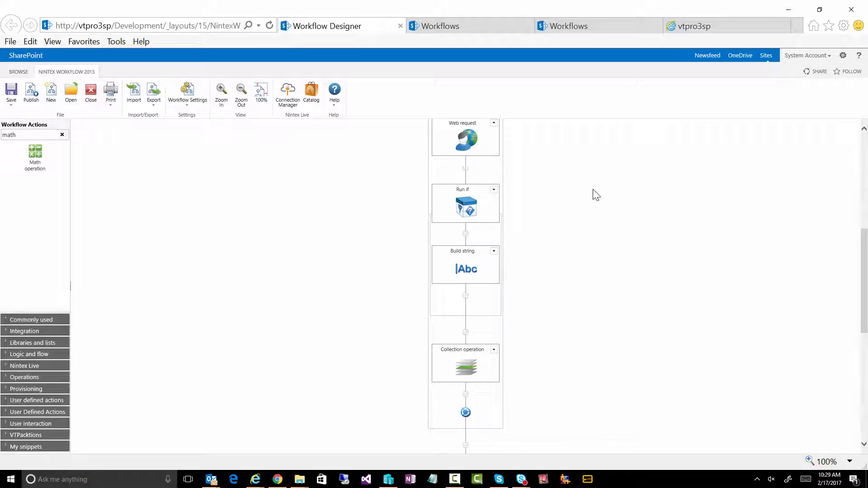
pyautogui.moveTo(500, 160)
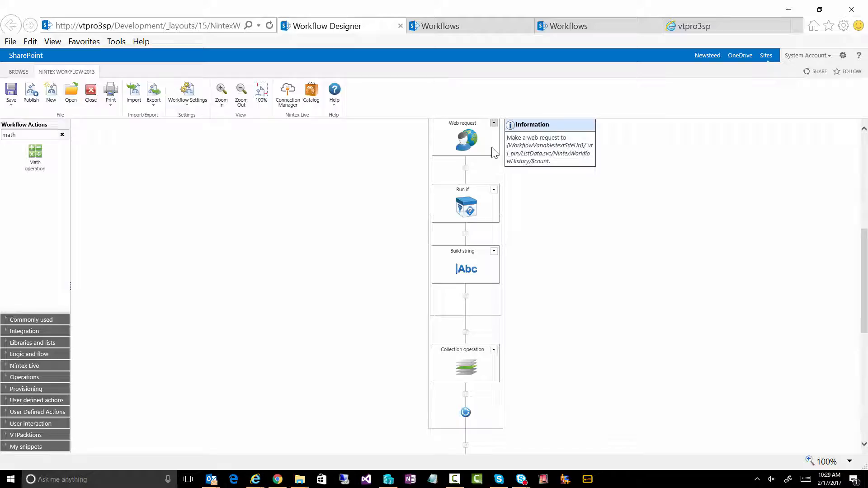
pyautogui.moveTo(455, 172)
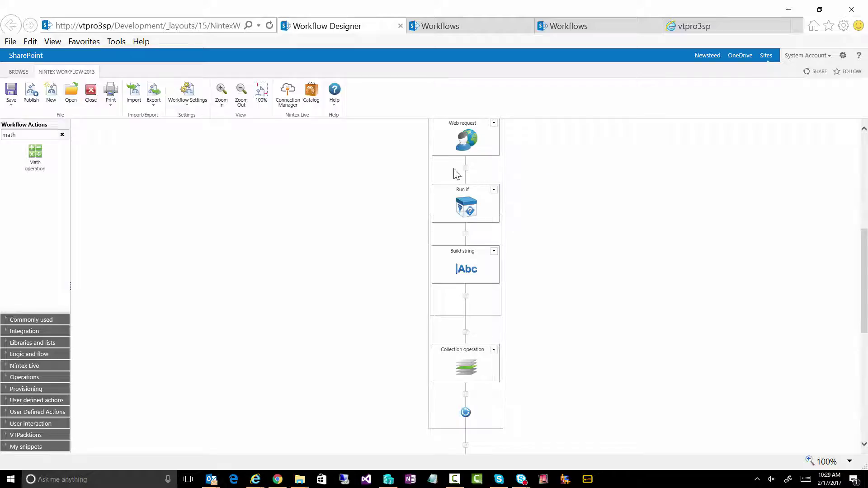
pyautogui.moveTo(465, 207)
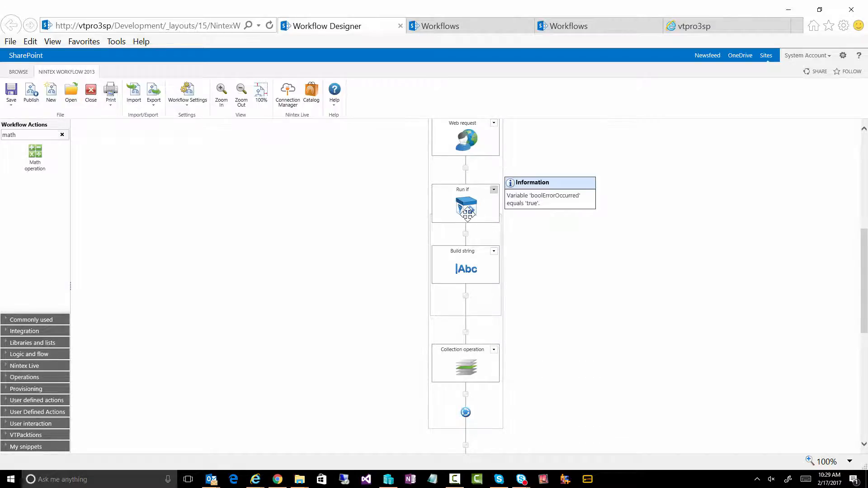
pyautogui.doubleClick(466, 268)
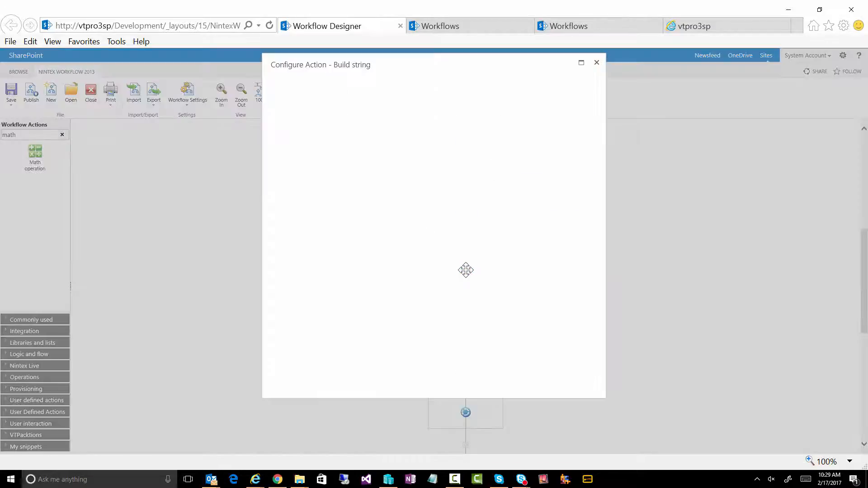
pyautogui.moveTo(409, 209)
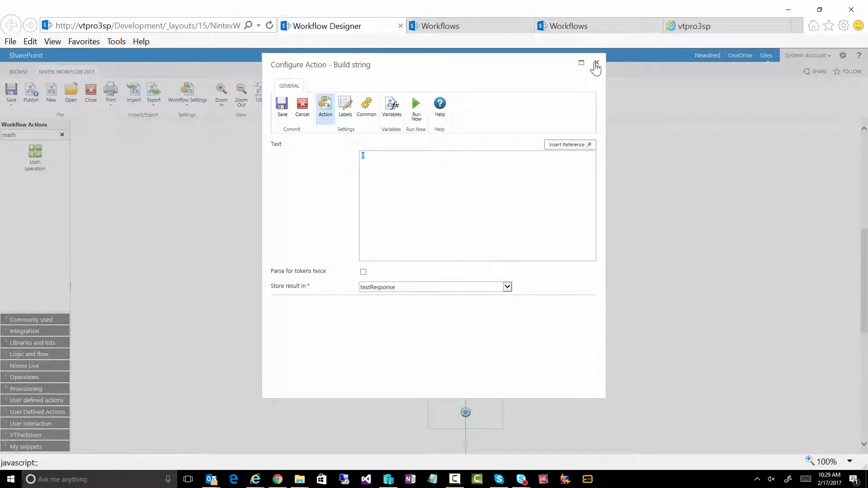
# - Close the Build string settings that store the text into textResponse
pyautogui.click(596, 62)
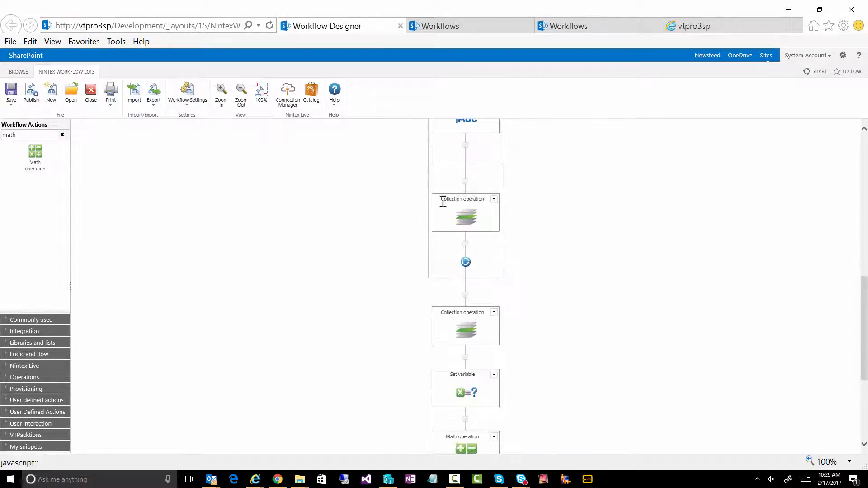
pyautogui.moveTo(482, 222)
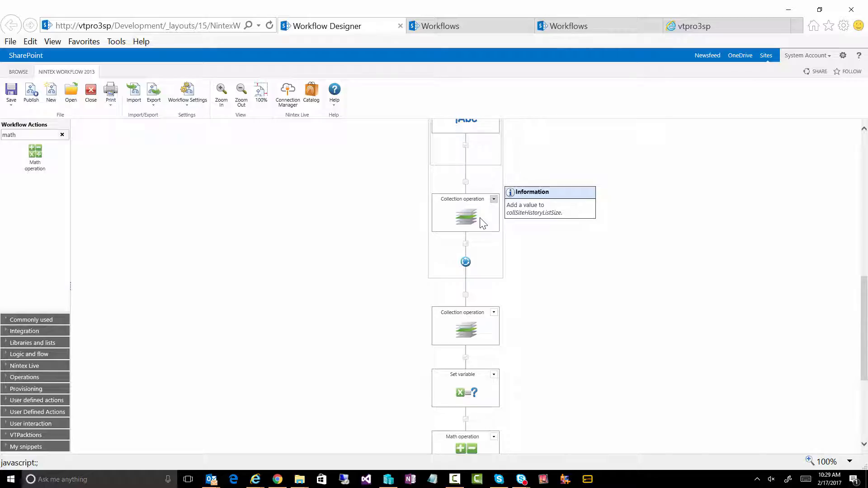
pyautogui.moveTo(468, 221)
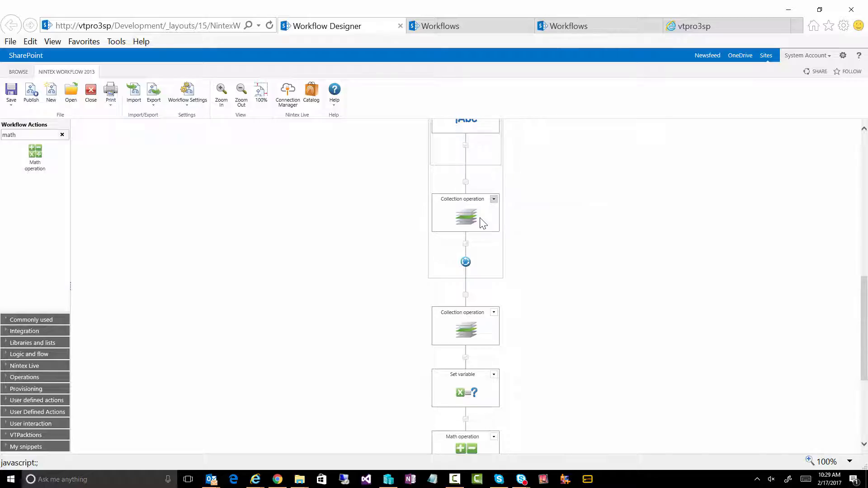
pyautogui.moveTo(496, 176)
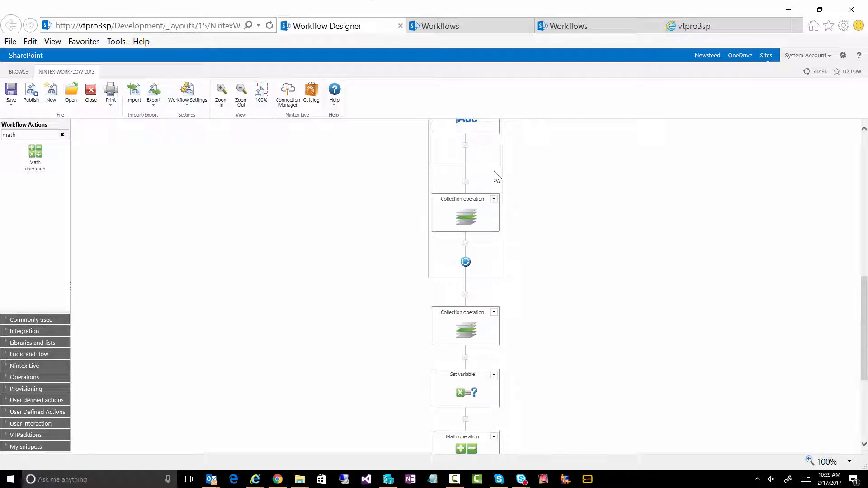
pyautogui.moveTo(520, 239)
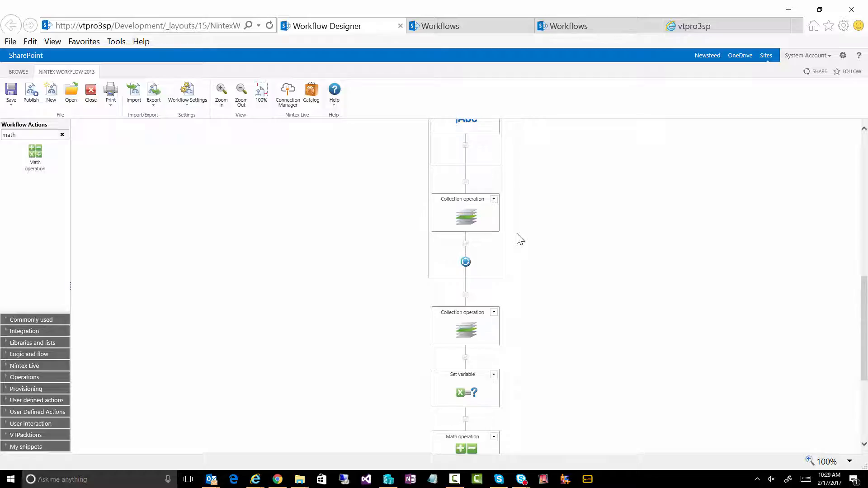
pyautogui.moveTo(468, 332)
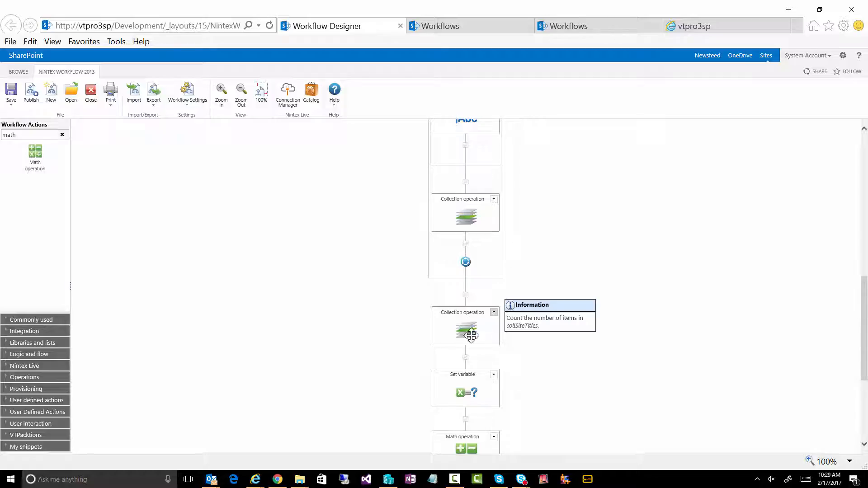
# - Scroll past Set variable, Math operation and Loop to the Document Generation action and open it
pyautogui.scroll(-3)
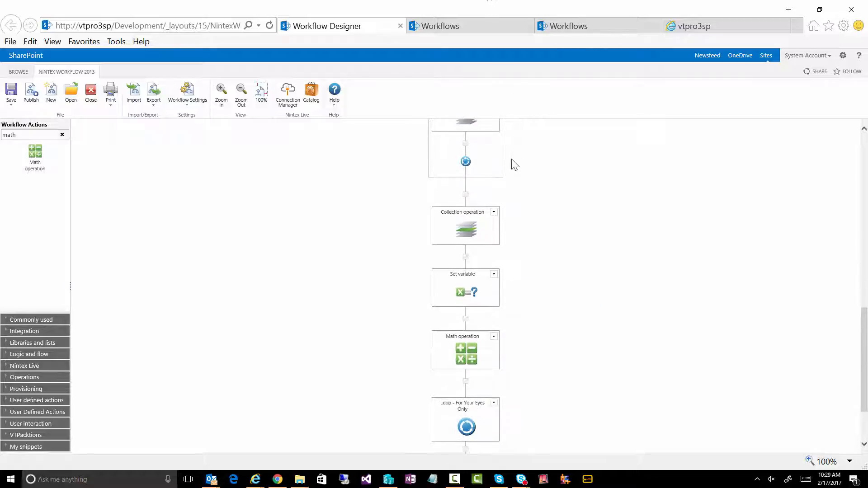
pyautogui.scroll(-3)
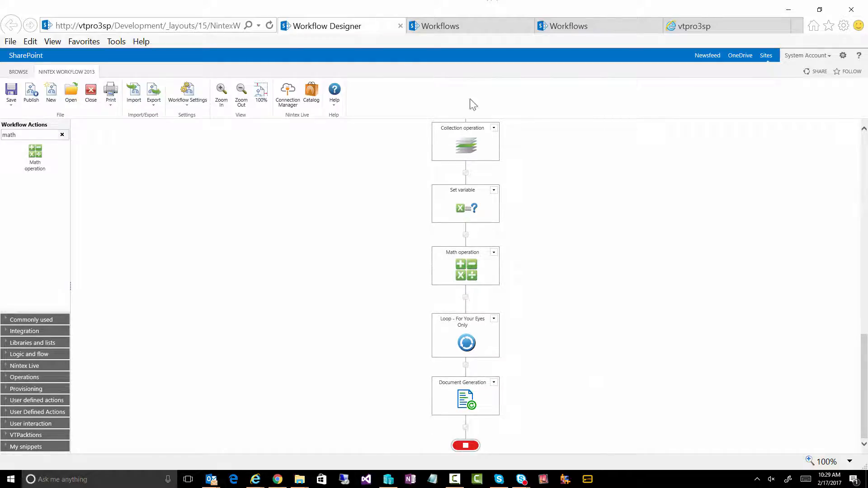
pyautogui.moveTo(505, 281)
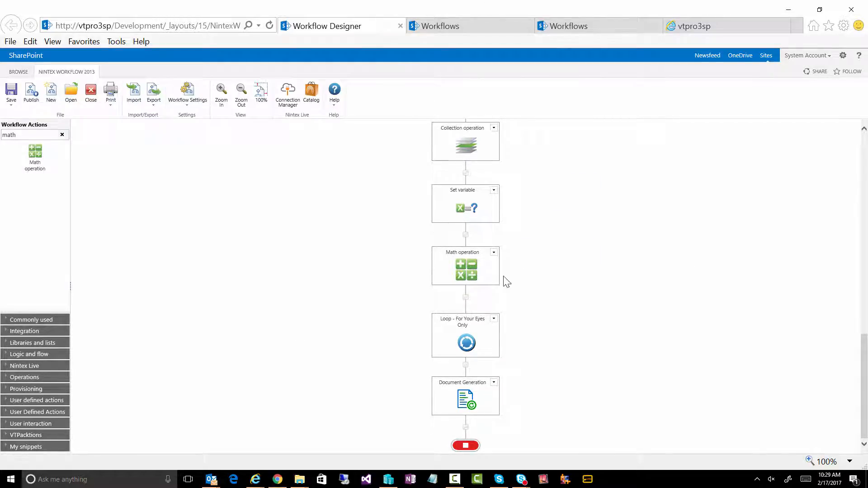
pyautogui.moveTo(465, 397)
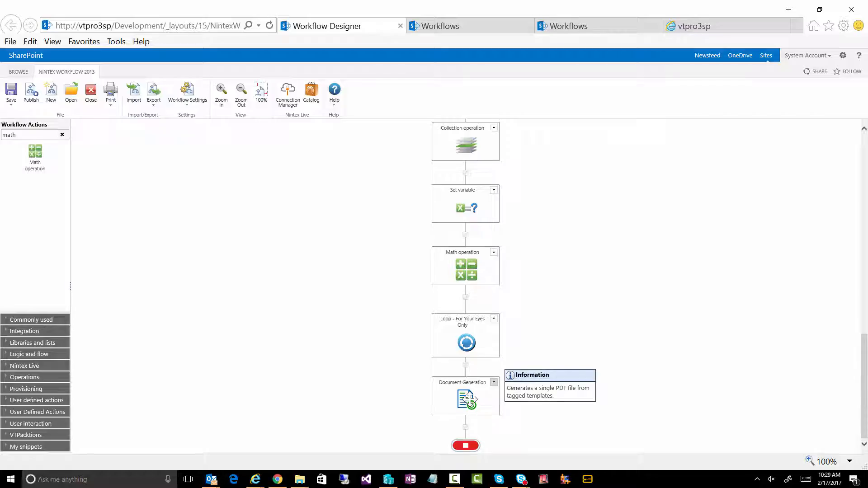
pyautogui.doubleClick(465, 396)
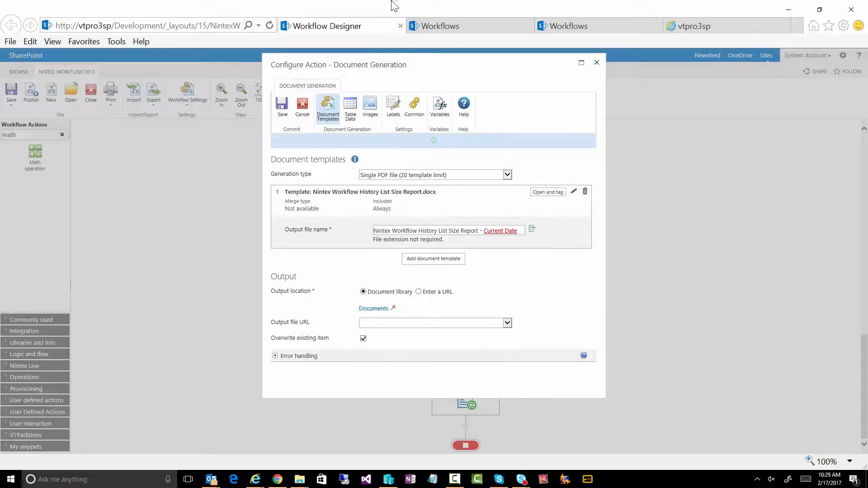
# - Check the Table Data columns and Document Templates output, then cancel without saving
pyautogui.click(350, 109)
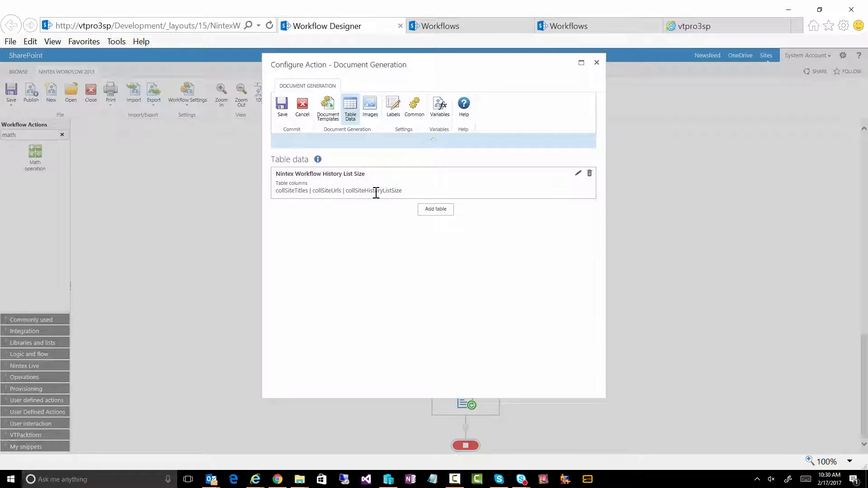
pyautogui.moveTo(387, 183)
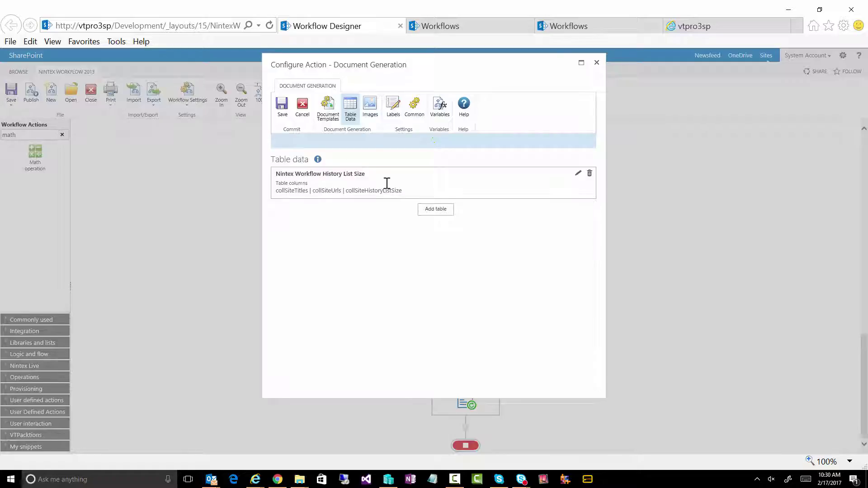
pyautogui.click(328, 105)
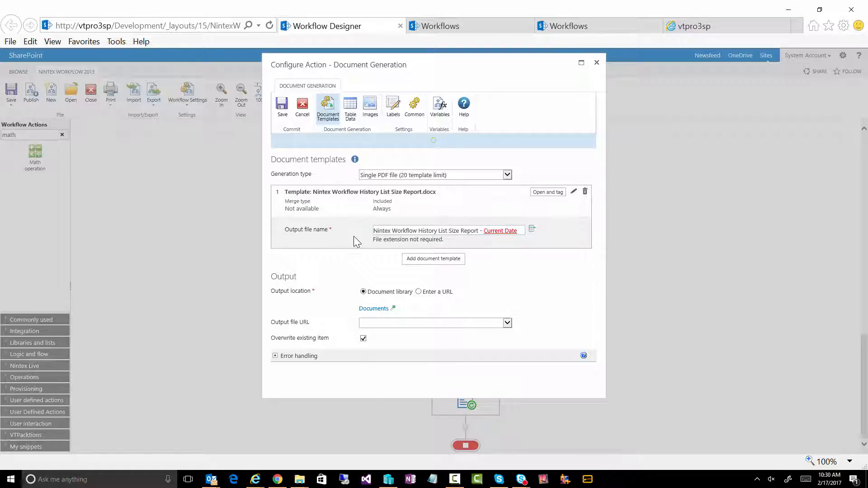
pyautogui.moveTo(451, 232)
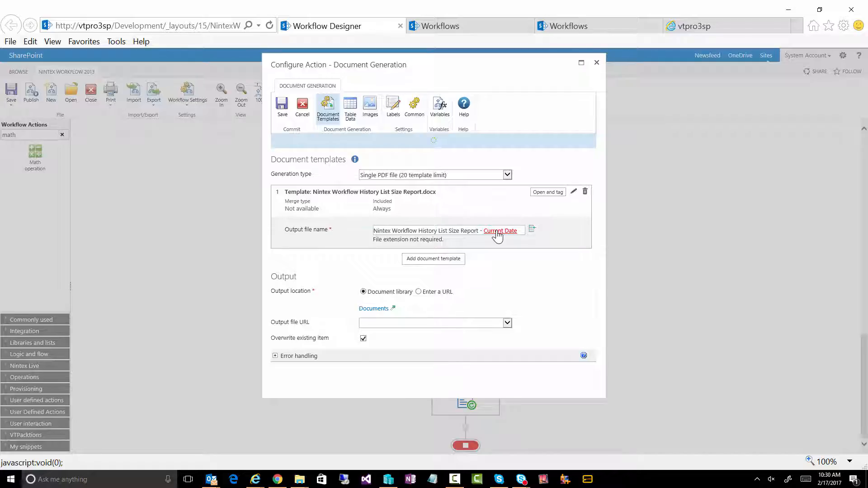
pyautogui.moveTo(442, 331)
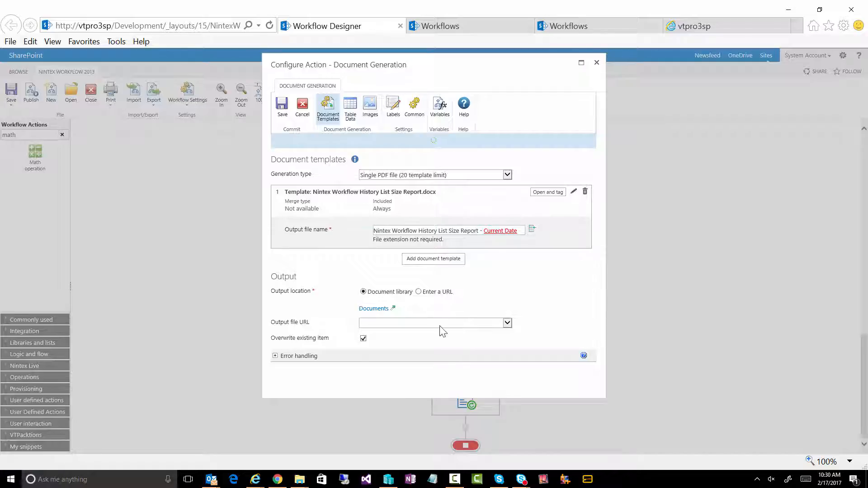
pyautogui.moveTo(374, 308)
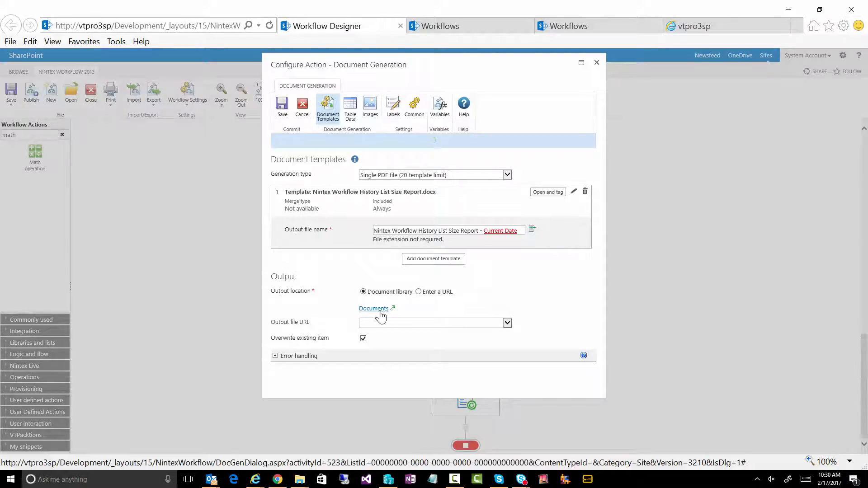
pyautogui.moveTo(385, 317)
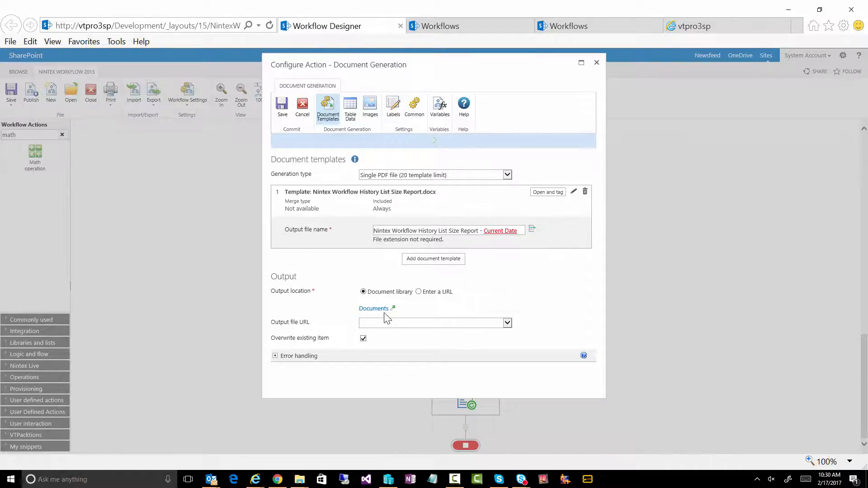
pyautogui.moveTo(373, 308)
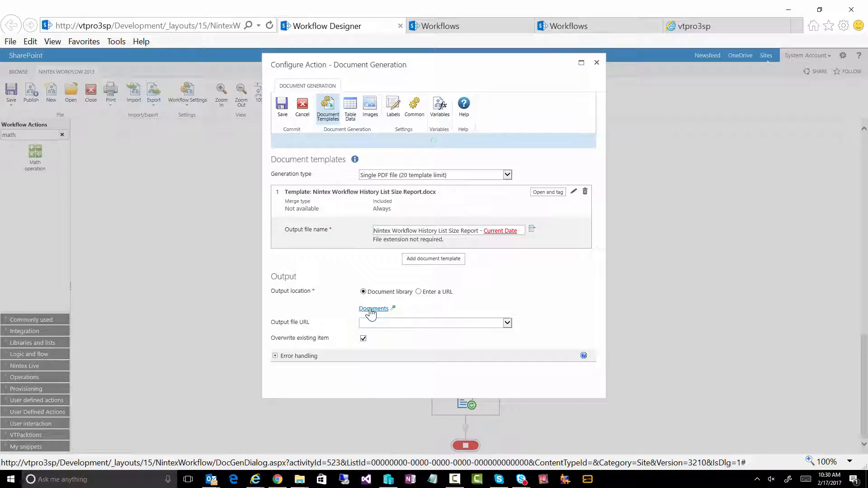
pyautogui.moveTo(361, 406)
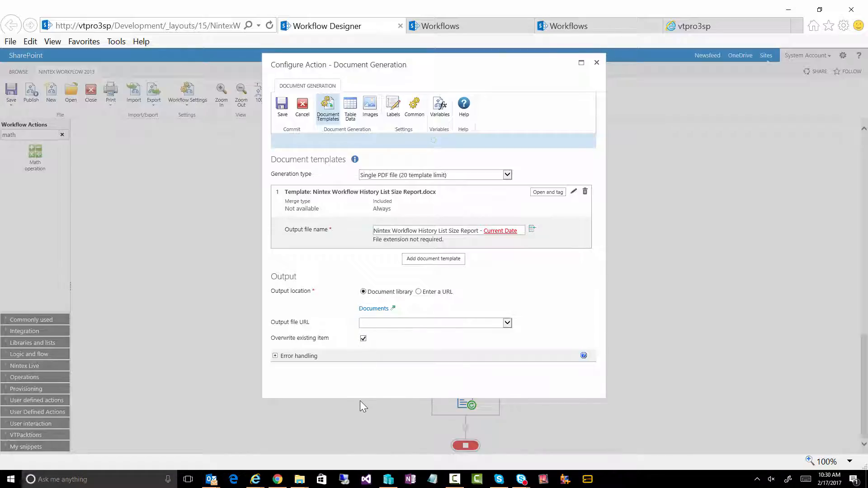
pyautogui.moveTo(303, 105)
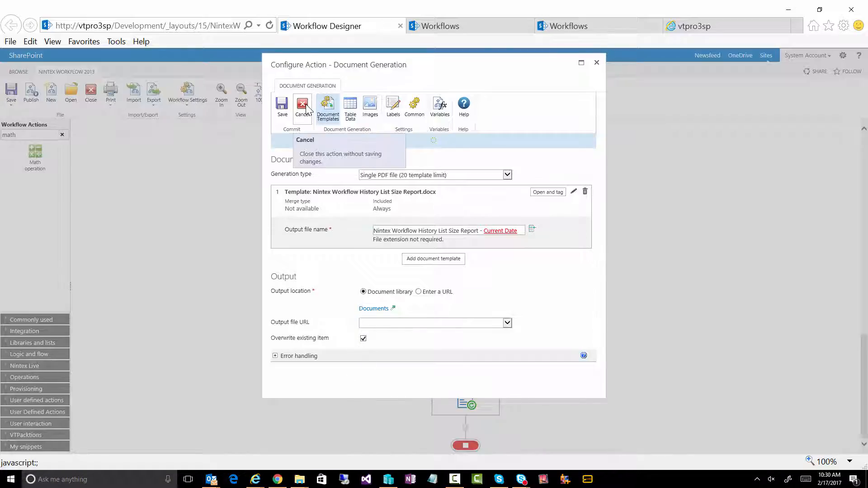
pyautogui.click(303, 106)
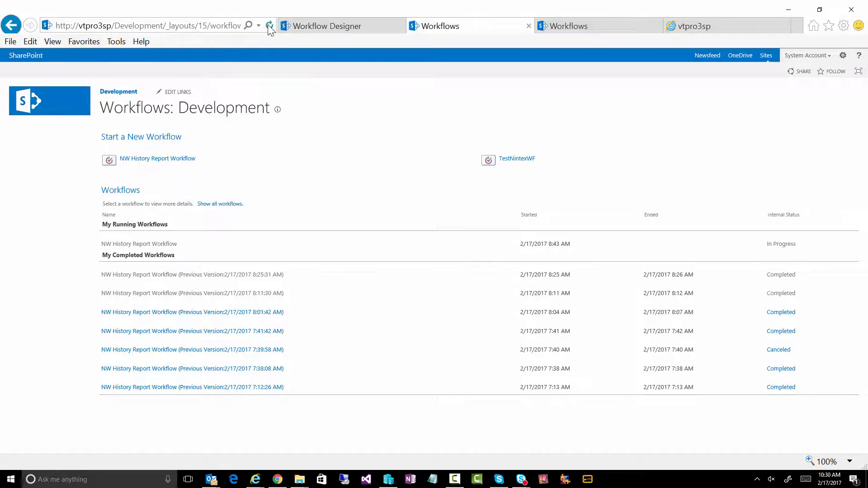
# - Refresh the workflow runs list and start a manual run of NW History Report Workflow
pyautogui.click(270, 26)
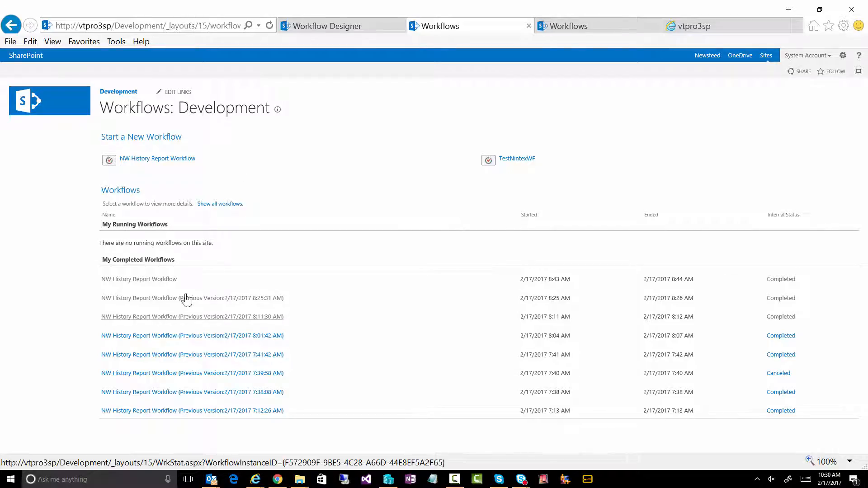
pyautogui.moveTo(157, 158)
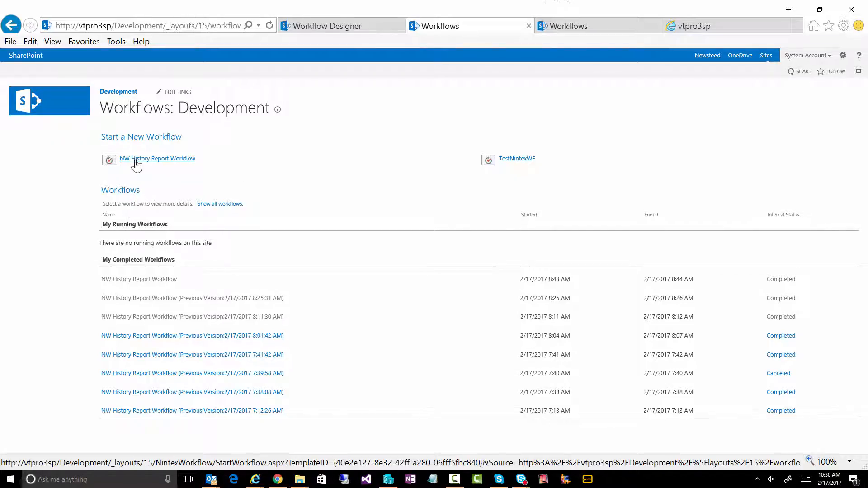
pyautogui.click(158, 158)
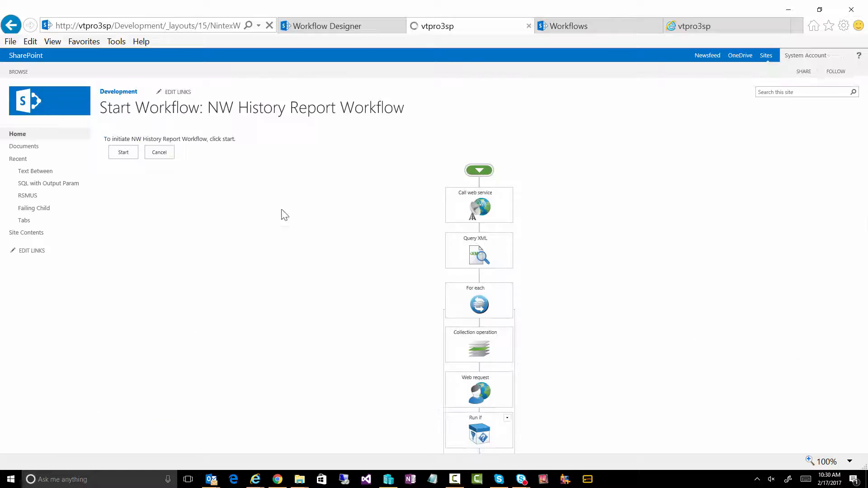
pyautogui.click(123, 153)
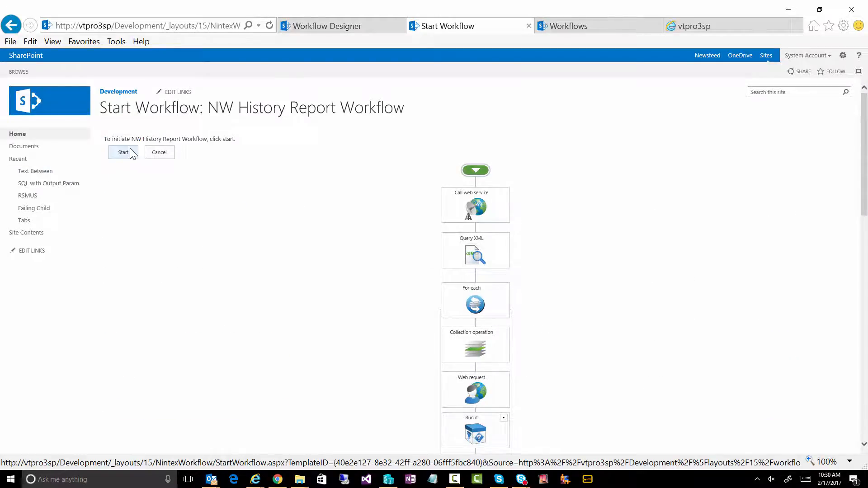
pyautogui.click(123, 152)
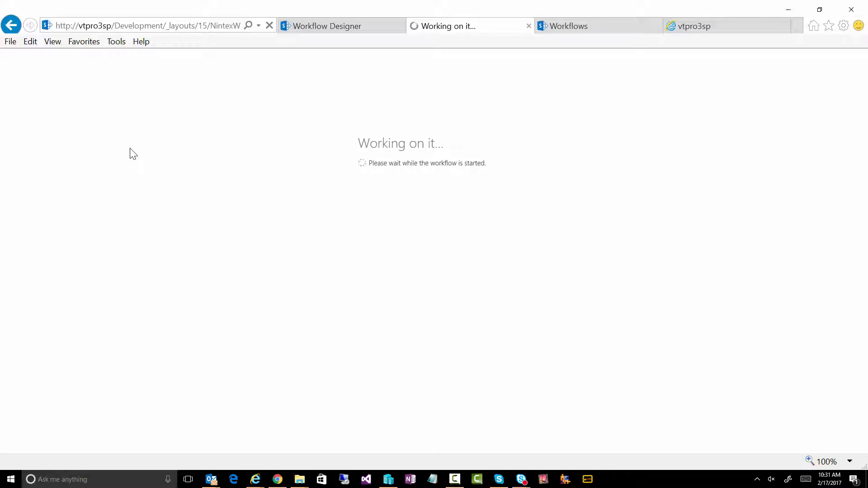
pyautogui.moveTo(213, 114)
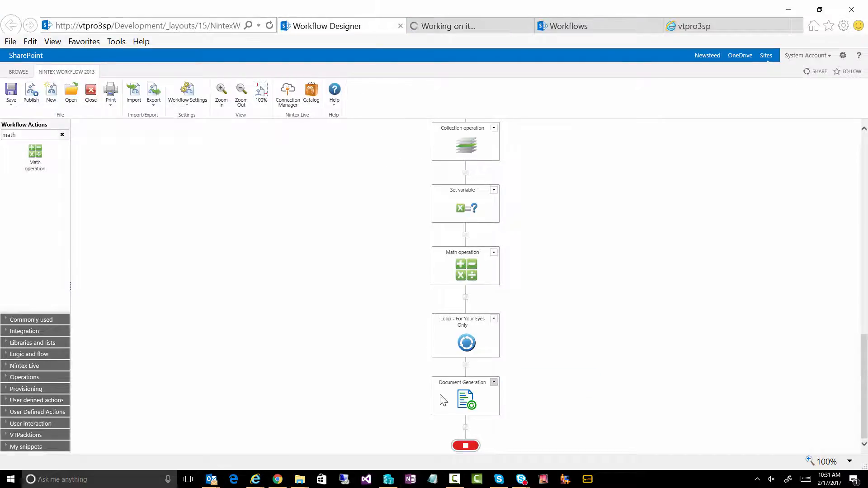
# - Reopen the Document Generation action's settings and launch the report template in Word via 'Open and tag'
pyautogui.doubleClick(465, 396)
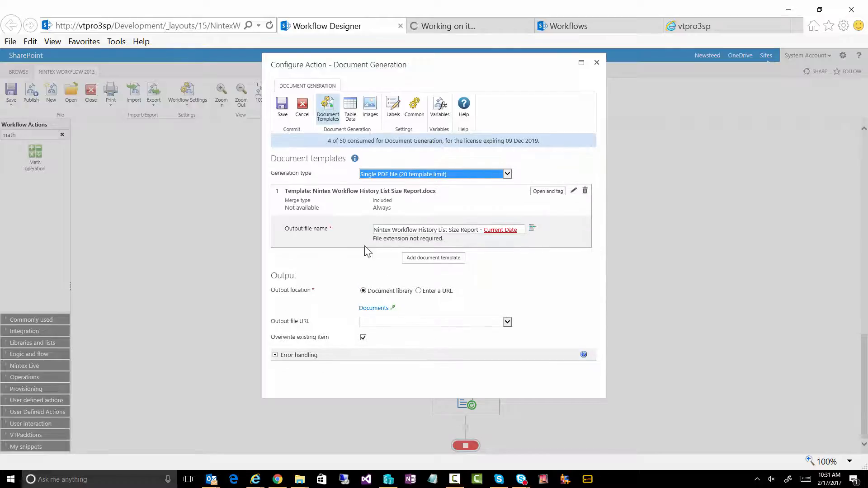
pyautogui.moveTo(563, 259)
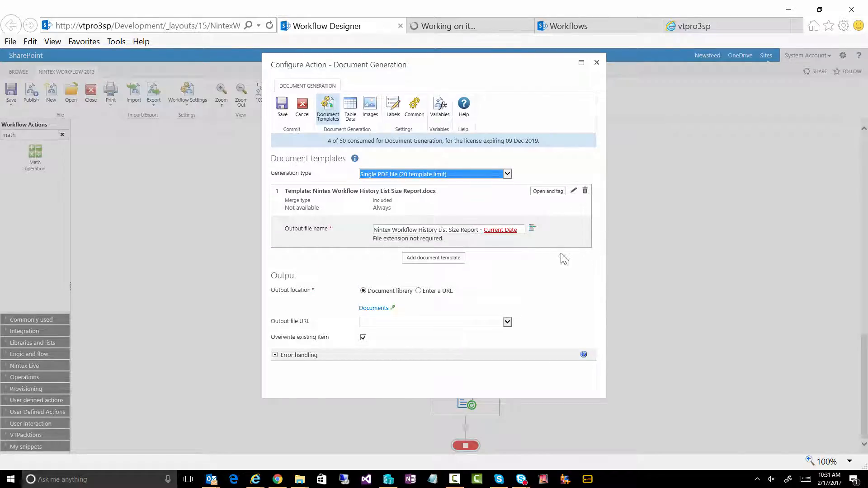
pyautogui.moveTo(547, 191)
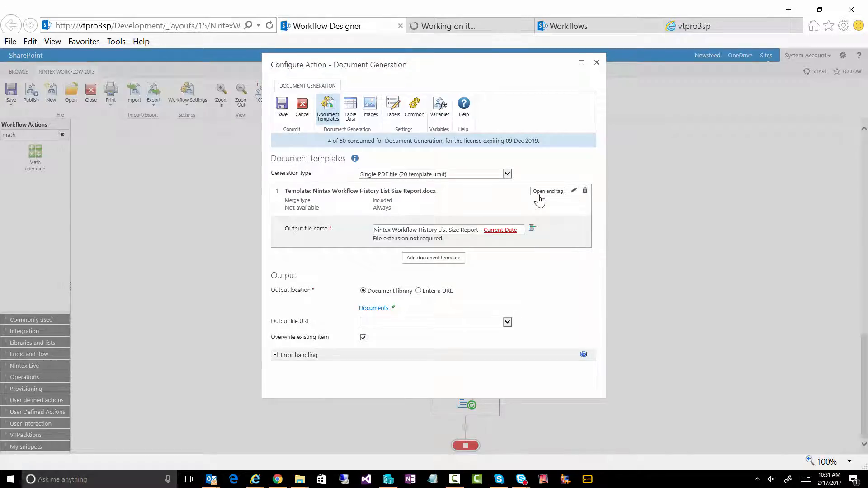
pyautogui.click(547, 191)
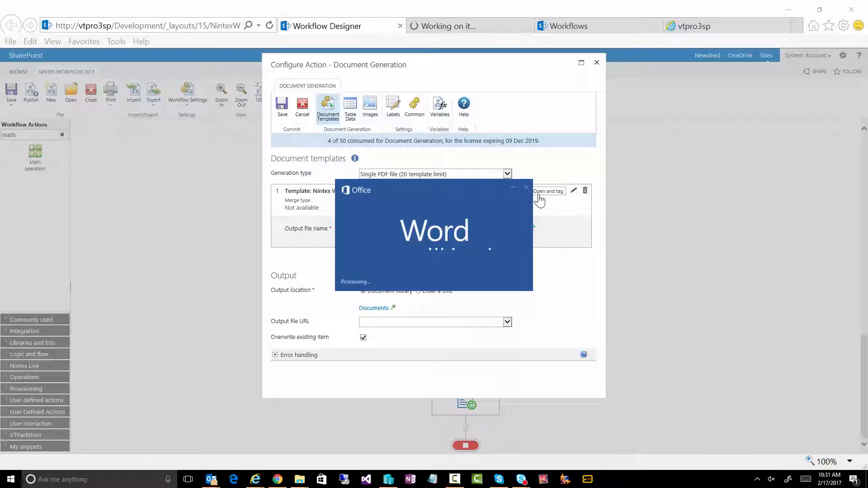
# - Place the insertion point after the start-date tag on the template's Date line
pyautogui.click(548, 191)
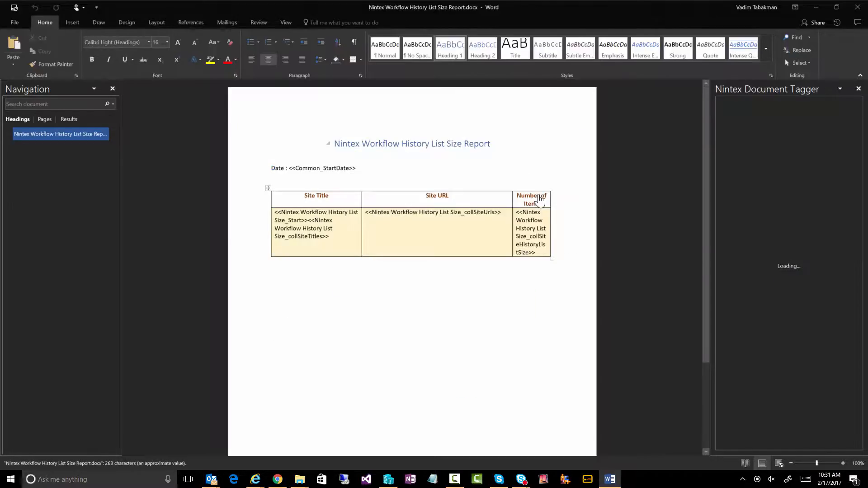
pyautogui.moveTo(343, 168)
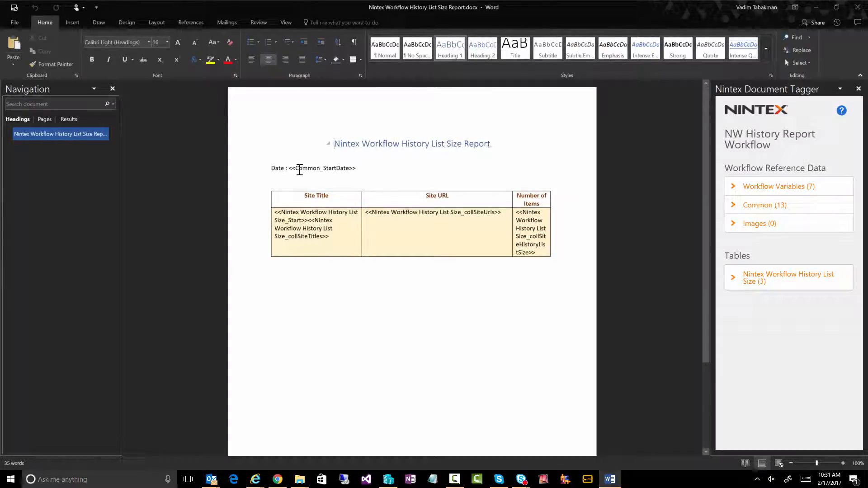
pyautogui.click(288, 168)
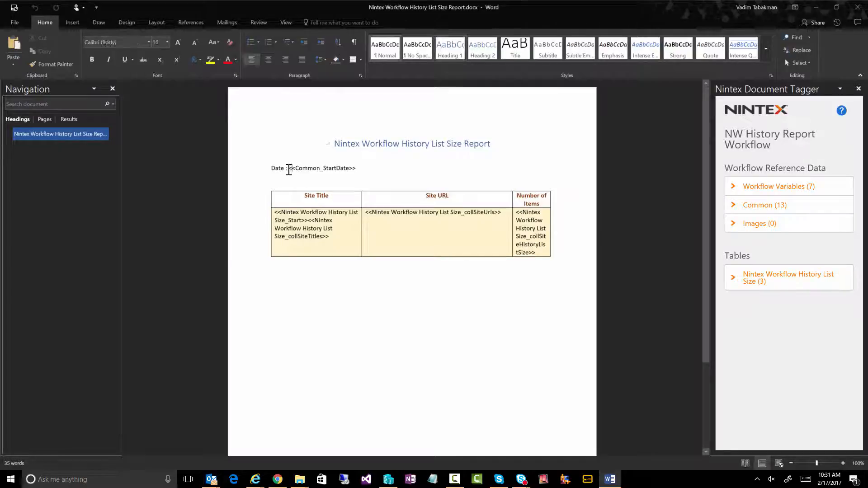
pyautogui.doubleClick(321, 168)
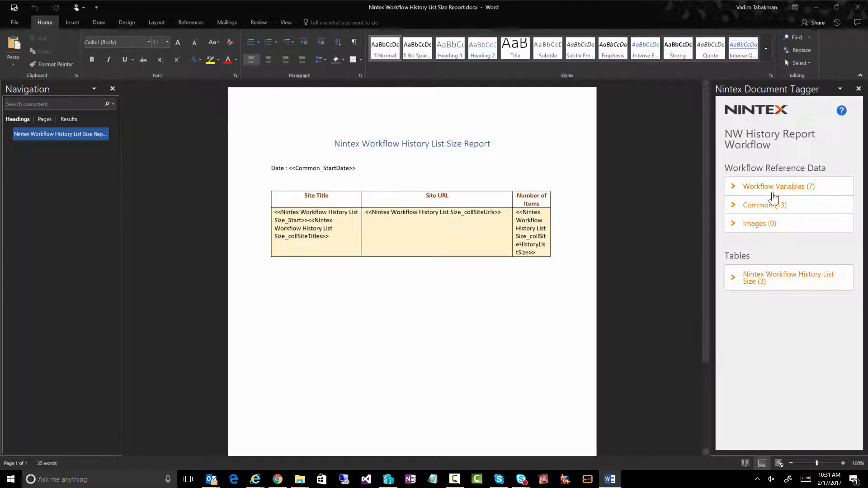
# - Expand the Common fields, insert a Start Date tag, then remove the duplicate
pyautogui.click(764, 204)
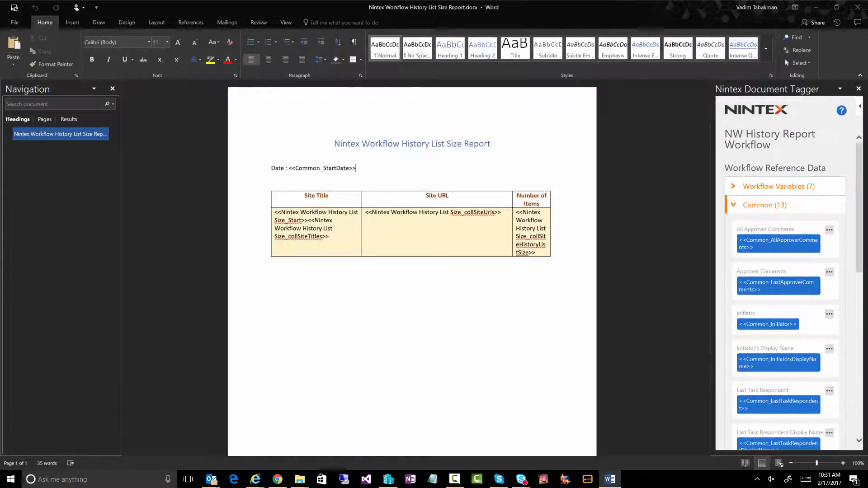
pyautogui.scroll(-3)
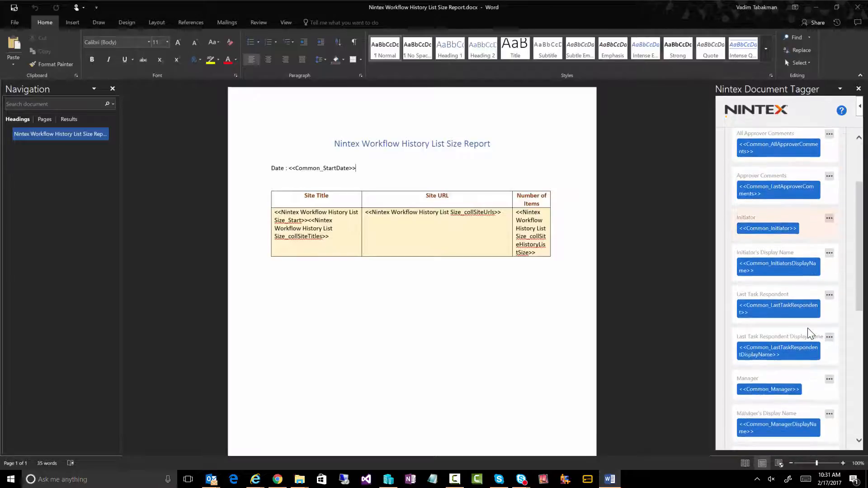
pyautogui.scroll(-3)
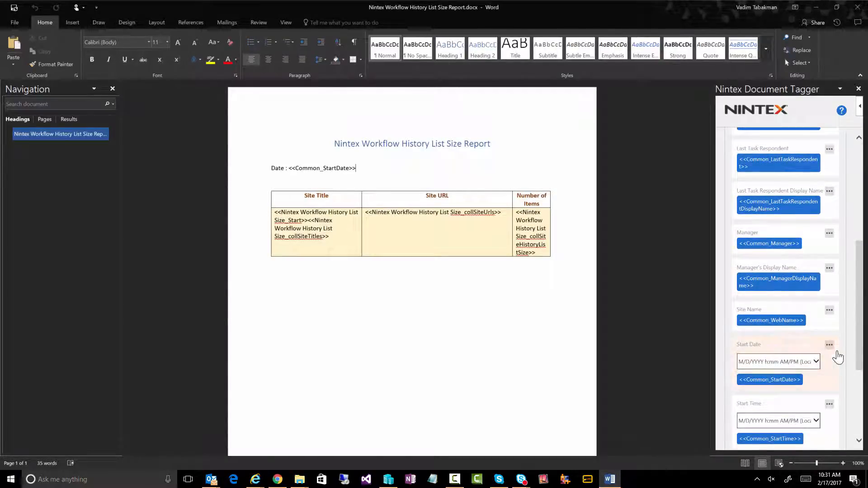
pyautogui.click(829, 344)
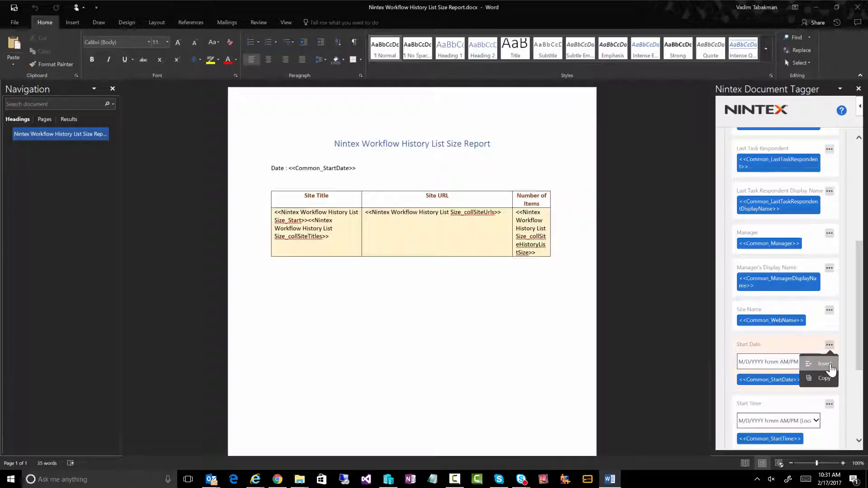
pyautogui.click(826, 364)
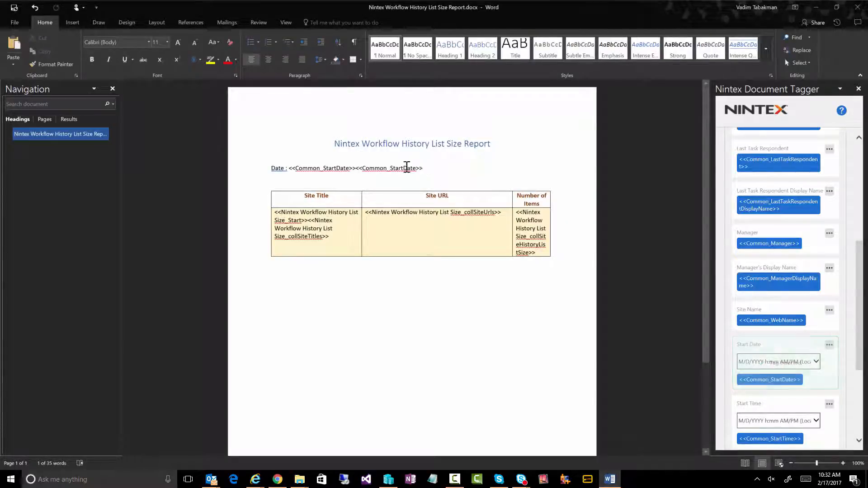
pyautogui.press('backspace')
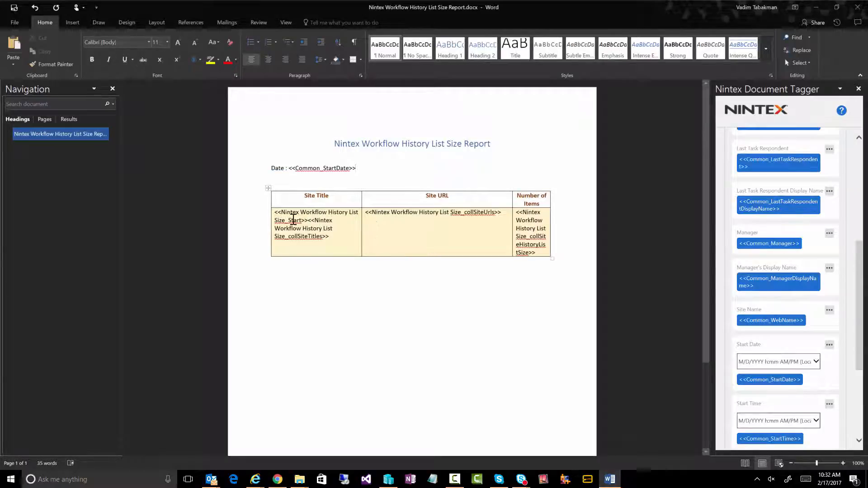
pyautogui.click(72, 22)
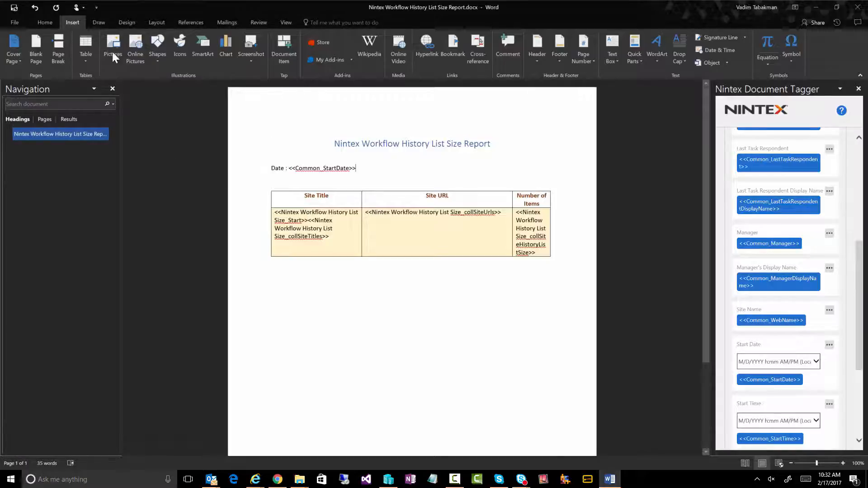
pyautogui.click(85, 45)
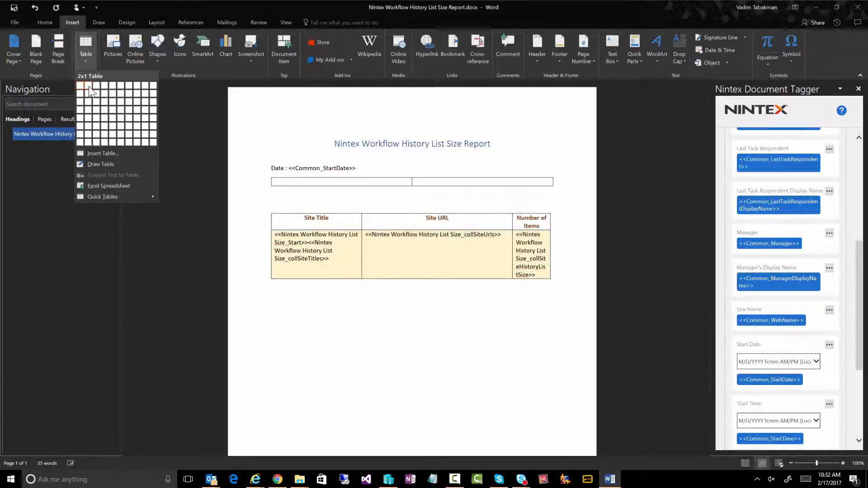
pyautogui.moveTo(98, 93)
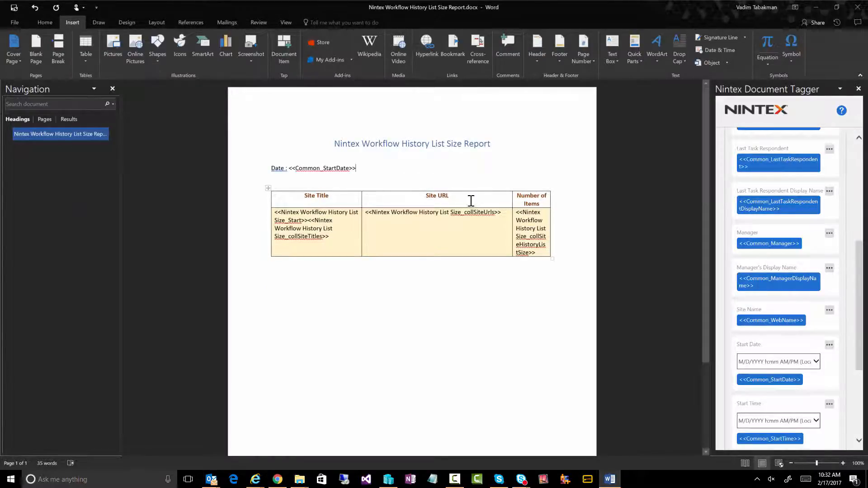
pyautogui.moveTo(352, 207)
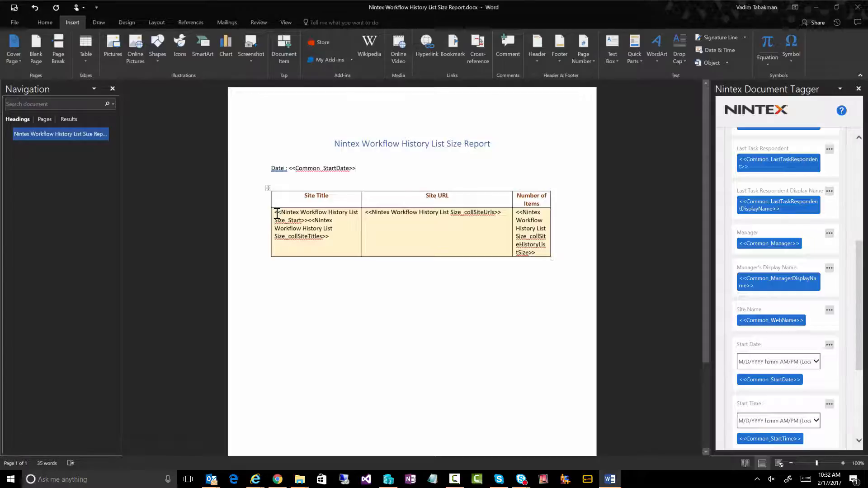
# - Insert site title, URL and collSiteHistoryListSize column tags into the History List Size table
pyautogui.click(316, 224)
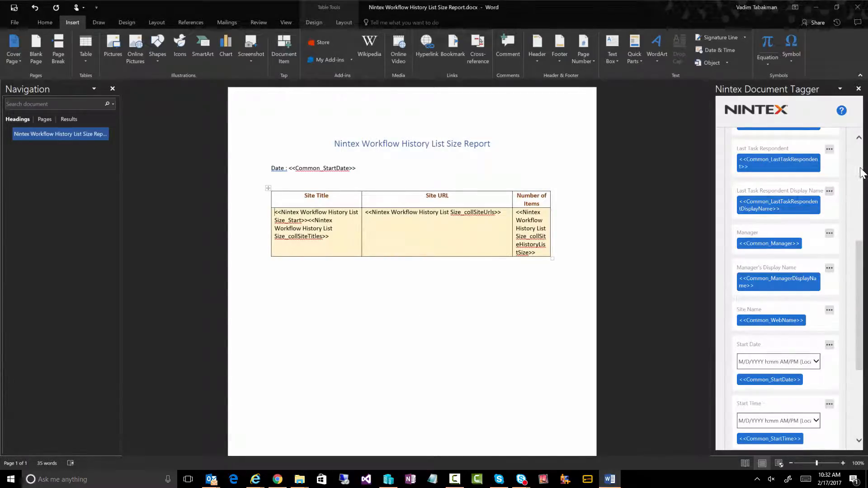
pyautogui.scroll(3)
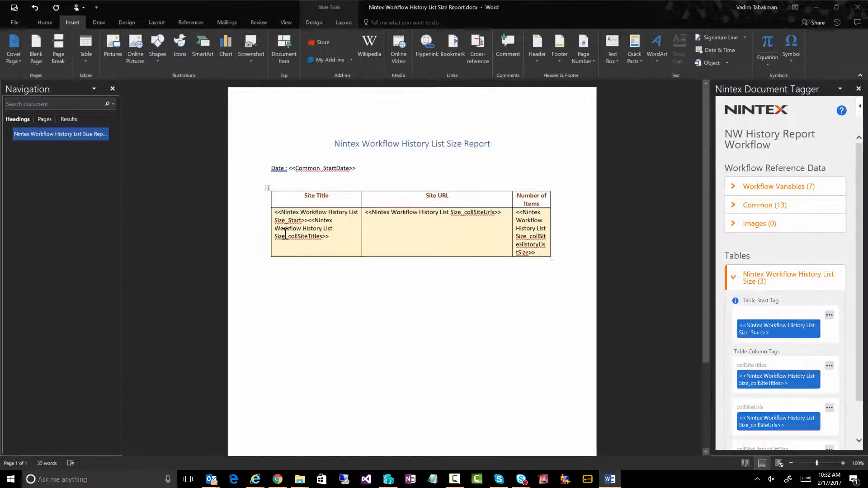
pyautogui.moveTo(778, 328)
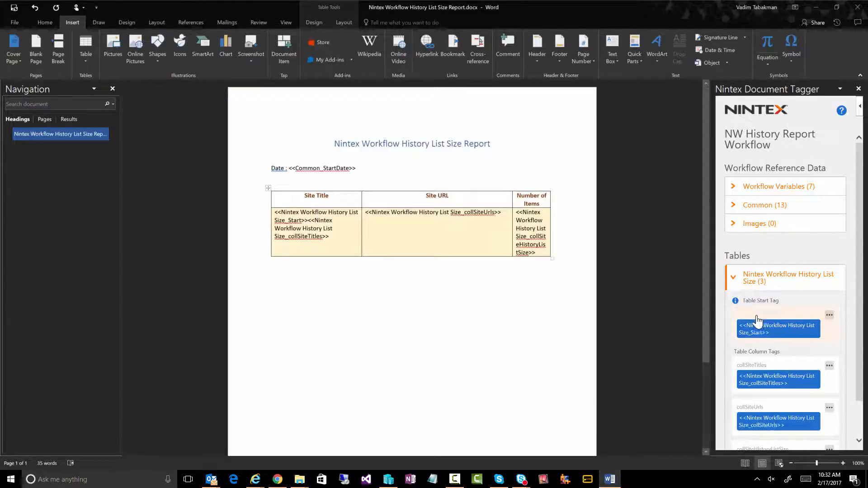
pyautogui.doubleClick(760, 300)
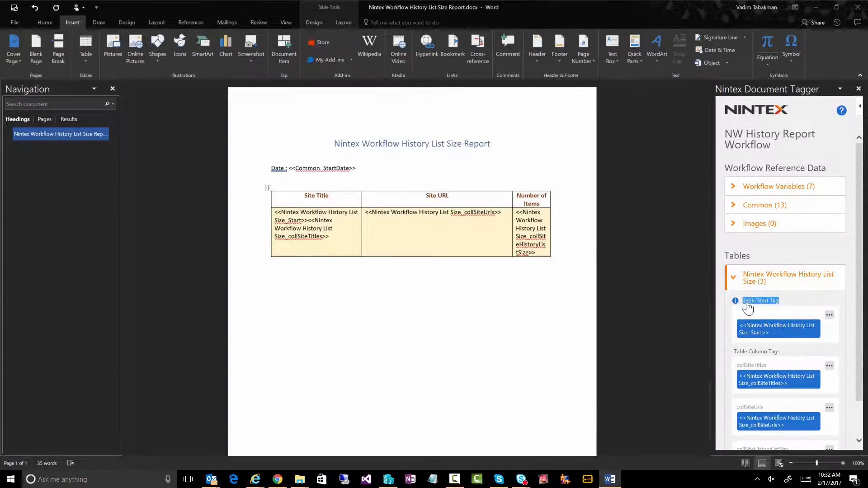
pyautogui.click(323, 224)
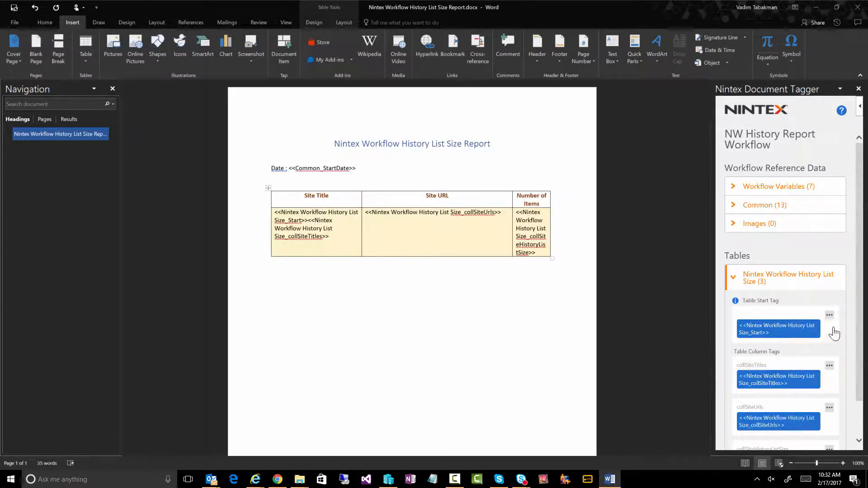
pyautogui.moveTo(844, 333)
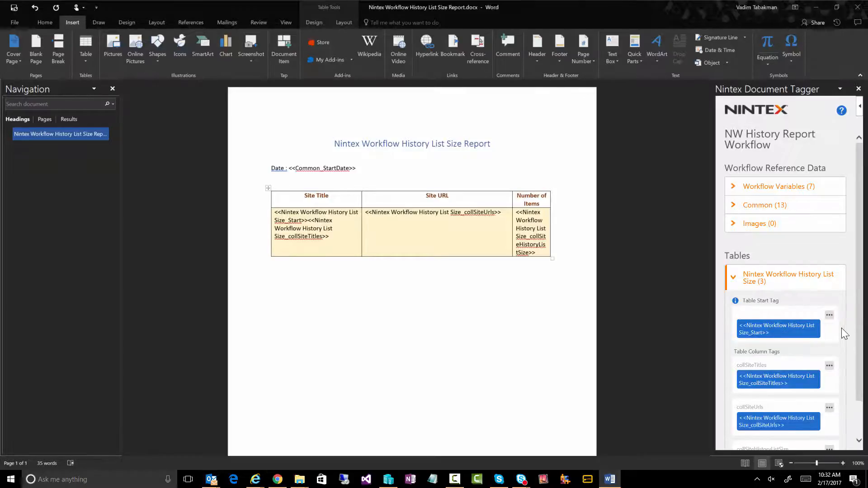
pyautogui.click(829, 365)
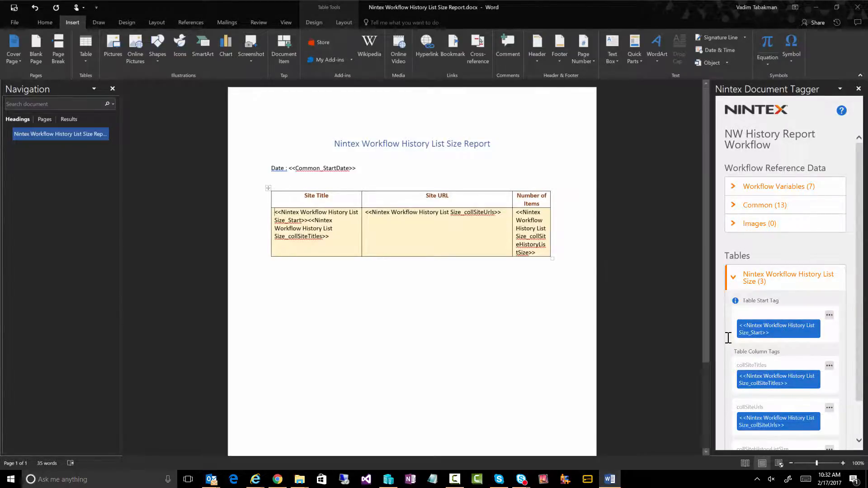
pyautogui.moveTo(844, 395)
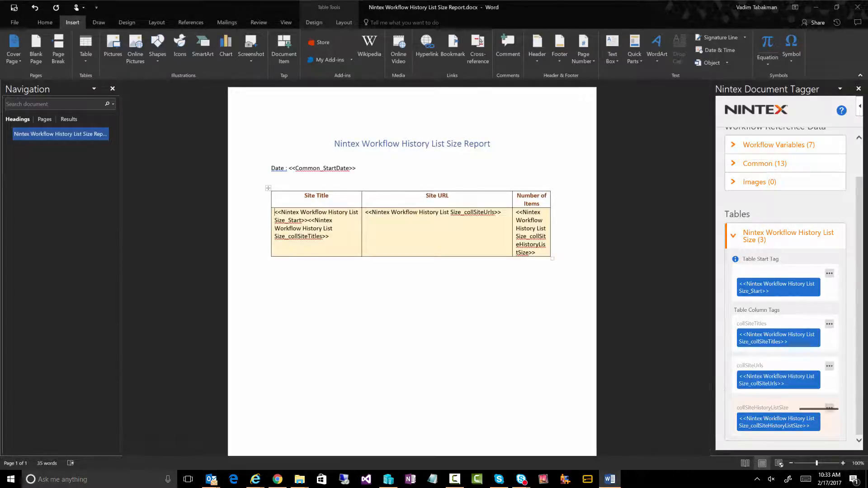
pyautogui.click(829, 408)
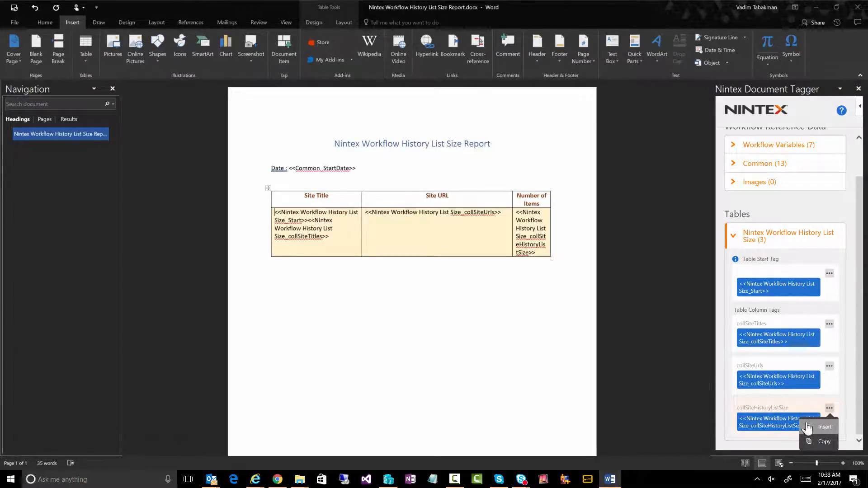
pyautogui.moveTo(368, 217)
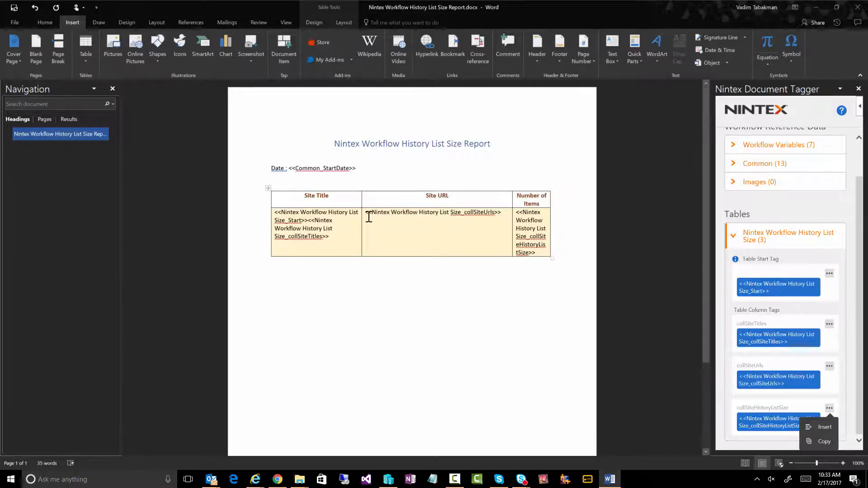
pyautogui.moveTo(529, 198)
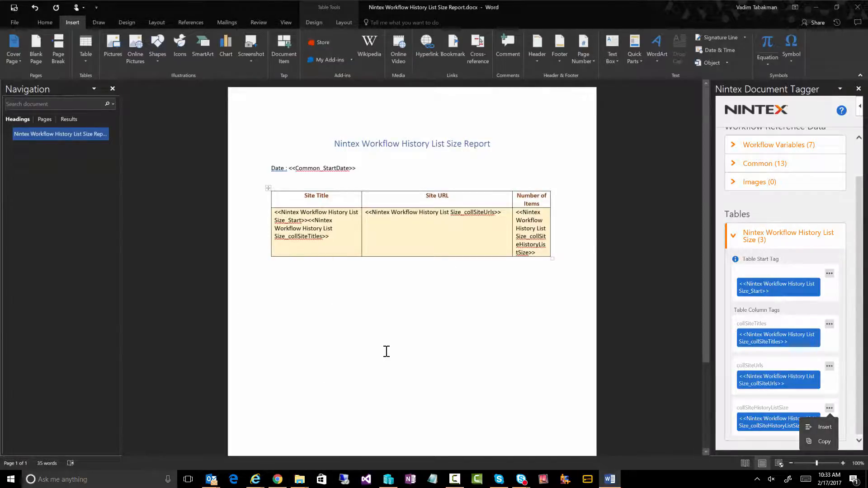
pyautogui.moveTo(487, 291)
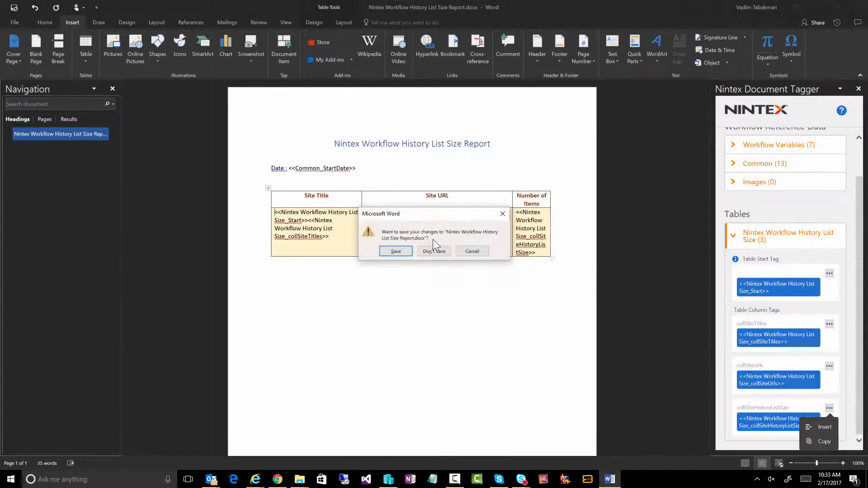
# - Save the template changes on closing Word, then open the Development site's Documents library
pyautogui.click(434, 251)
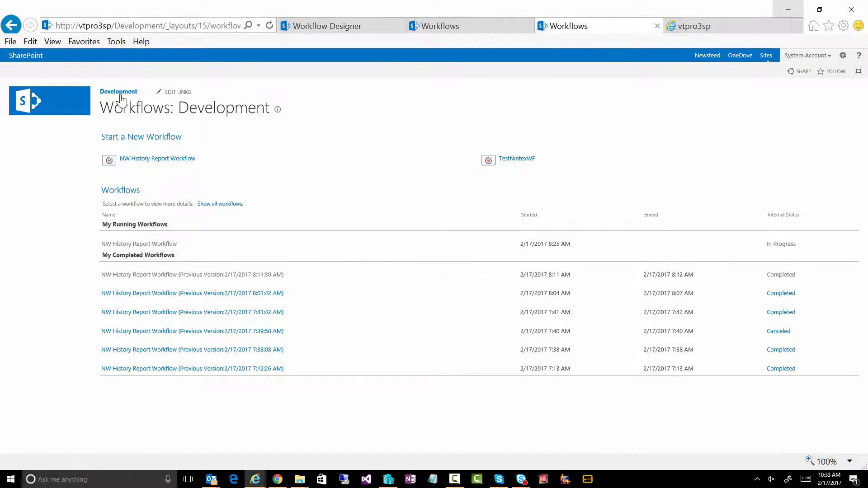
pyautogui.moveTo(398, 395)
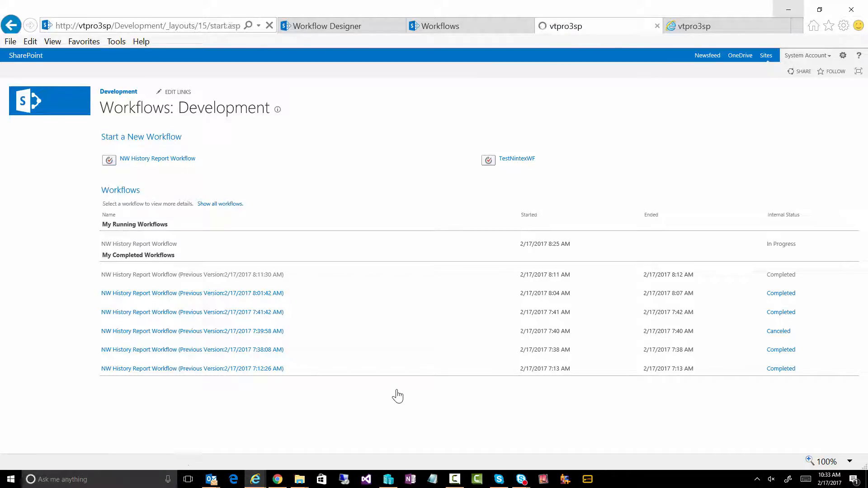
pyautogui.click(118, 91)
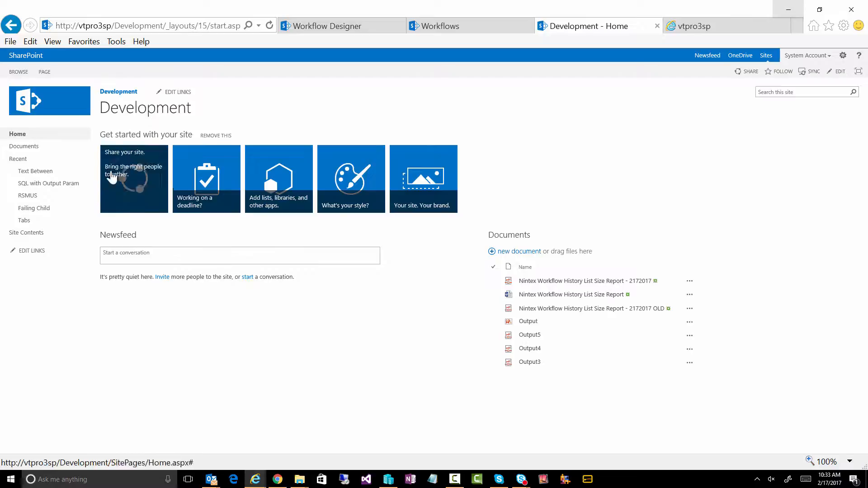
pyautogui.click(24, 145)
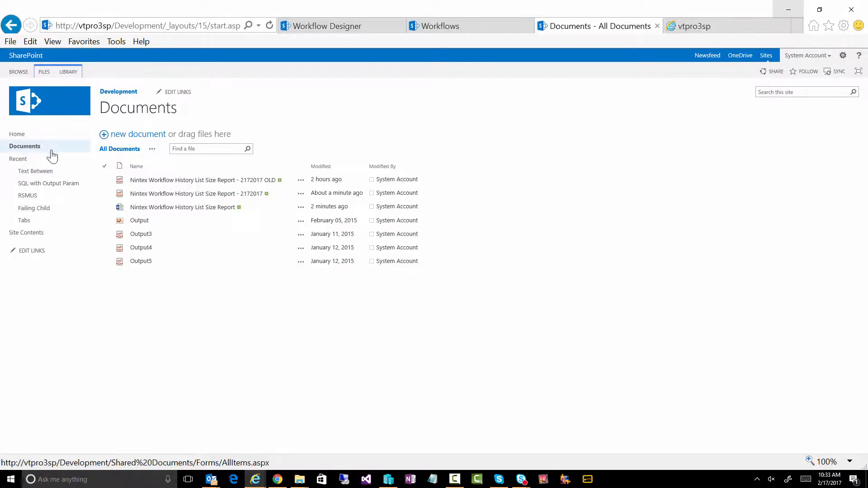
# - Open the latest History List Size Report PDF and scroll through its site table
pyautogui.click(197, 193)
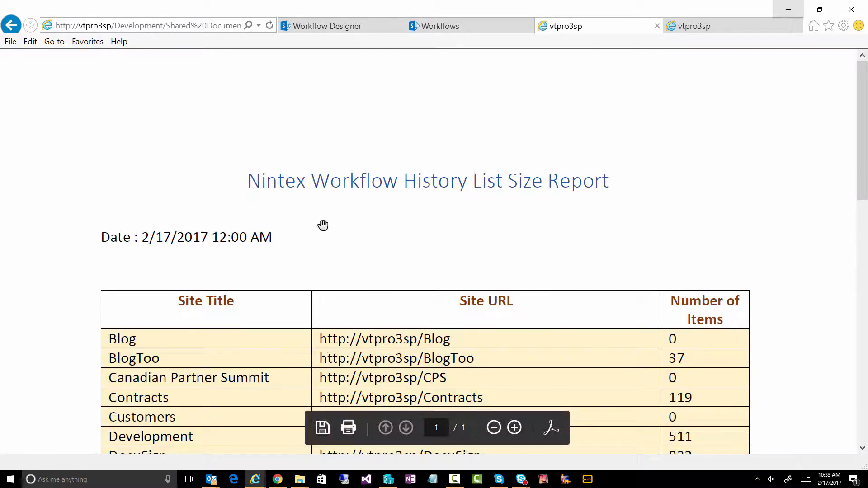
pyautogui.moveTo(804, 467)
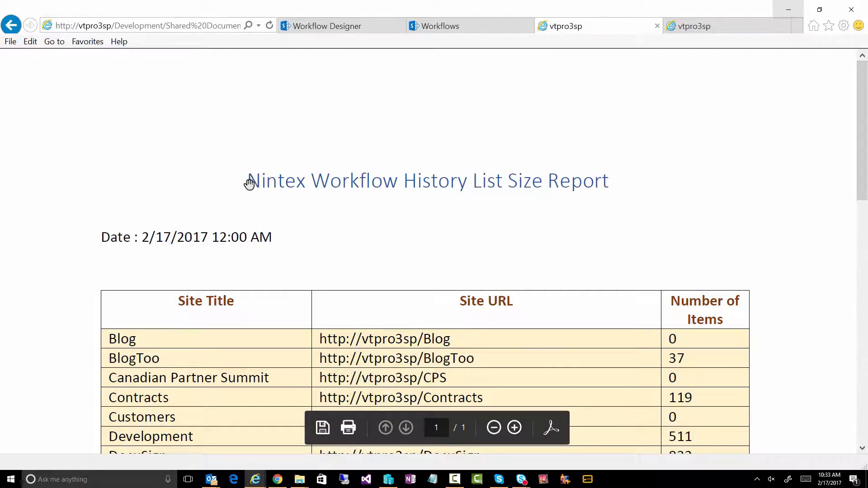
pyautogui.click(144, 25)
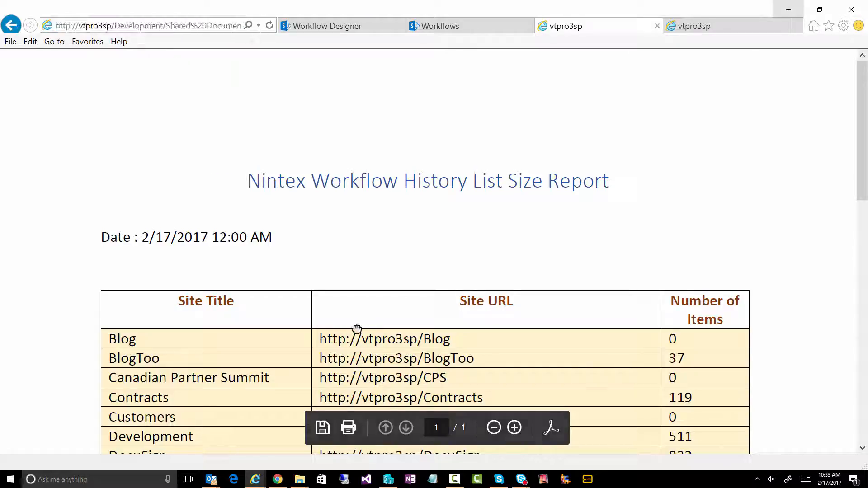
pyautogui.scroll(-3)
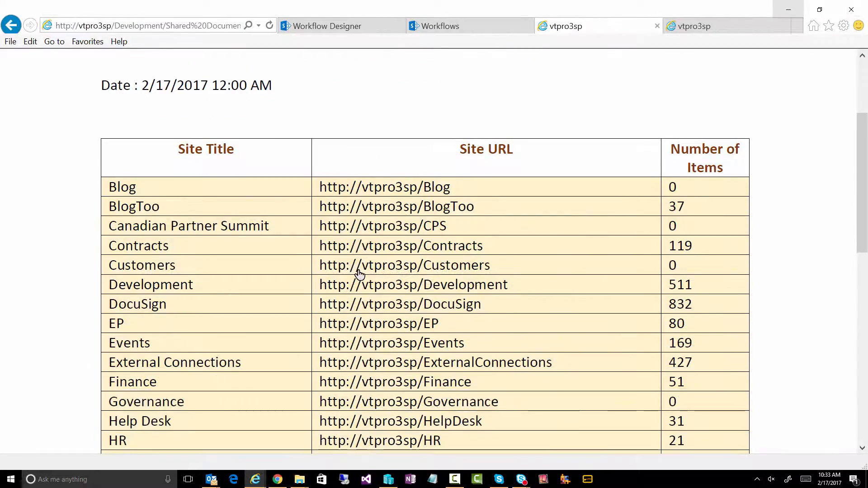
pyautogui.scroll(-3)
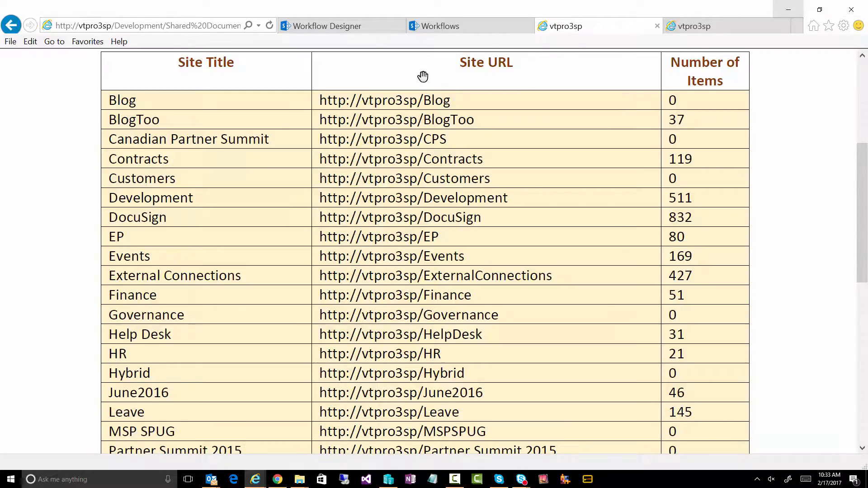
pyautogui.moveTo(184, 114)
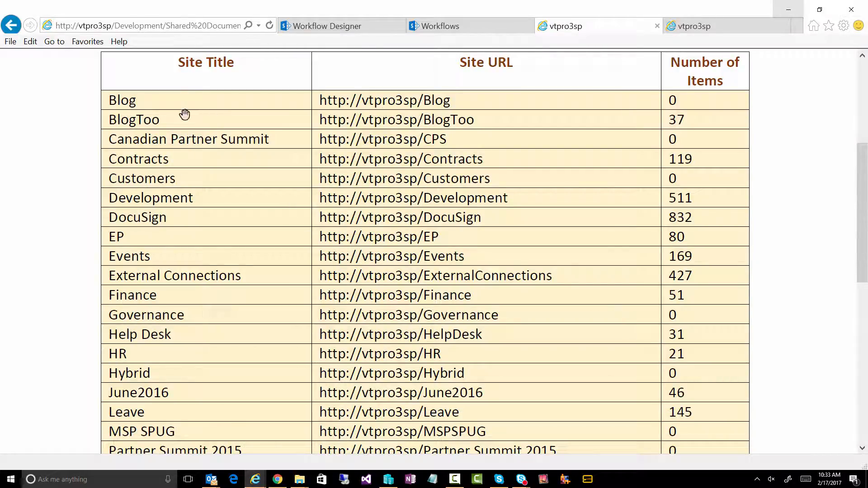
pyautogui.moveTo(685, 258)
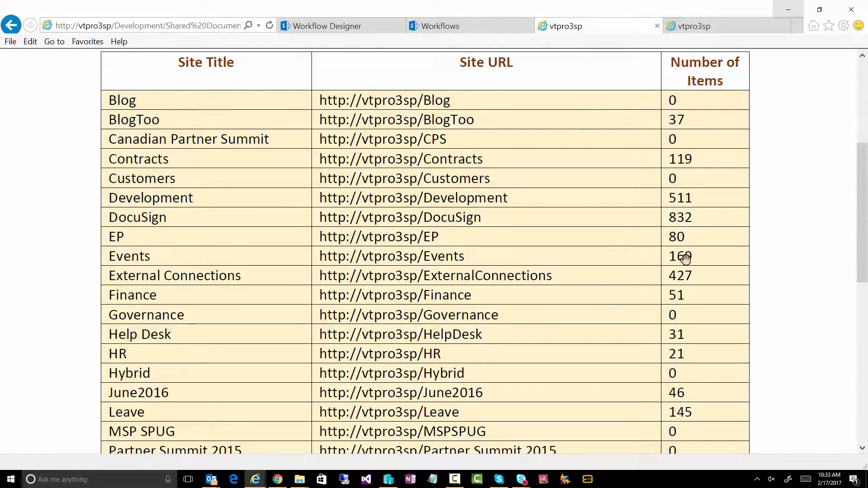
pyautogui.scroll(-3)
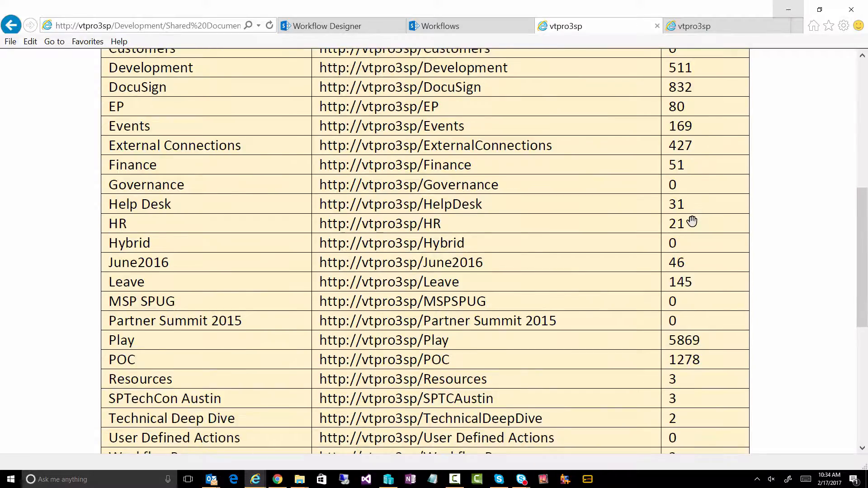
pyautogui.scroll(-3)
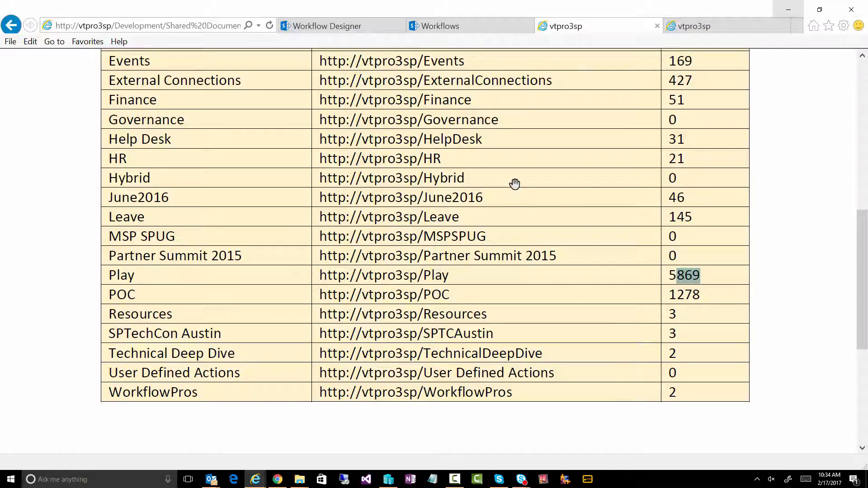
pyautogui.moveTo(521, 166)
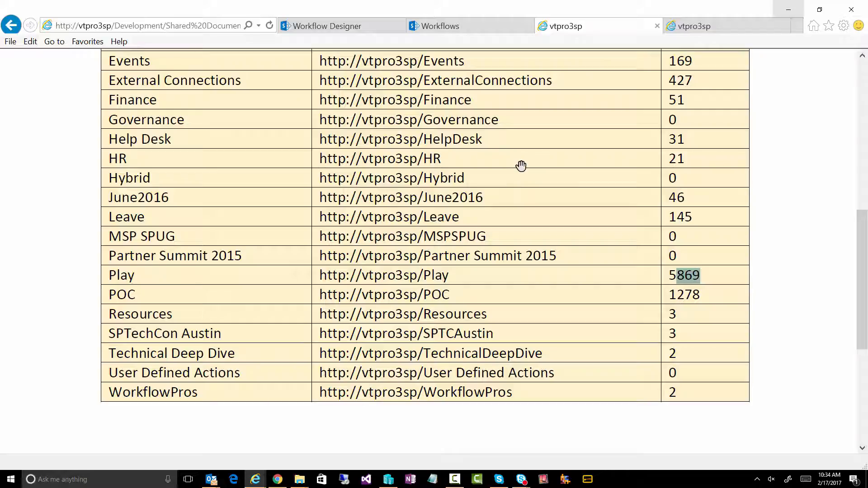
pyautogui.moveTo(586, 324)
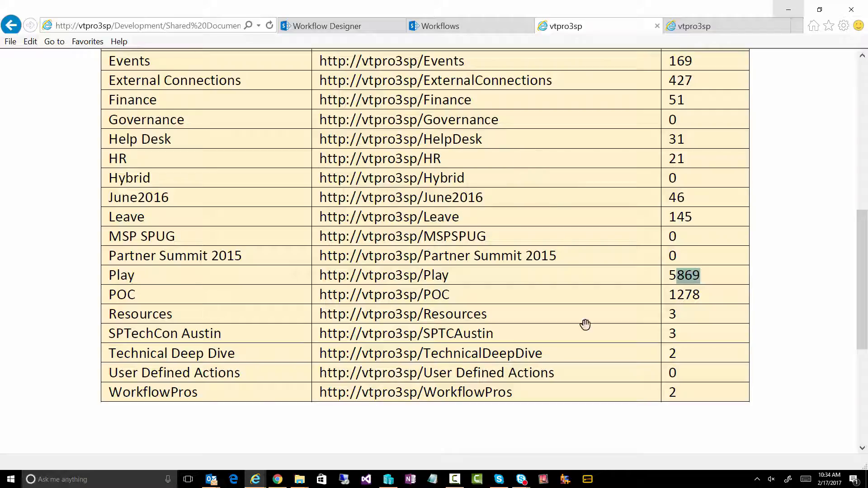
pyautogui.scroll(3)
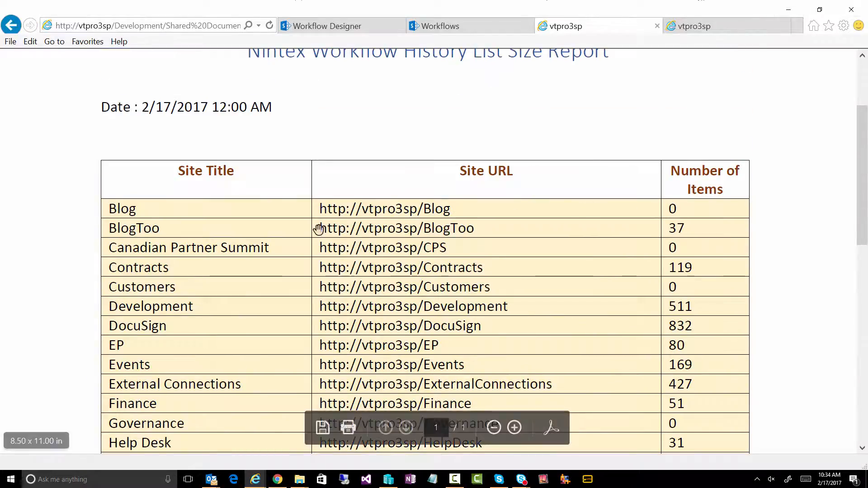
pyautogui.moveTo(380, 345)
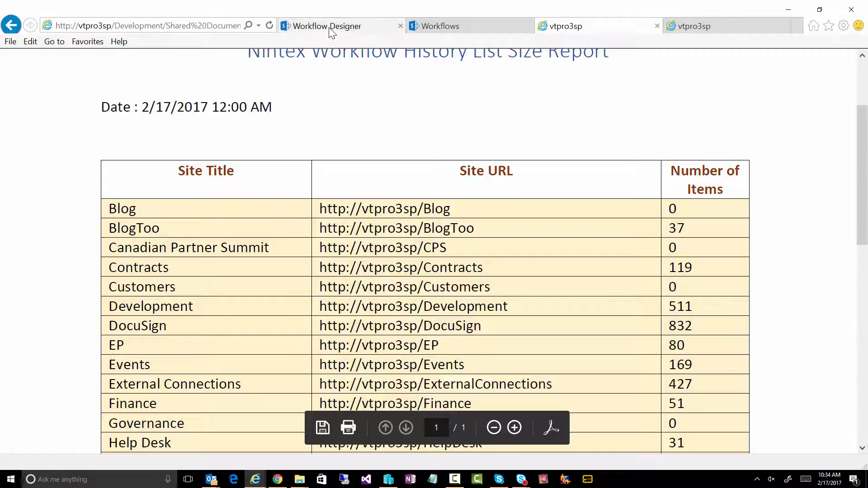
pyautogui.click(325, 26)
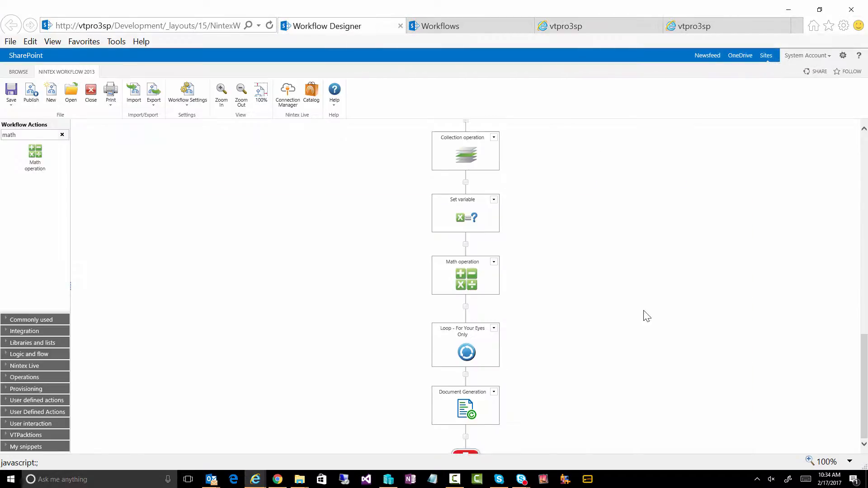
pyautogui.scroll(3)
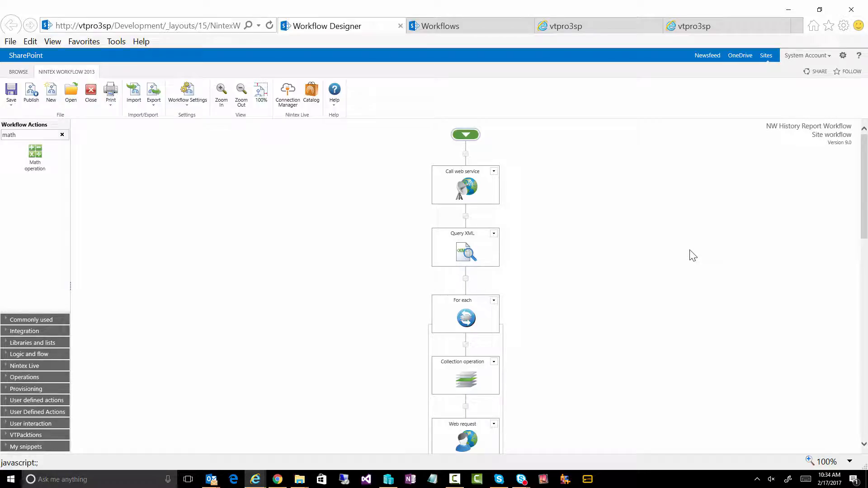
pyautogui.moveTo(659, 214)
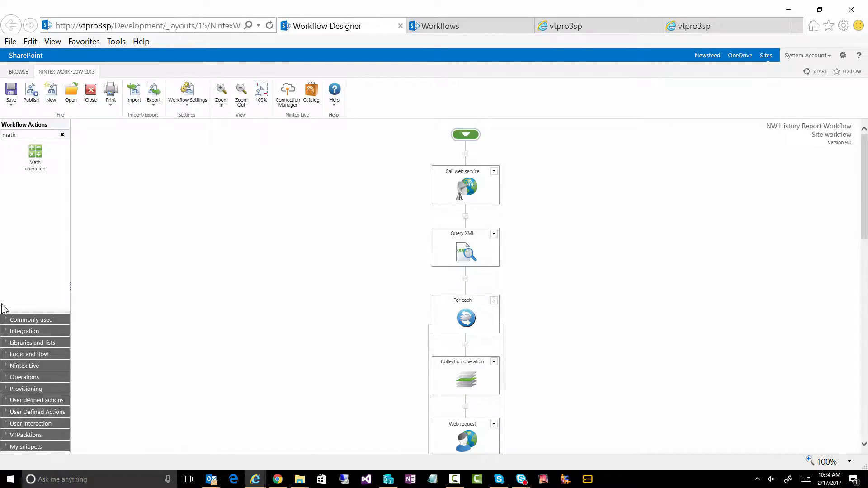
pyautogui.moveTo(146, 245)
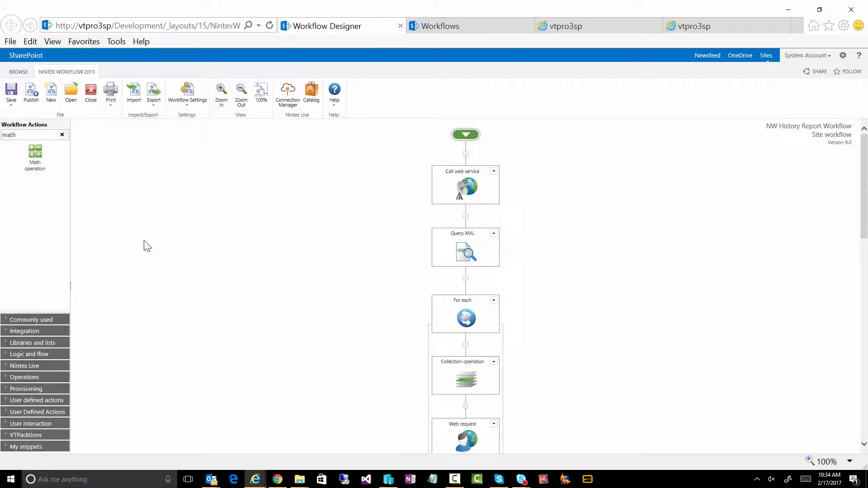
pyautogui.moveTo(635, 315)
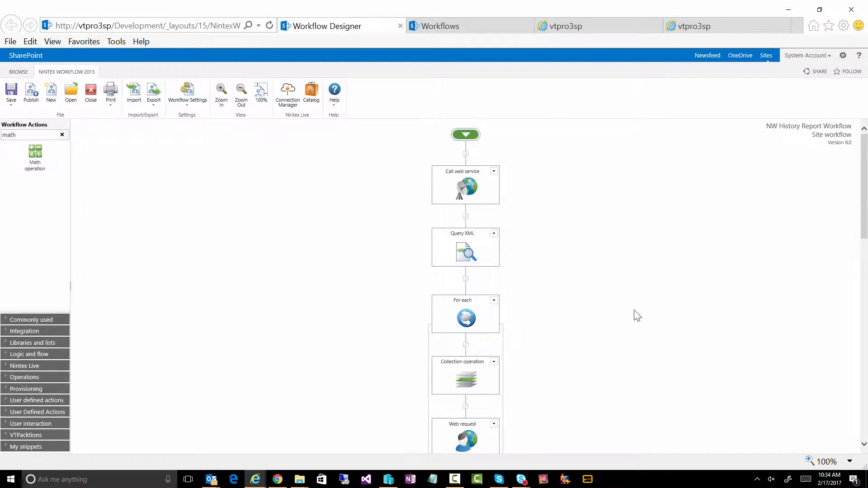
pyautogui.moveTo(627, 259)
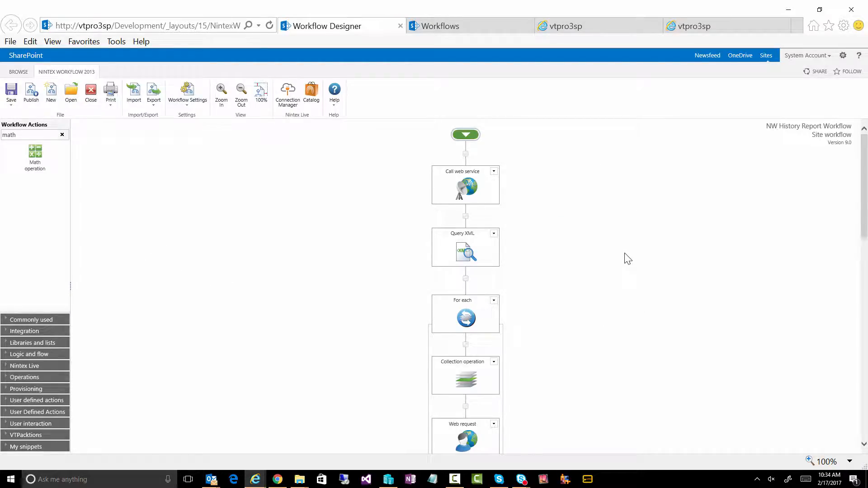
pyautogui.moveTo(625, 200)
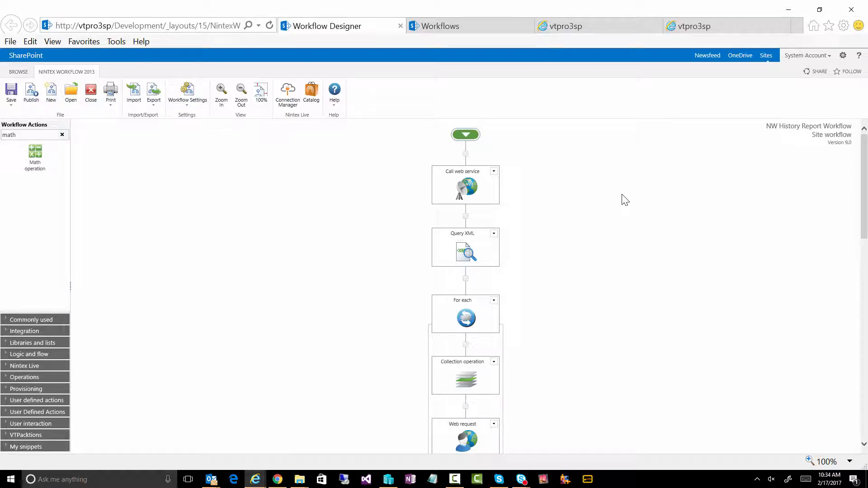
pyautogui.moveTo(580, 247)
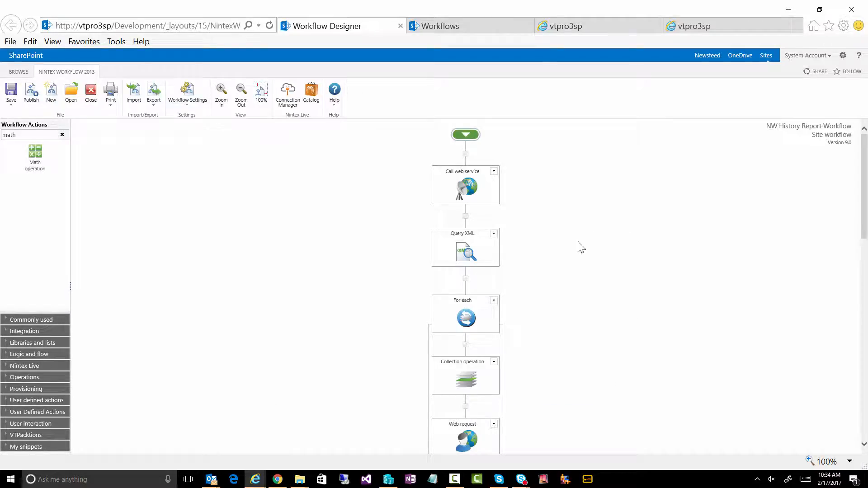
pyautogui.moveTo(554, 232)
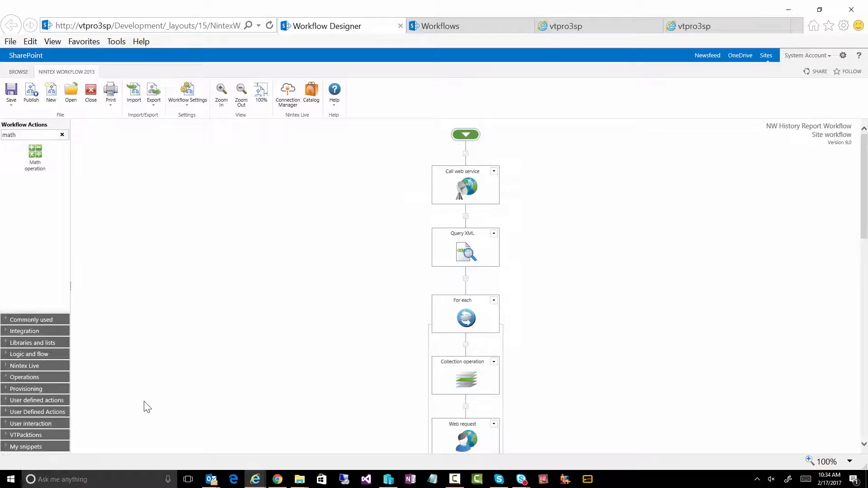
pyautogui.moveTo(611, 239)
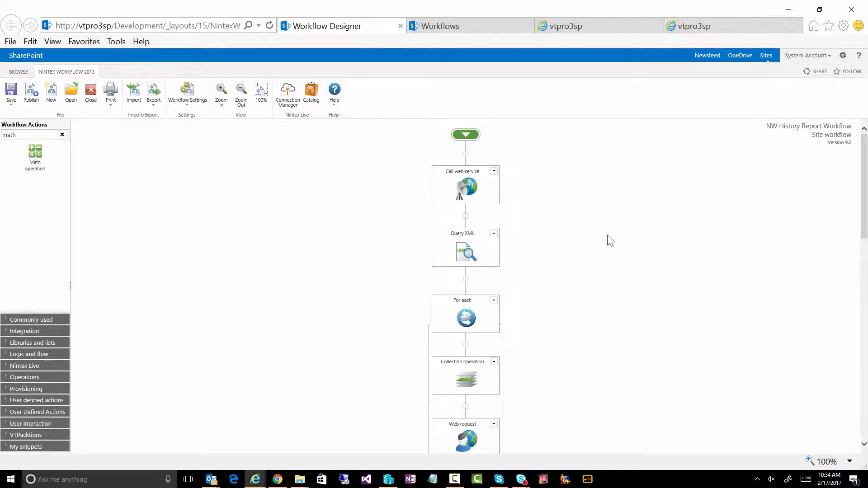
pyautogui.moveTo(465, 302)
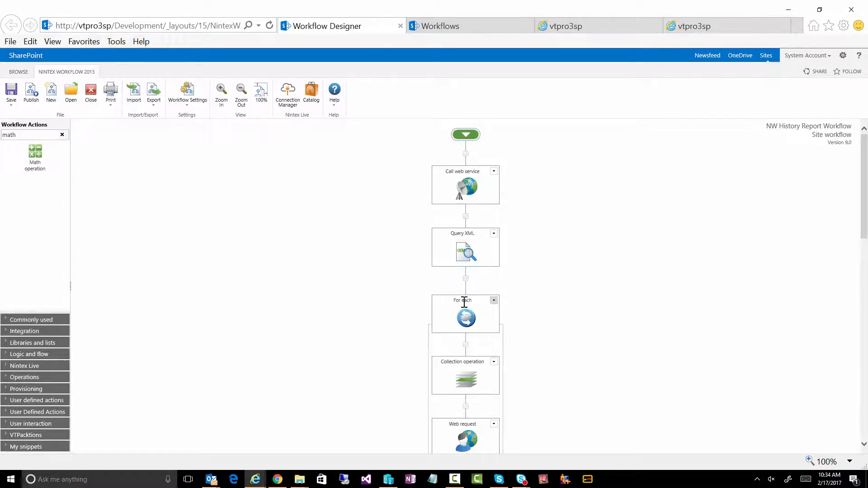
pyautogui.moveTo(604, 336)
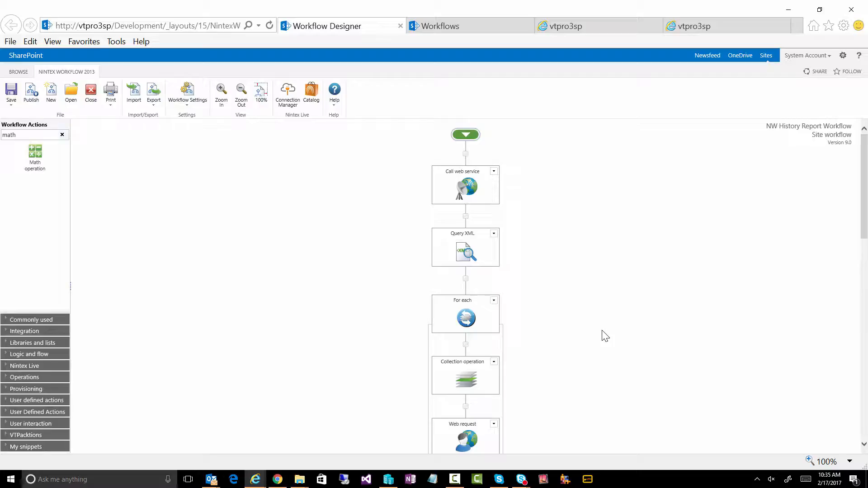
pyautogui.moveTo(563, 338)
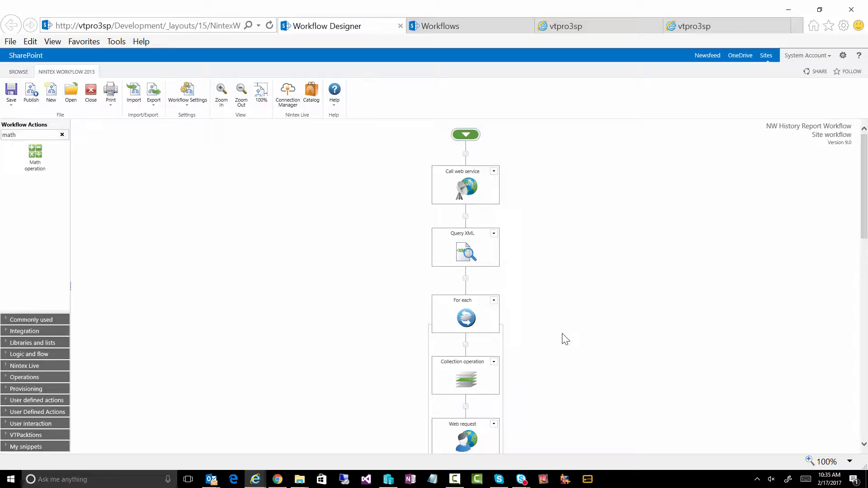
# - View the report PDF on the vtpro3sp tab, follow its Blog site link, and return
pyautogui.click(562, 25)
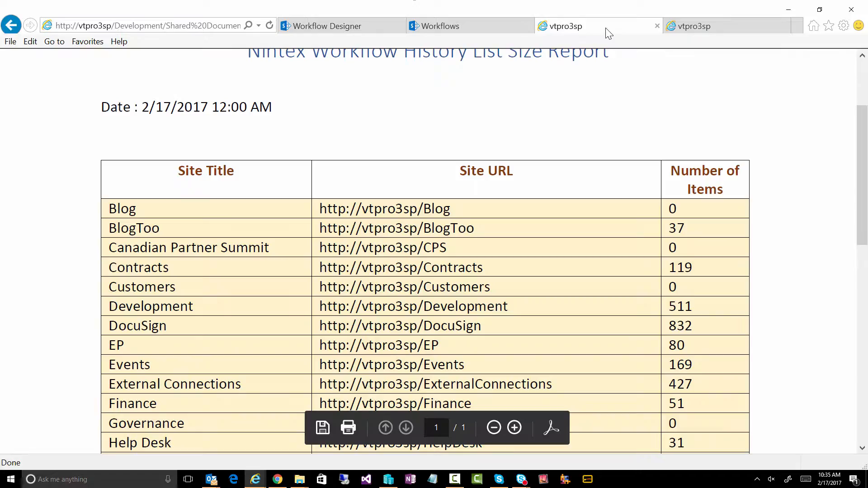
pyautogui.scroll(-3)
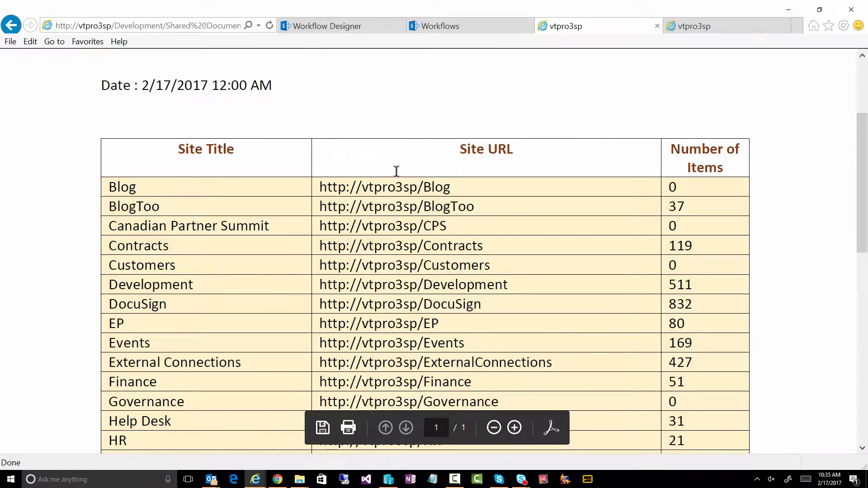
pyautogui.scroll(-3)
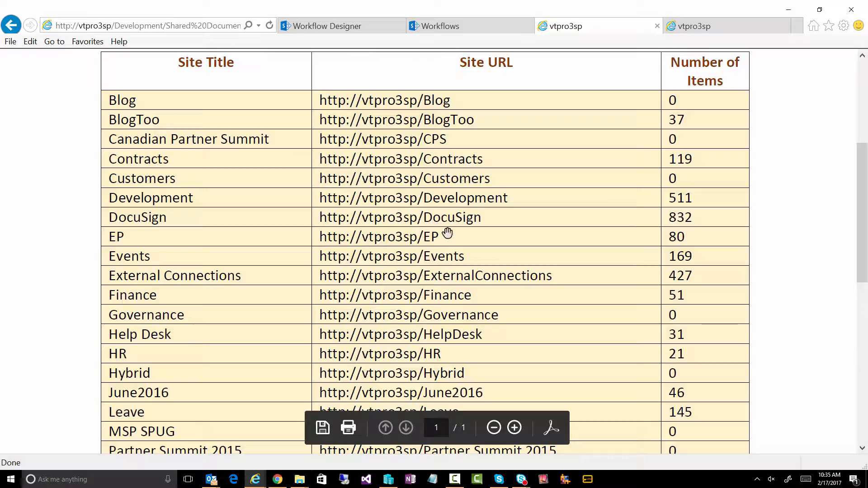
pyautogui.moveTo(450, 235)
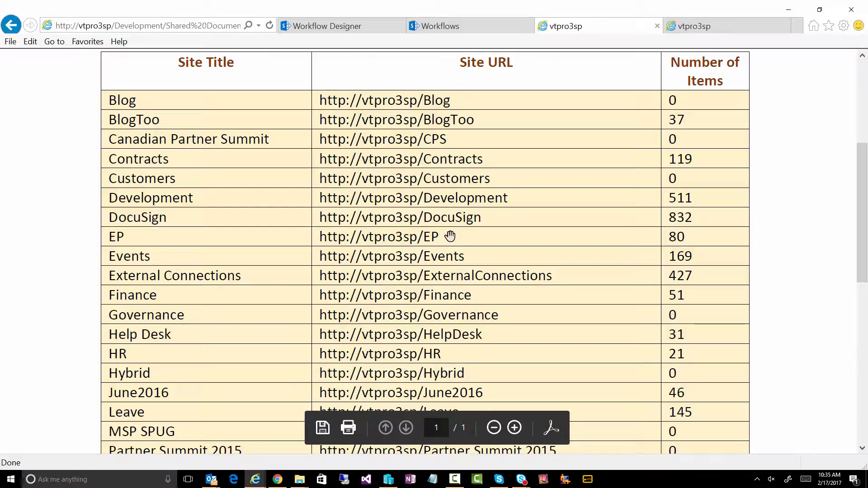
pyautogui.scroll(3)
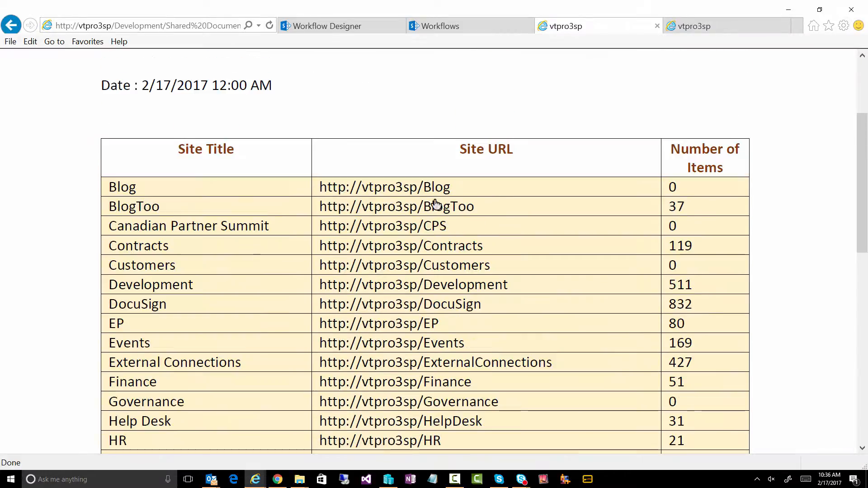
pyautogui.moveTo(403, 190)
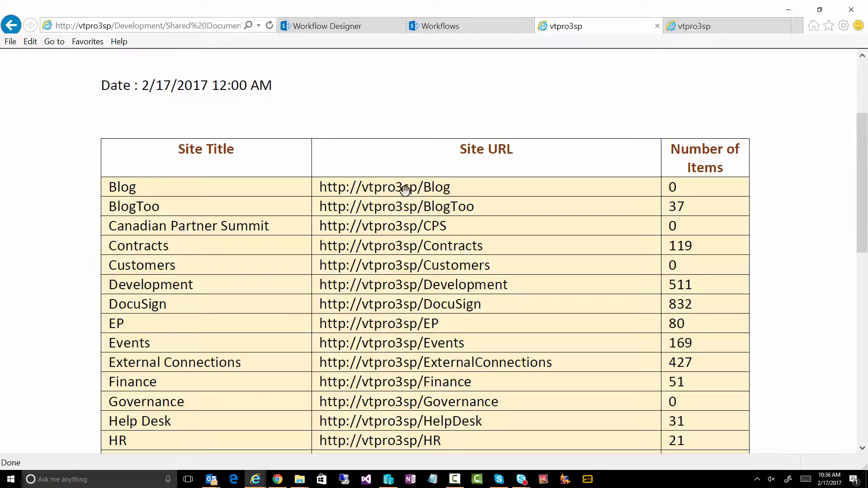
pyautogui.click(385, 187)
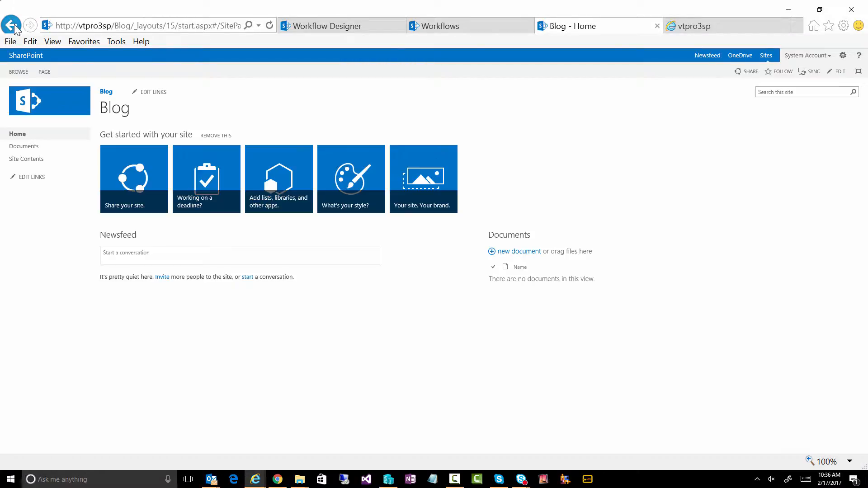
pyautogui.click(30, 26)
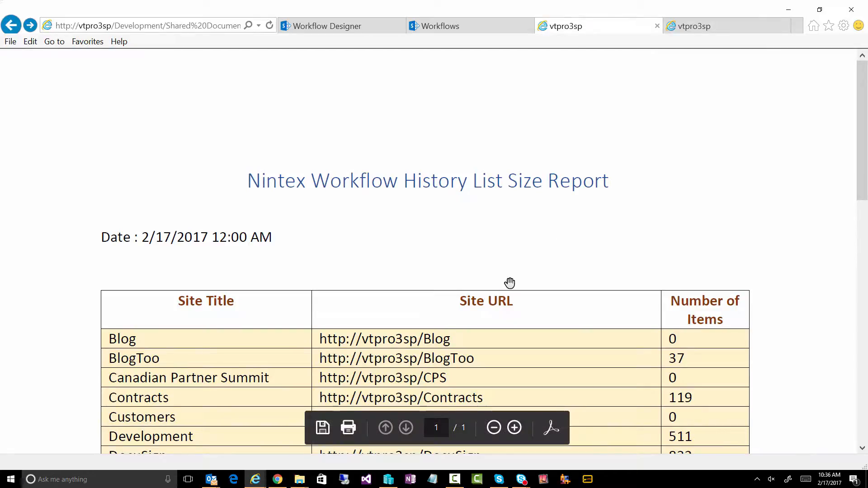
pyautogui.moveTo(419, 338)
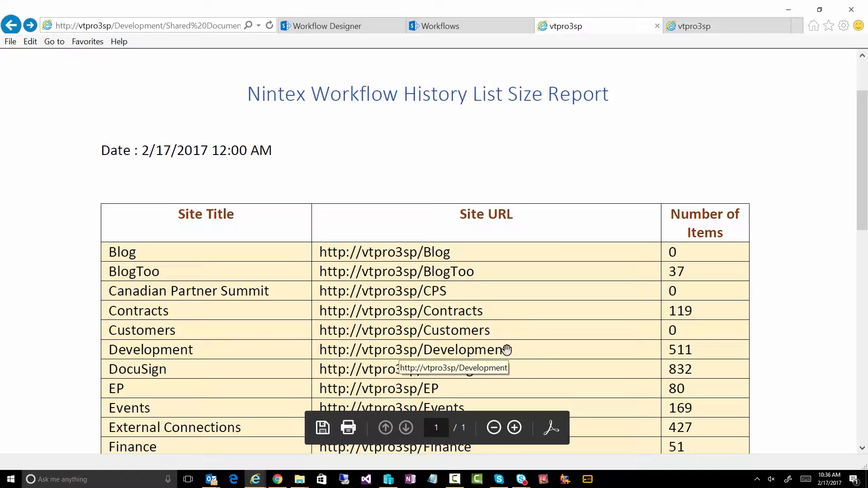
pyautogui.moveTo(589, 238)
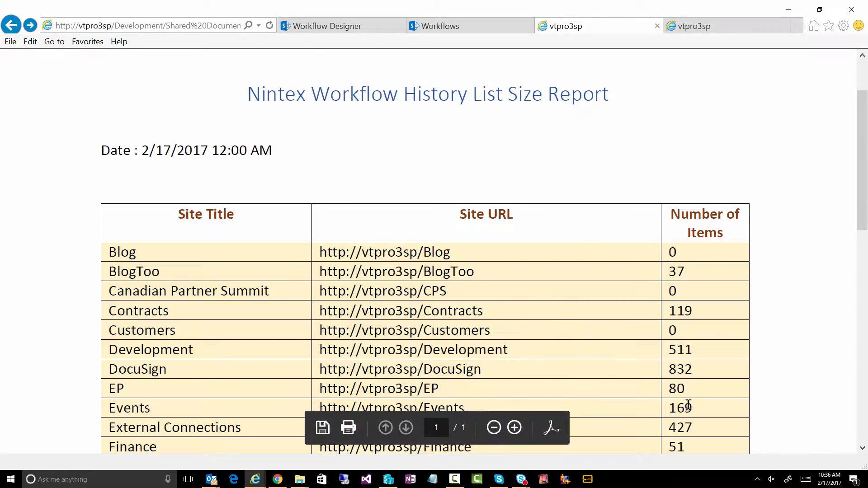
pyautogui.moveTo(597, 347)
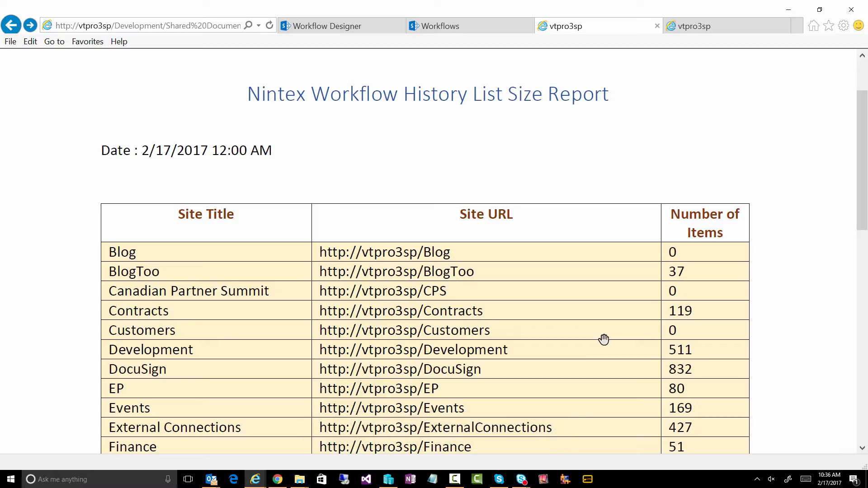
pyautogui.scroll(-3)
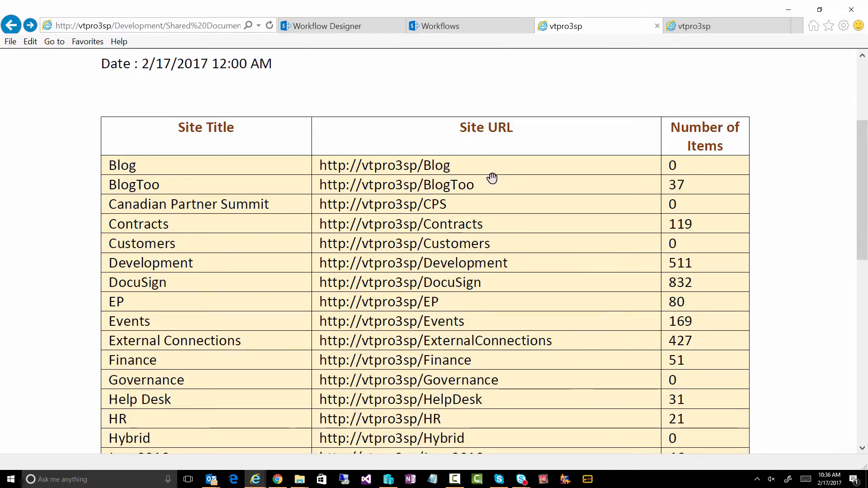
pyautogui.moveTo(411, 121)
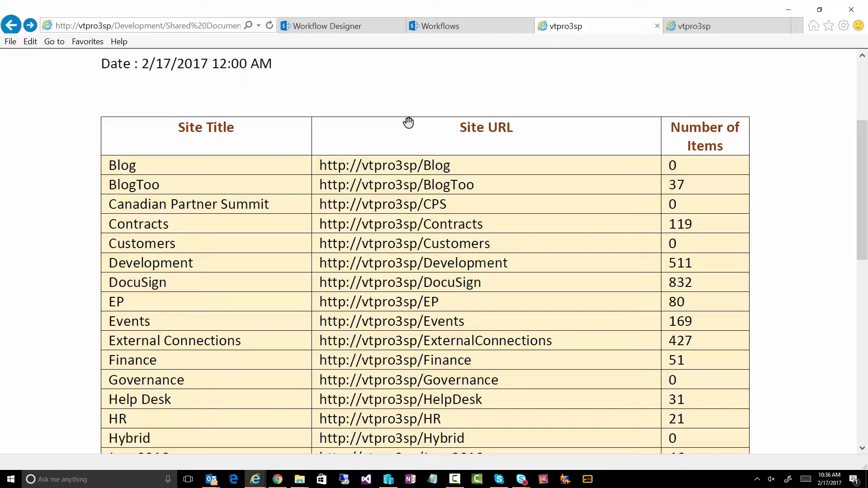
pyautogui.moveTo(325, 25)
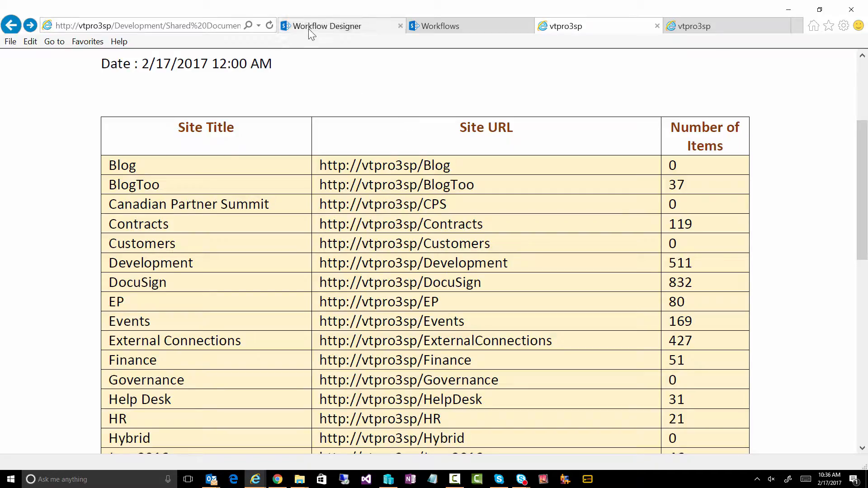
# - Switch to the Workflow Designer tab and scroll down to the Document Generation action
pyautogui.click(330, 27)
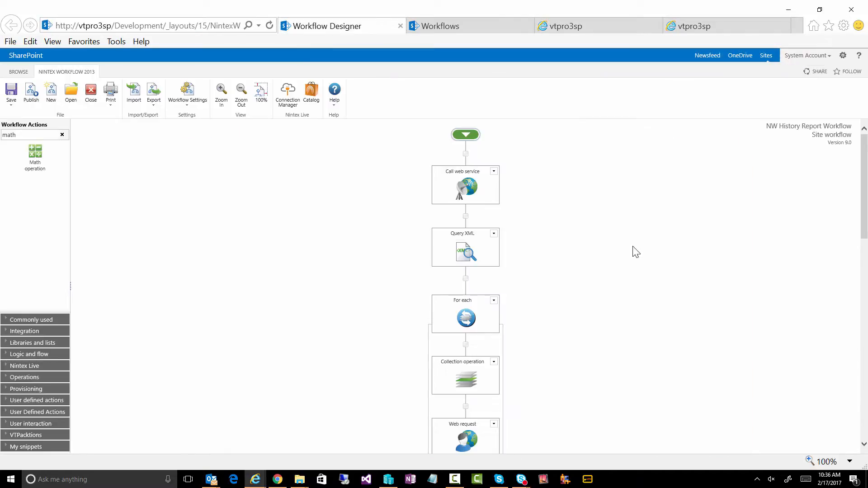
pyautogui.scroll(-3)
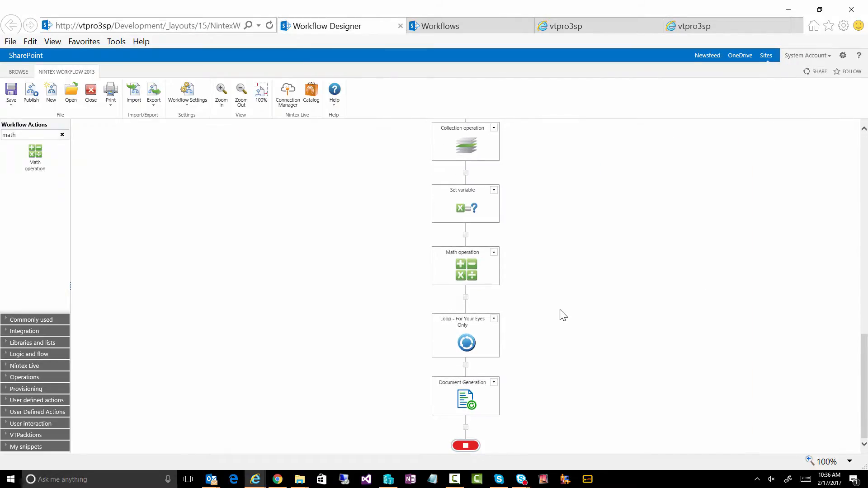
pyautogui.moveTo(511, 308)
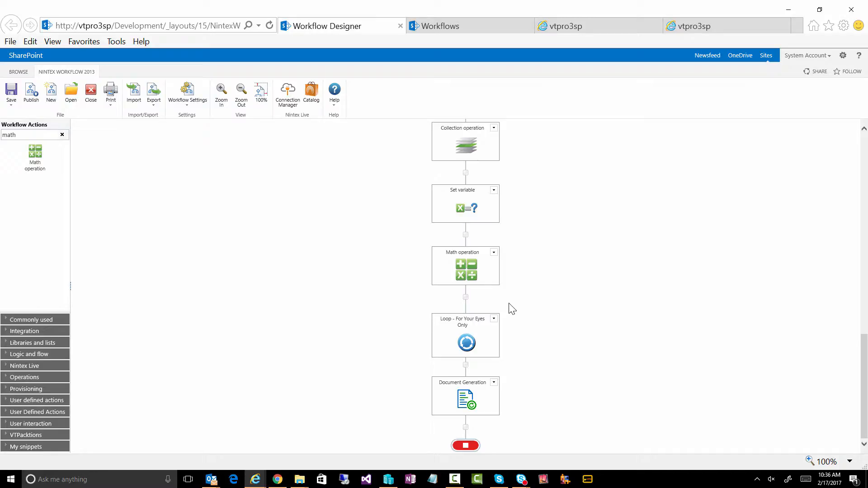
pyautogui.moveTo(515, 280)
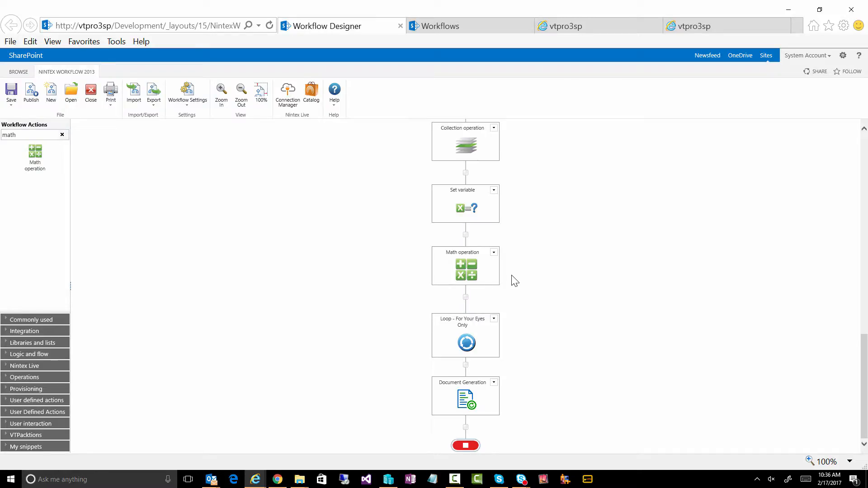